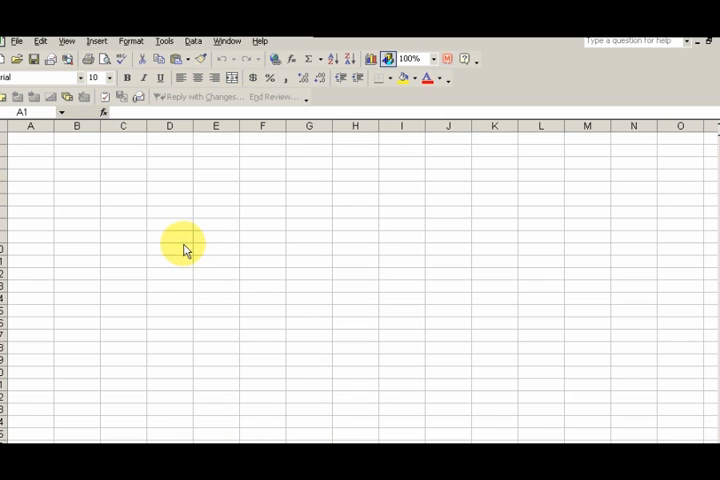
pyautogui.moveTo(30, 178)
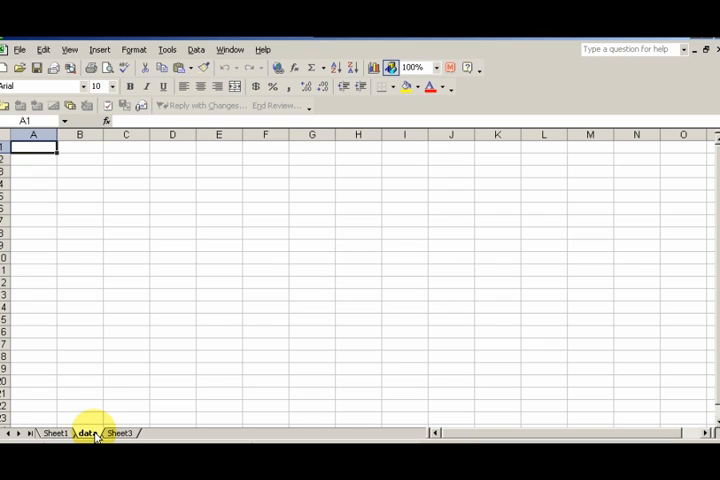
# Enter the remaining colours down column A, committing each with Enter through brown
pyautogui.write('ra')
pyautogui.click(32, 158)
pyautogui.write('b')
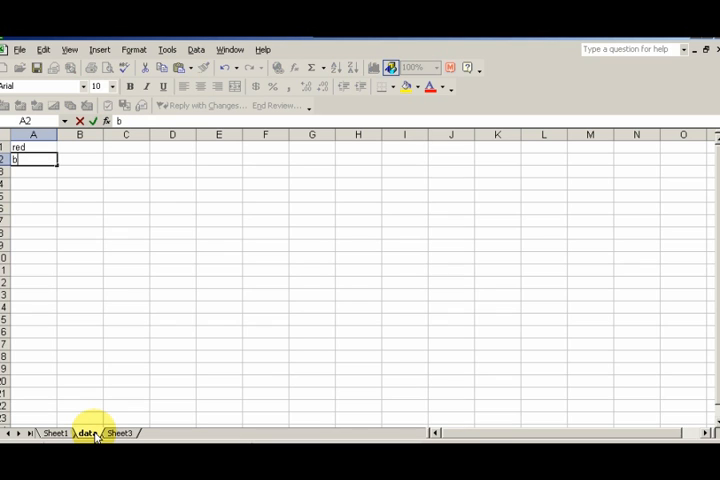
pyautogui.press('Return')
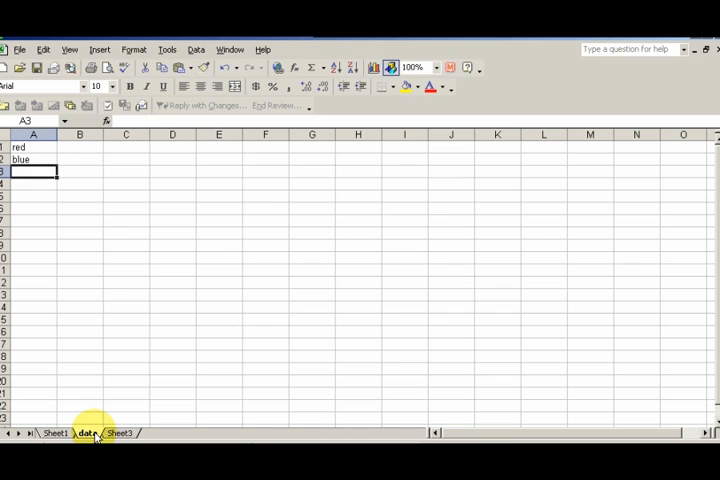
pyautogui.write('ye')
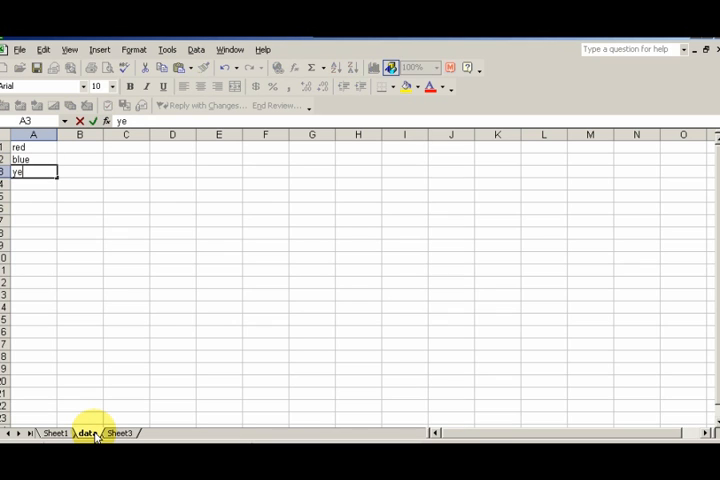
pyautogui.press('Return')
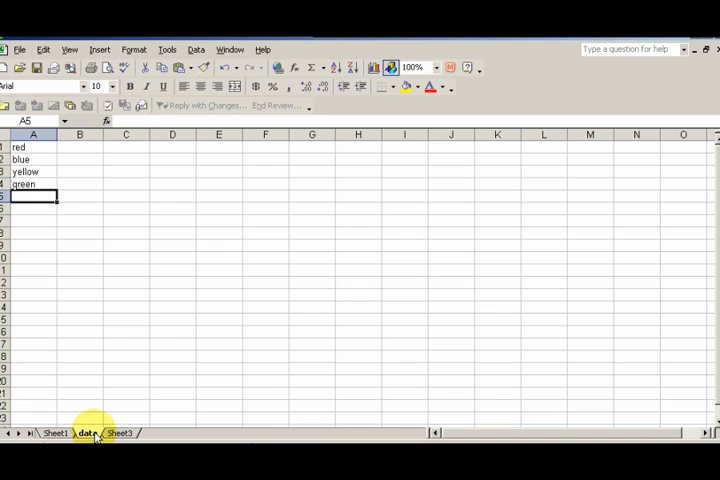
pyautogui.write('brow')
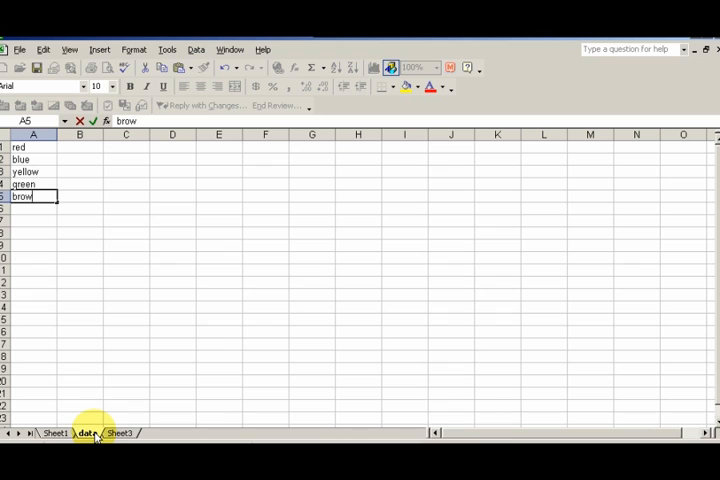
pyautogui.press('Return')
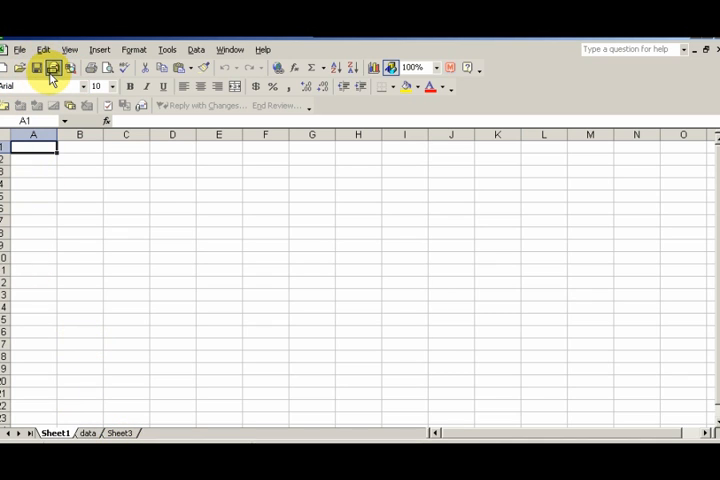
pyautogui.moveTo(36, 68)
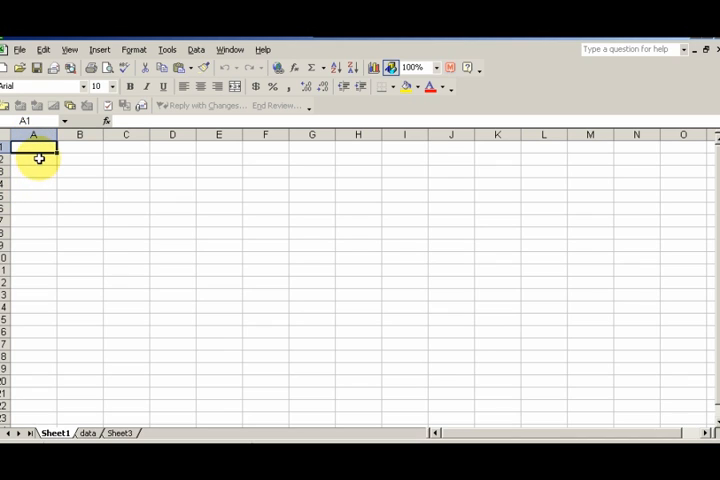
# Return to the blank Sheet1 and select cell A1
pyautogui.click(32, 158)
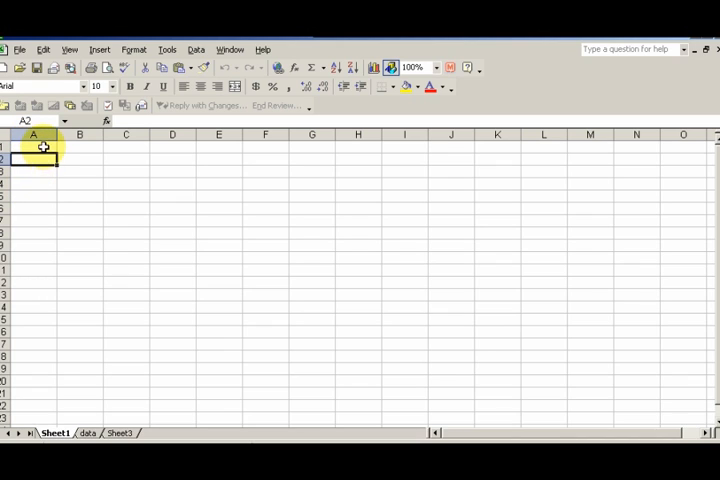
pyautogui.click(32, 146)
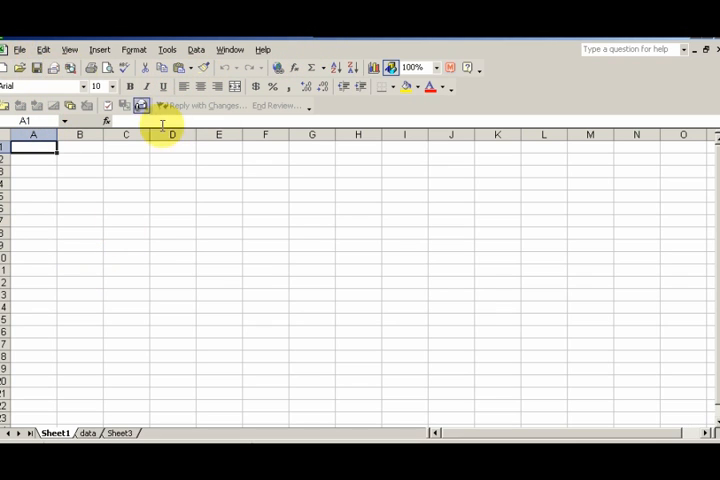
pyautogui.moveTo(188, 354)
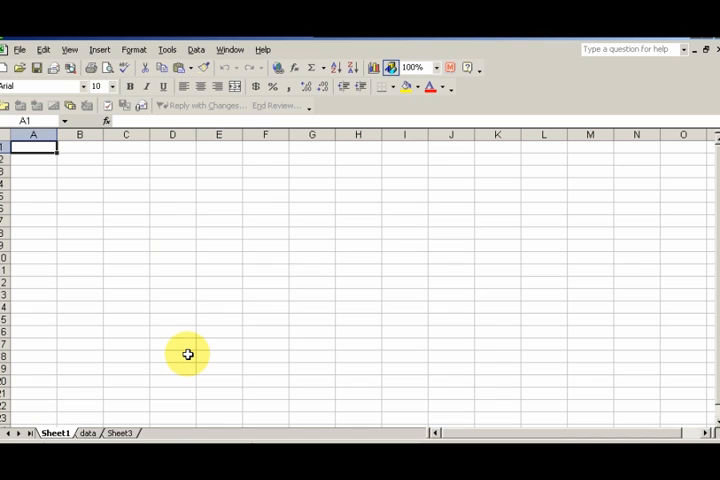
pyautogui.moveTo(164, 330)
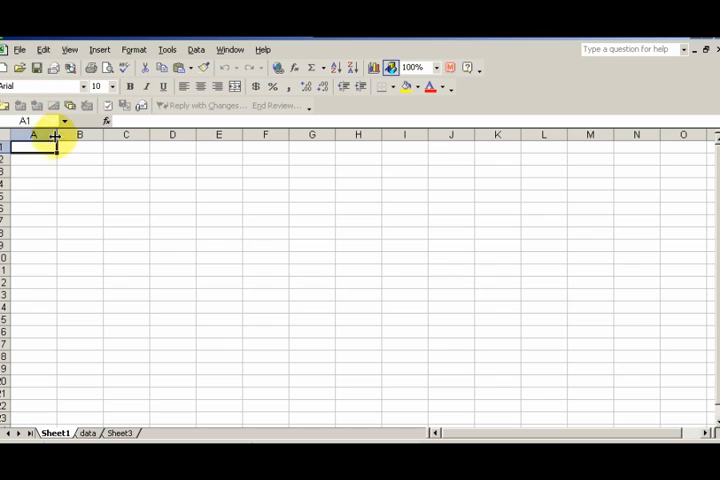
pyautogui.moveTo(80, 312)
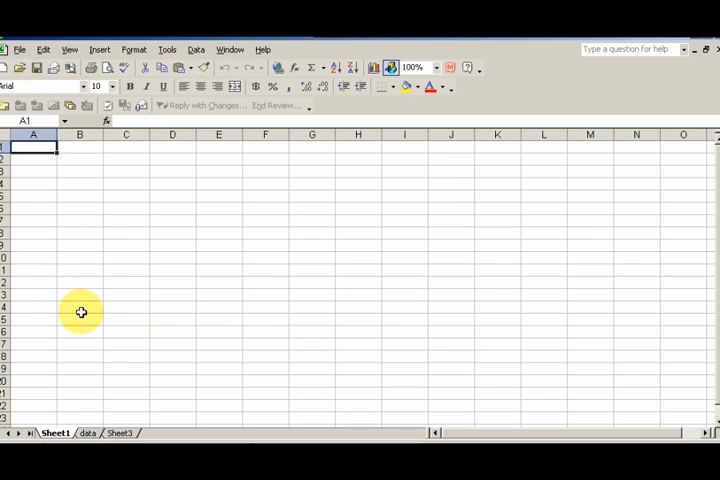
pyautogui.moveTo(56, 286)
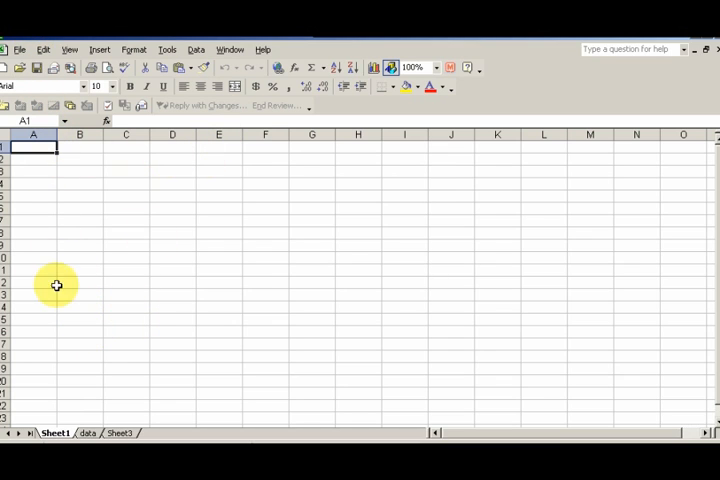
pyautogui.moveTo(330, 56)
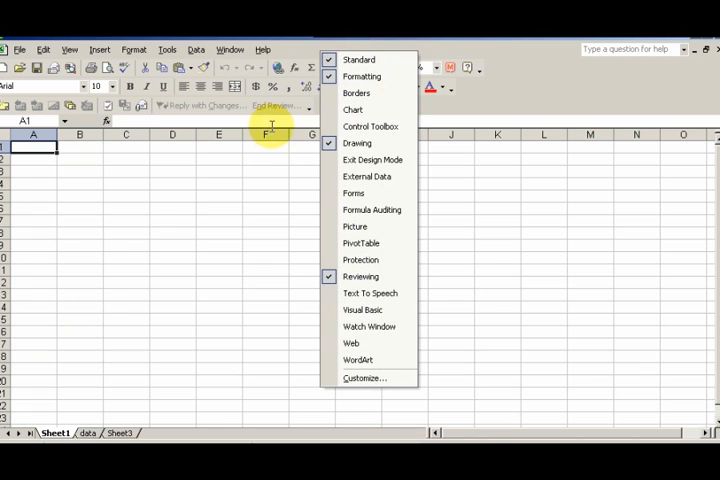
pyautogui.moveTo(370, 126)
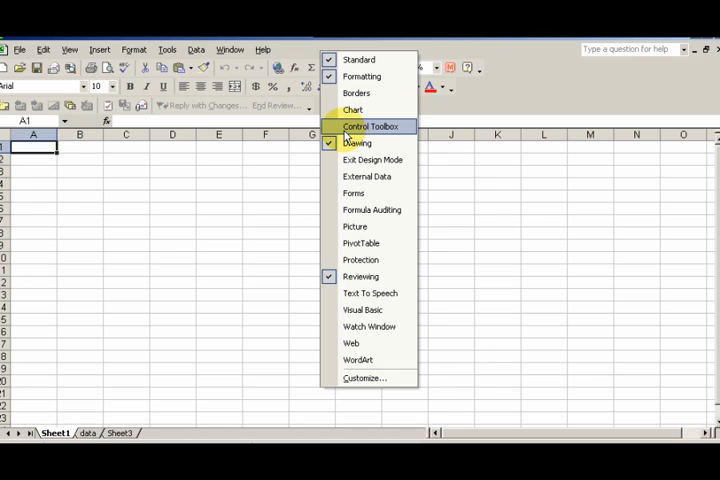
# Show the Control Toolbox and reposition it over the worksheet
pyautogui.click(370, 126)
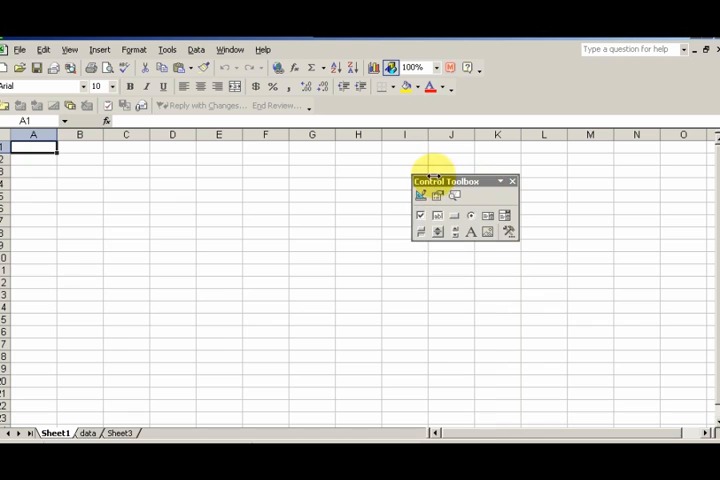
pyautogui.moveTo(464, 180); pyautogui.dragTo(412, 180)
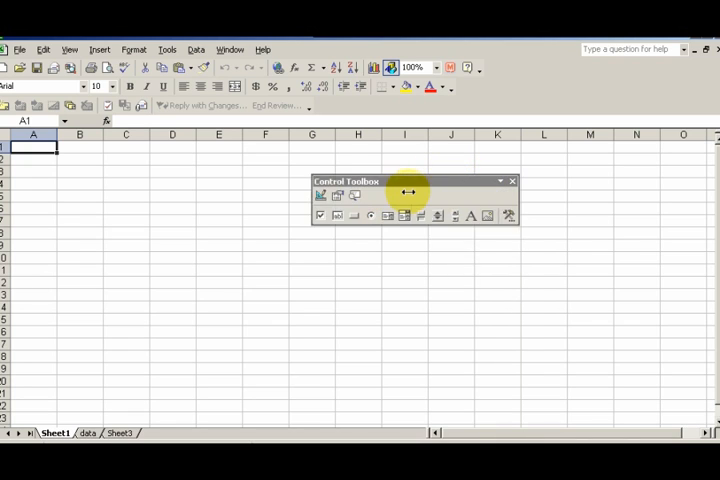
pyautogui.moveTo(398, 176)
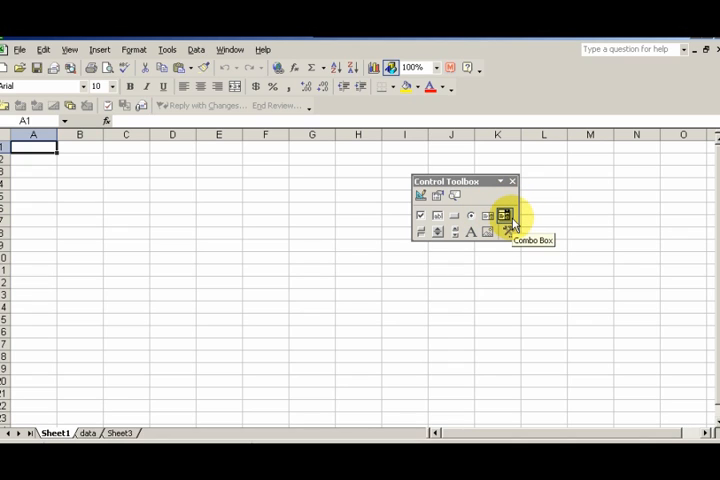
pyautogui.moveTo(504, 218)
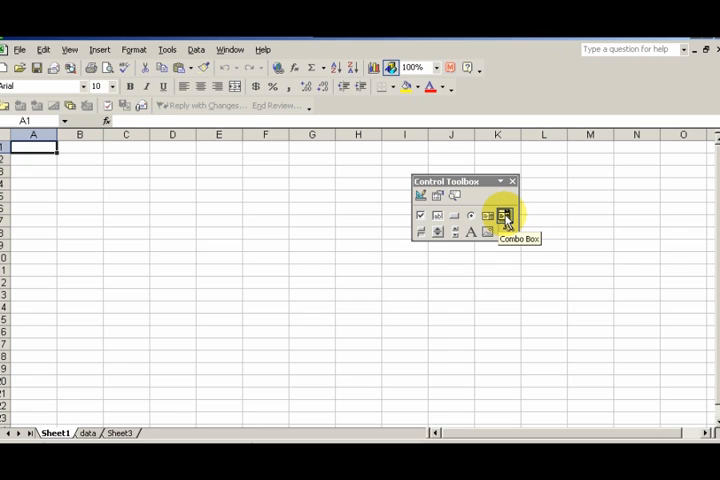
pyautogui.moveTo(488, 216)
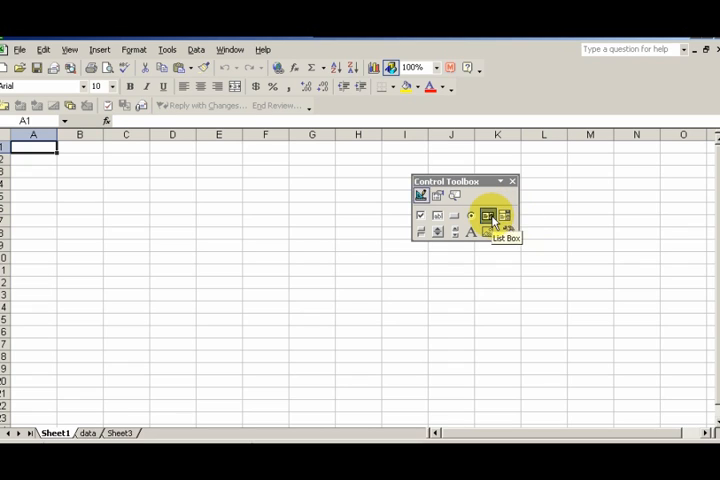
# Draw a list box over columns C to E and bring up its Properties window
pyautogui.moveTo(112, 204); pyautogui.dragTo(184, 288)
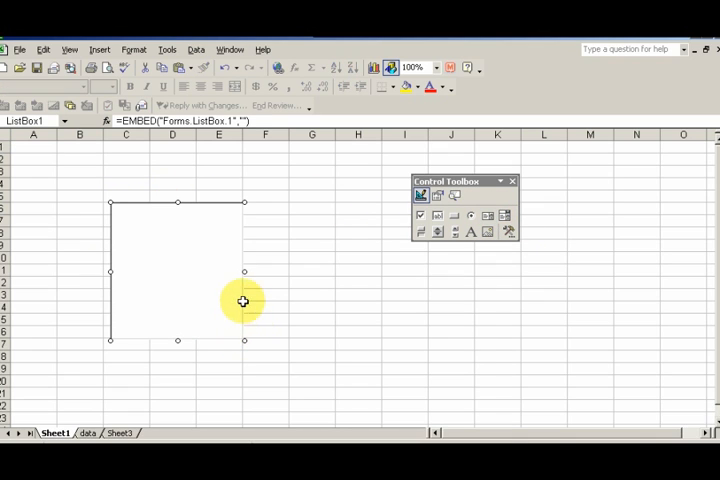
pyautogui.moveTo(252, 264)
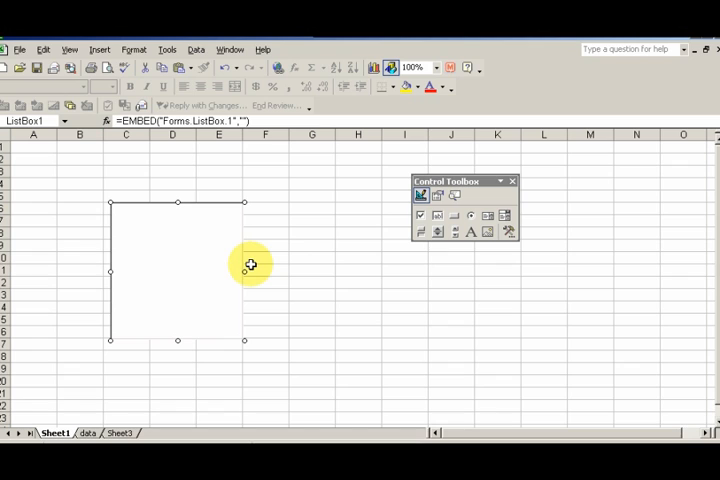
pyautogui.moveTo(198, 250)
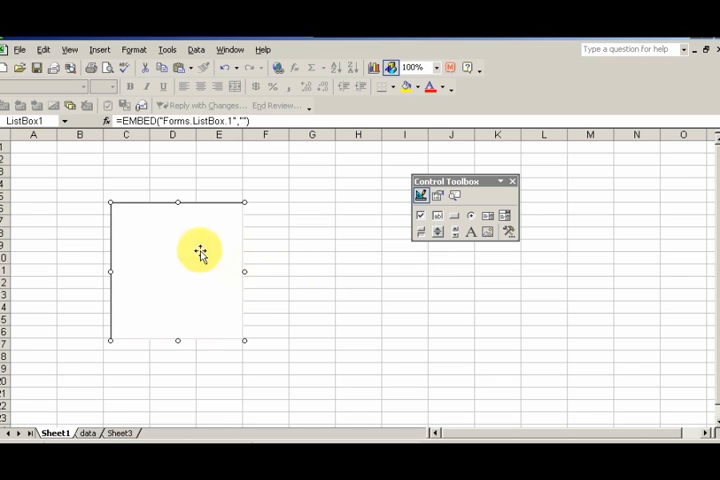
pyautogui.click(32, 148)
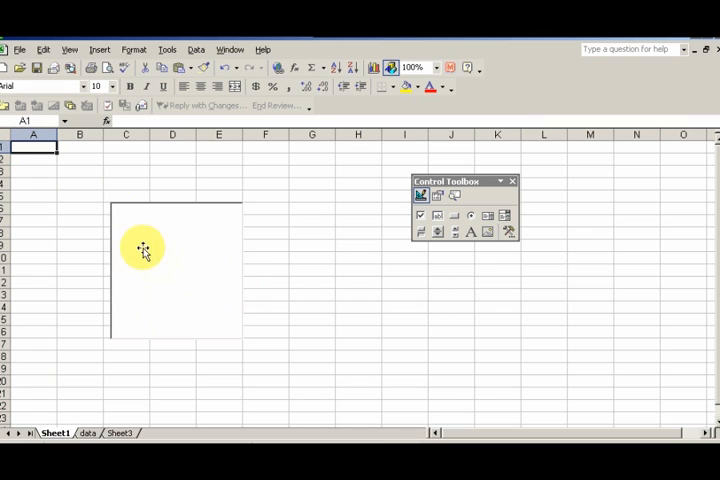
pyautogui.rightClick(156, 252)
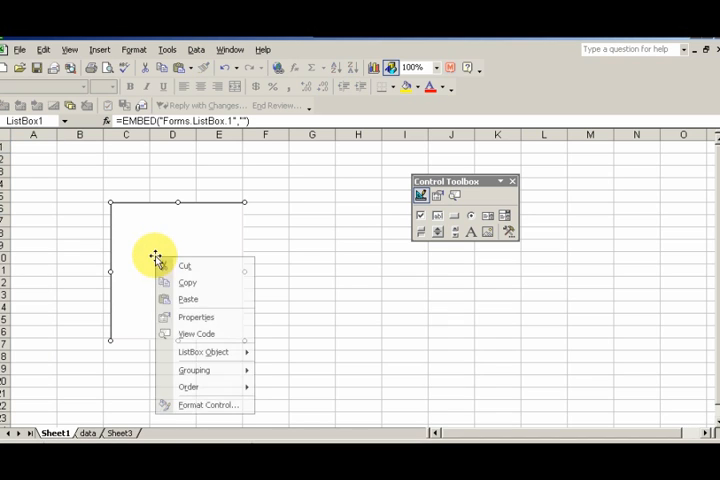
pyautogui.moveTo(194, 370)
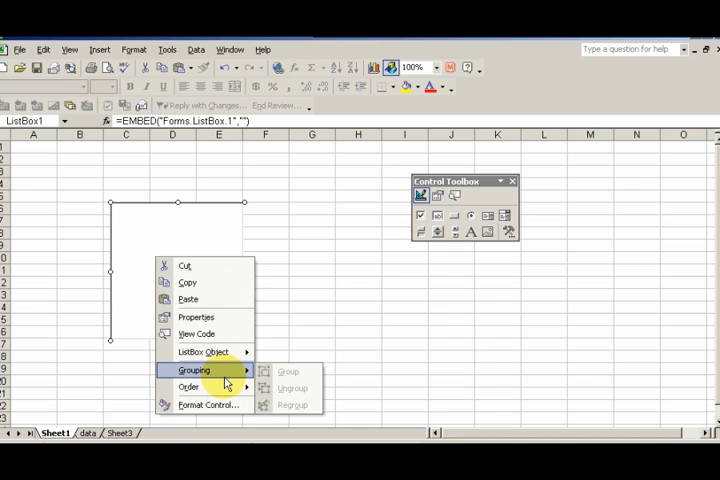
pyautogui.moveTo(196, 316)
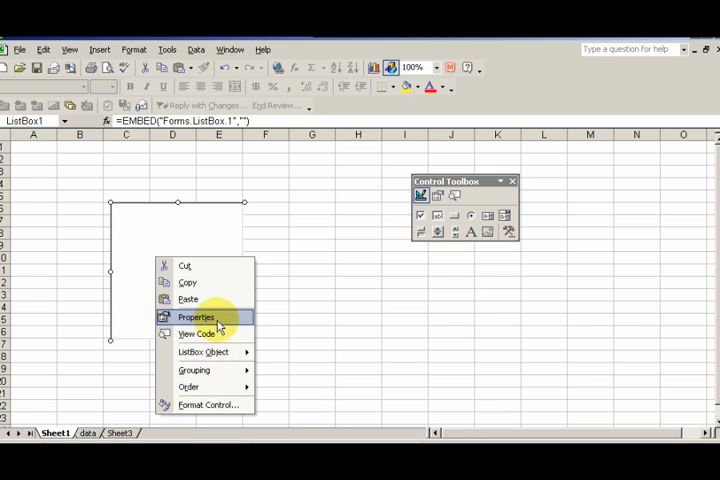
pyautogui.click(196, 316)
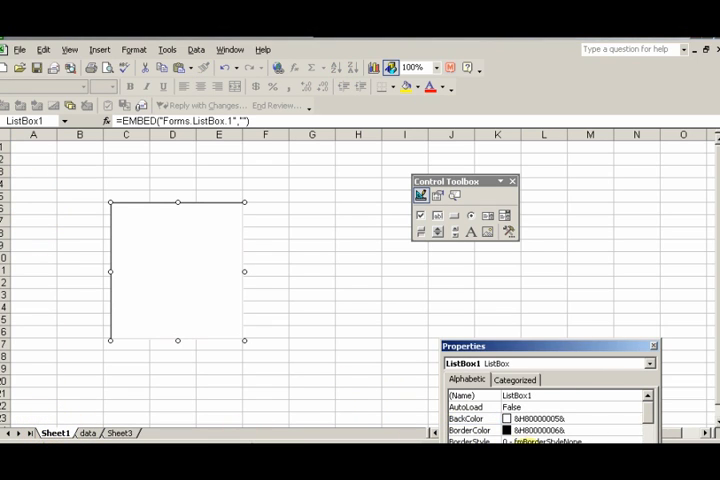
# Set ListFillRange to the colour range and shrink the list box to about three rows
pyautogui.scroll(-3)
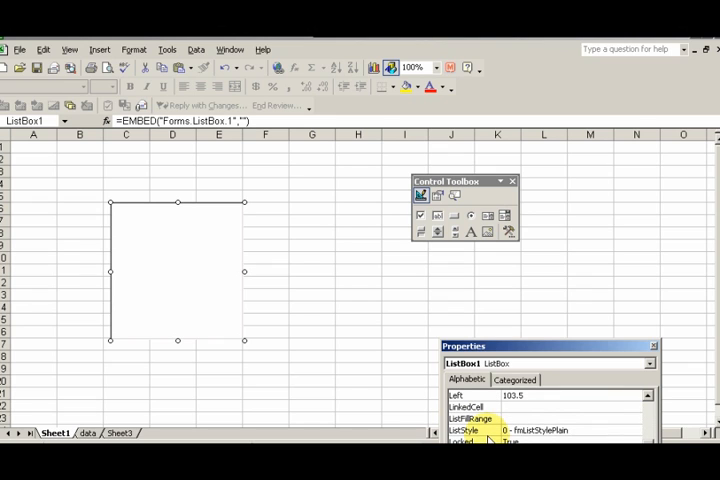
pyautogui.scroll(-3)
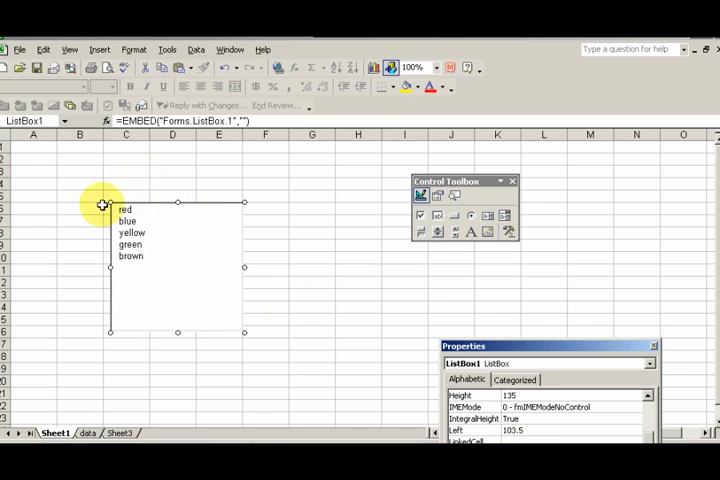
pyautogui.moveTo(172, 260)
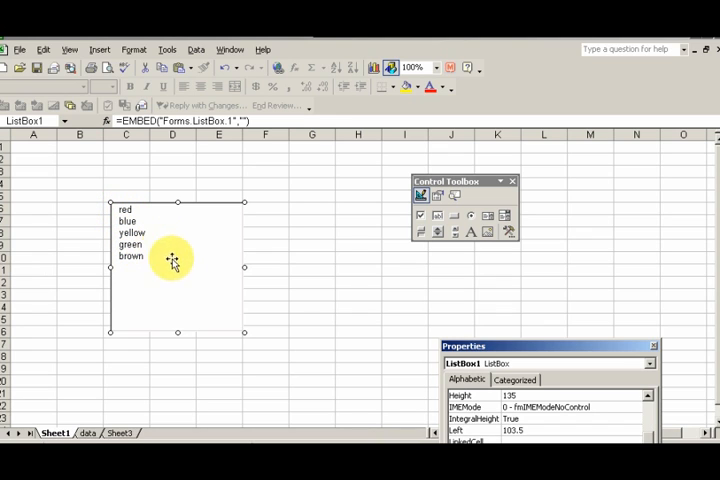
pyautogui.moveTo(222, 236)
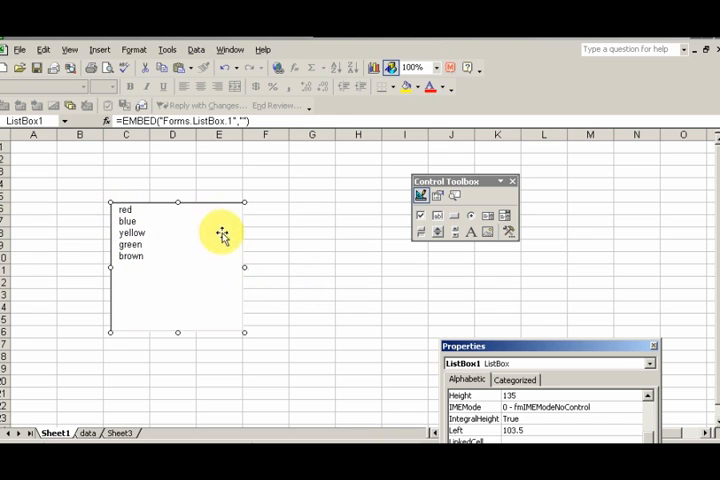
pyautogui.moveTo(176, 200)
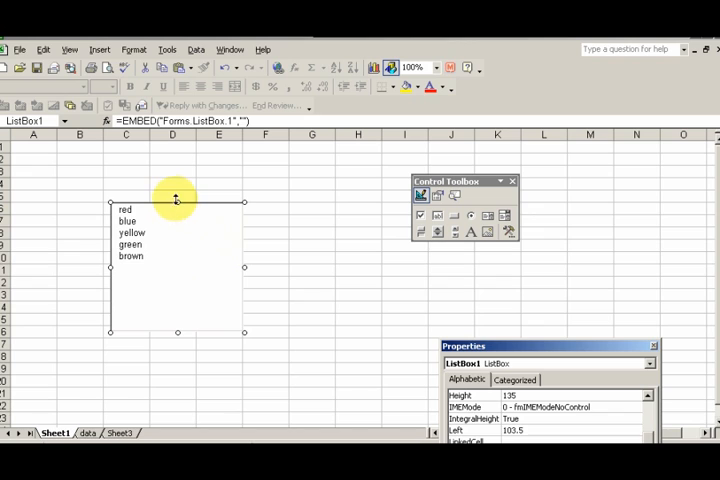
pyautogui.moveTo(176, 200); pyautogui.dragTo(176, 278)
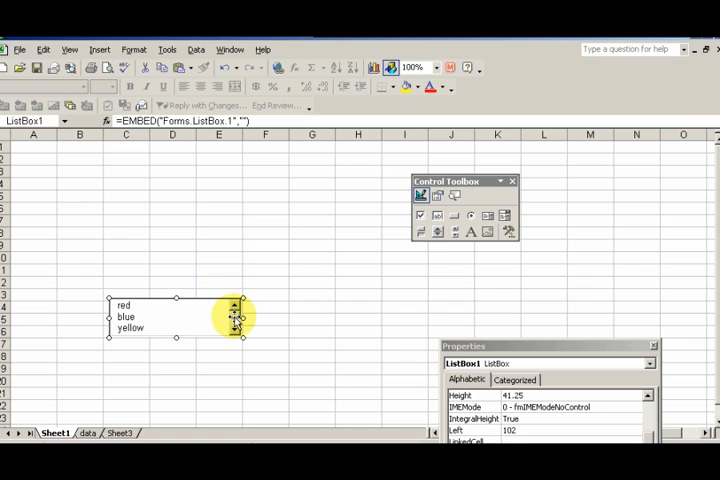
# Reselect the list box and move it left toward column B
pyautogui.click(312, 320)
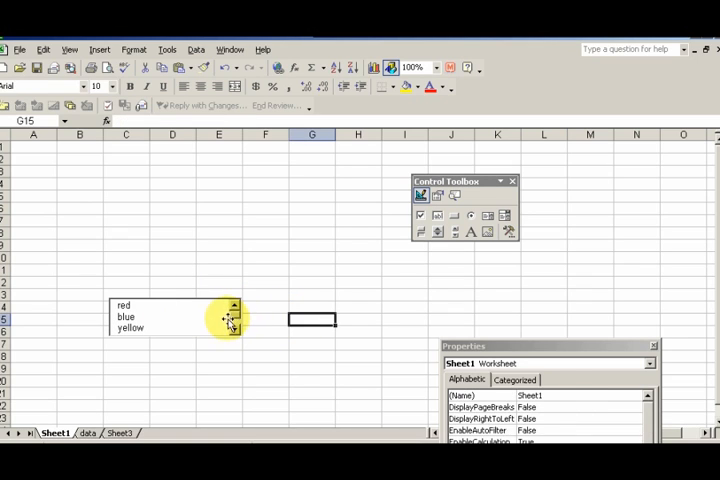
pyautogui.click(176, 316)
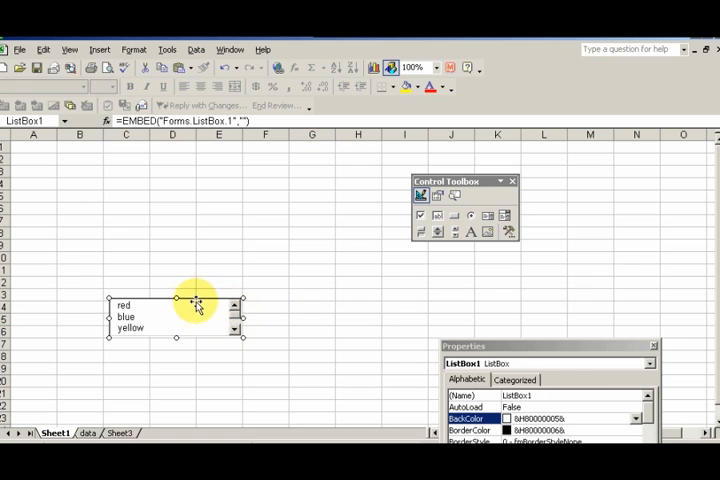
pyautogui.moveTo(176, 316); pyautogui.dragTo(176, 236)
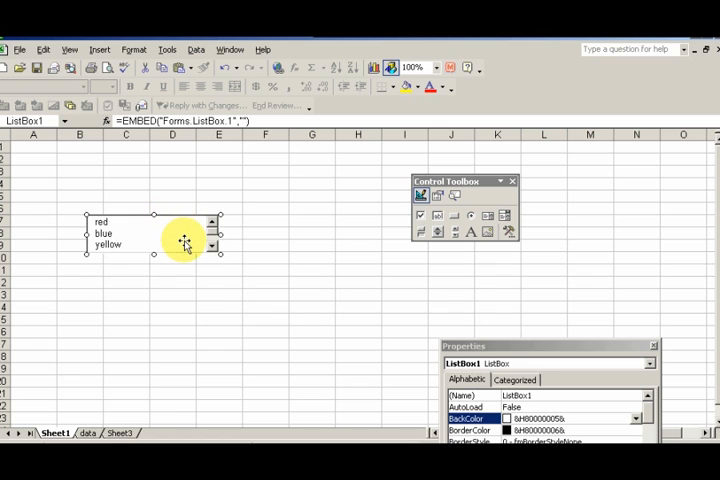
pyautogui.moveTo(172, 244)
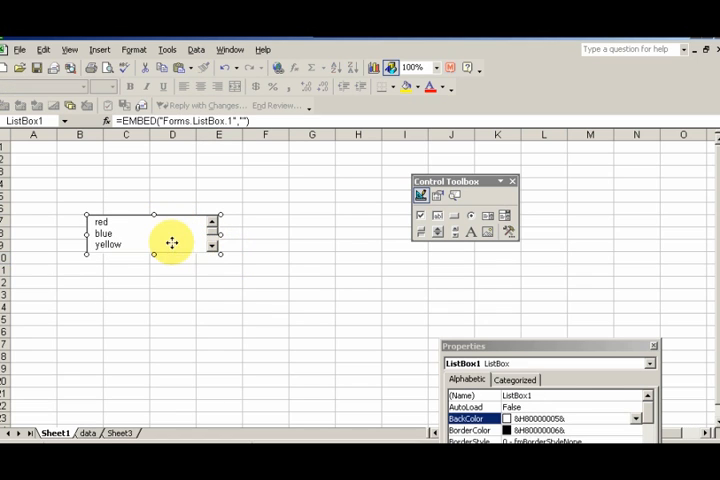
pyautogui.moveTo(162, 240)
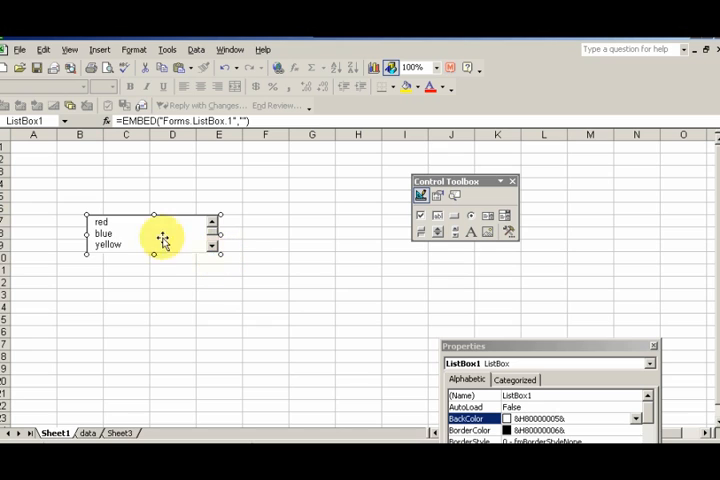
pyautogui.moveTo(378, 230)
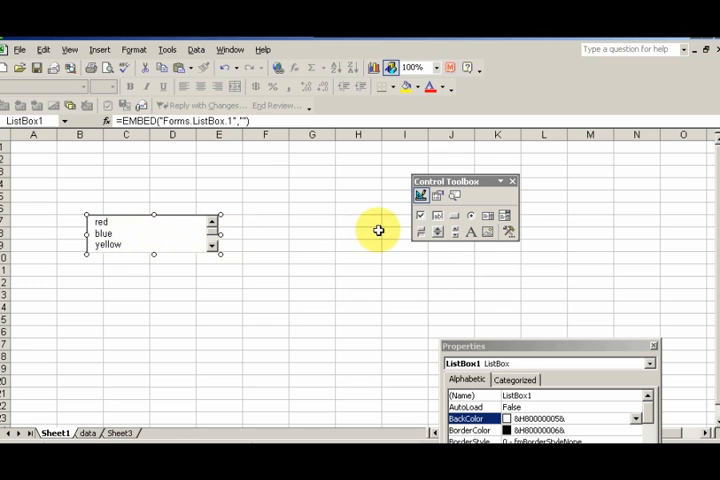
# Exit design mode and pick blue, yellow, red, then yellow in the live list box
pyautogui.click(218, 258)
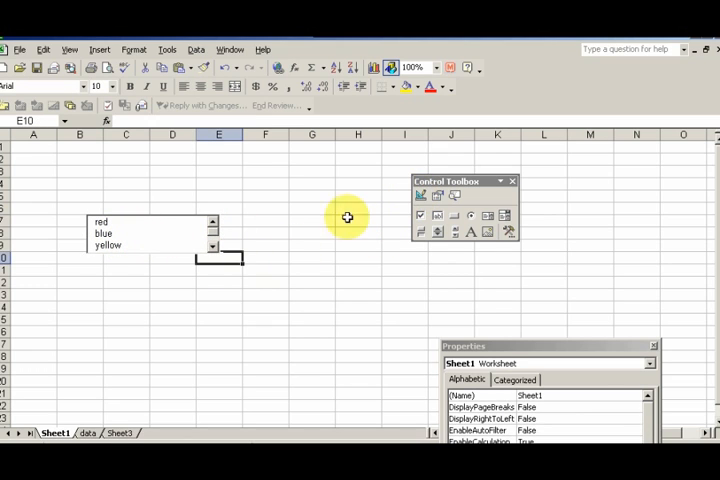
pyautogui.moveTo(168, 290)
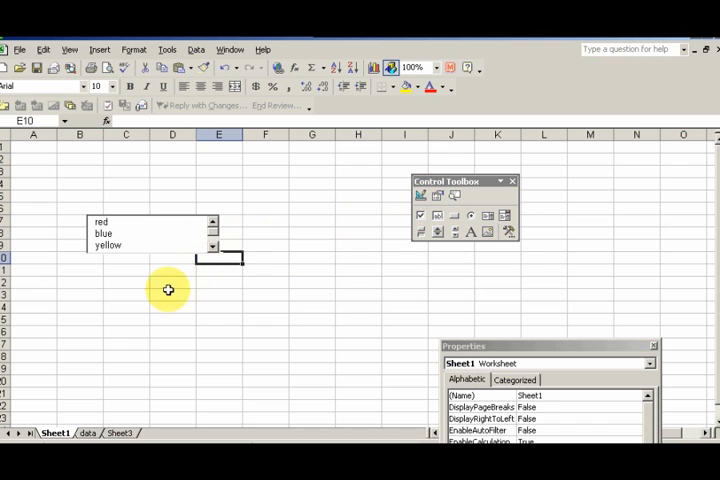
pyautogui.click(108, 220)
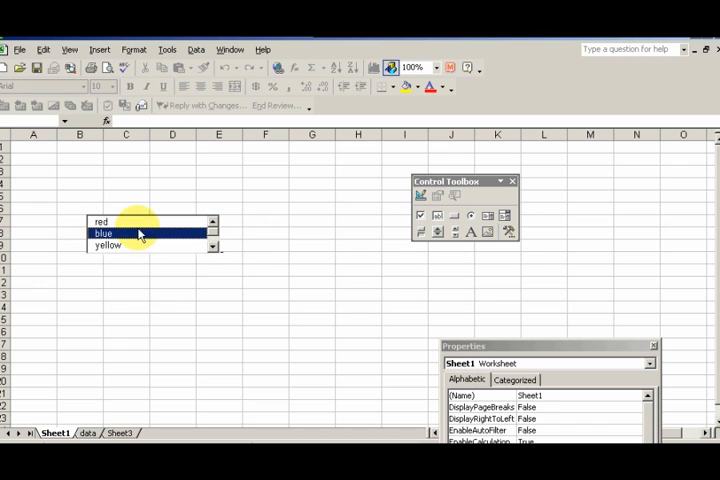
pyautogui.click(106, 244)
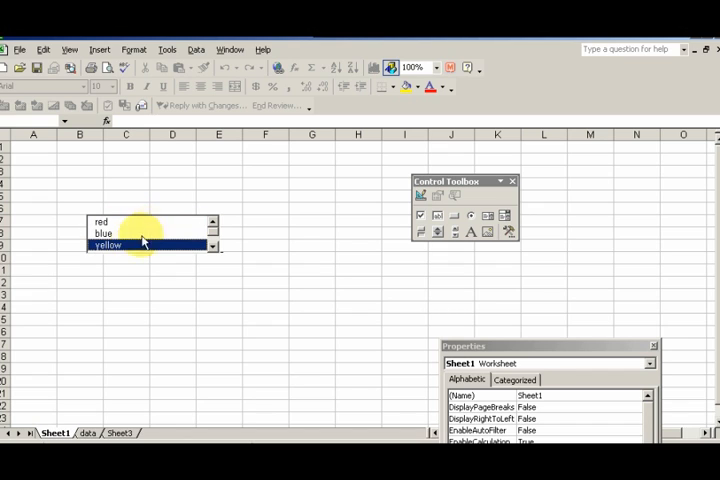
pyautogui.click(100, 222)
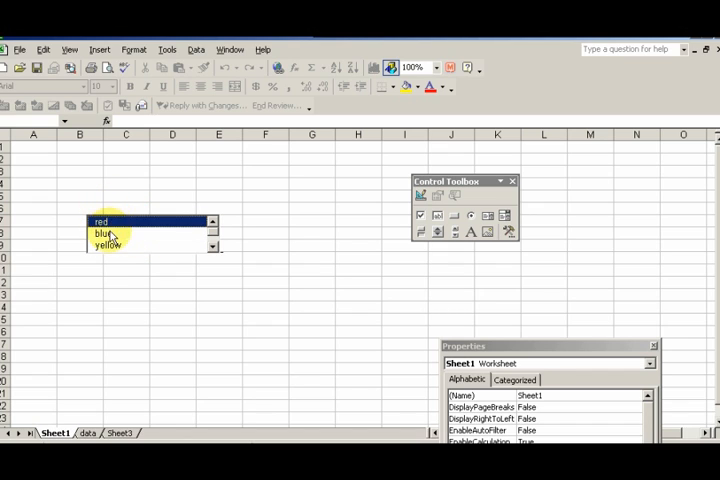
pyautogui.click(108, 246)
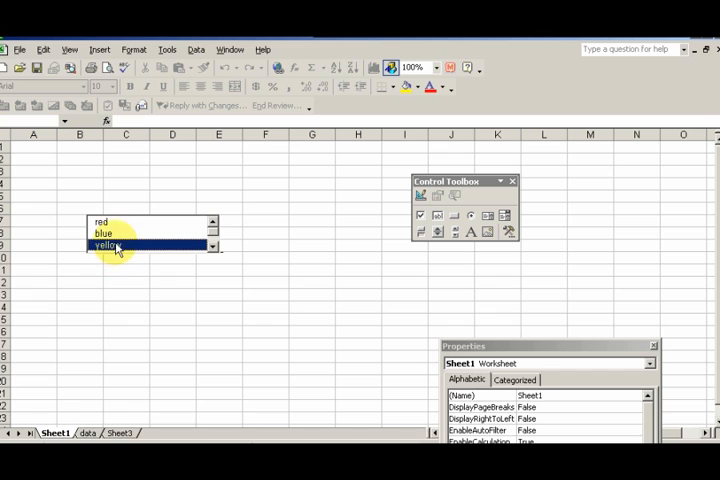
pyautogui.click(32, 146)
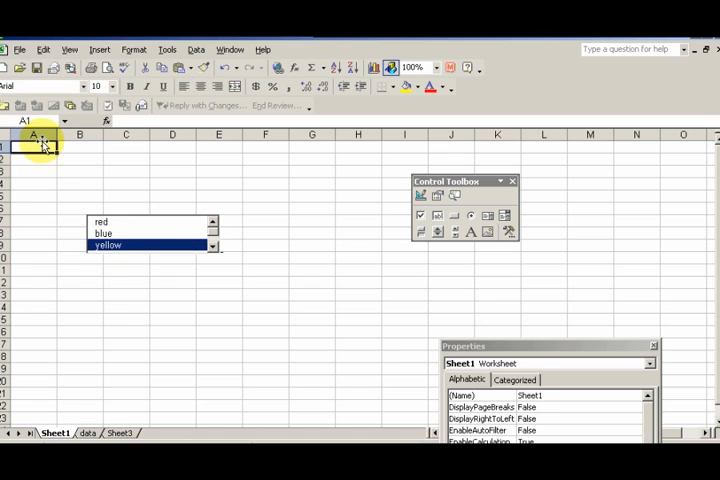
pyautogui.moveTo(140, 224)
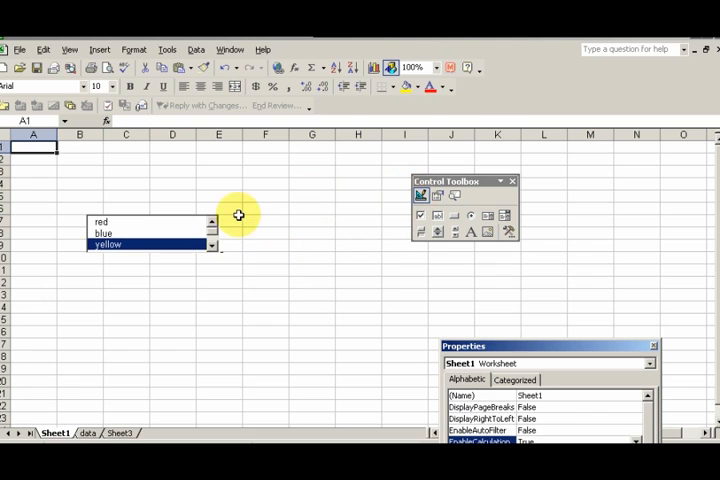
# Back in design mode, set the list box's LinkedCell property to A1
pyautogui.click(150, 232)
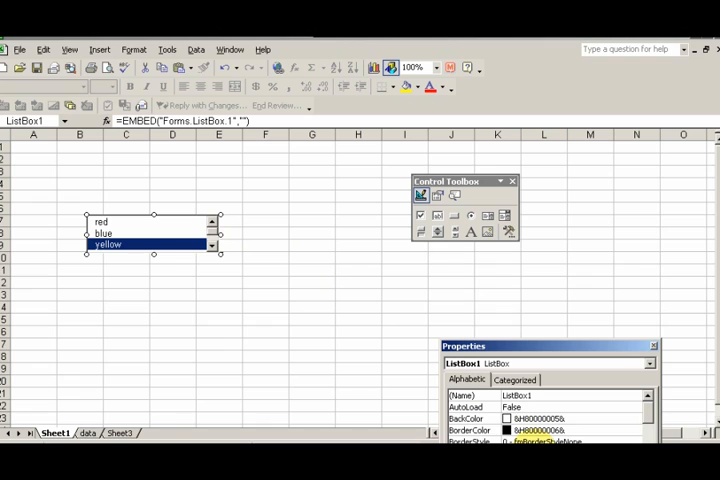
pyautogui.scroll(-3)
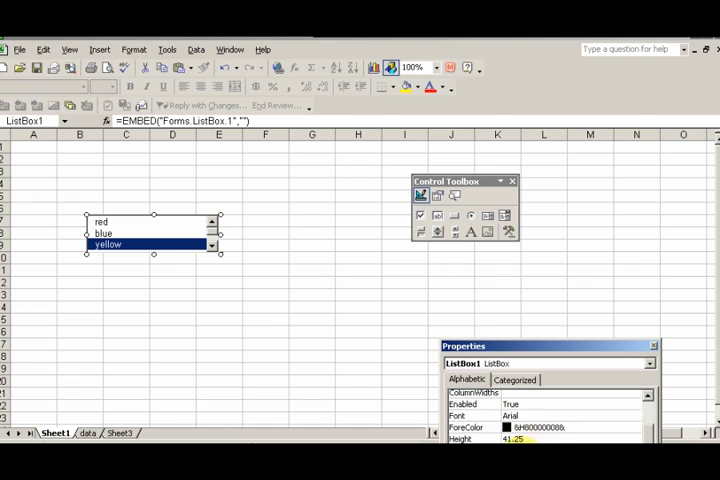
pyautogui.scroll(-3)
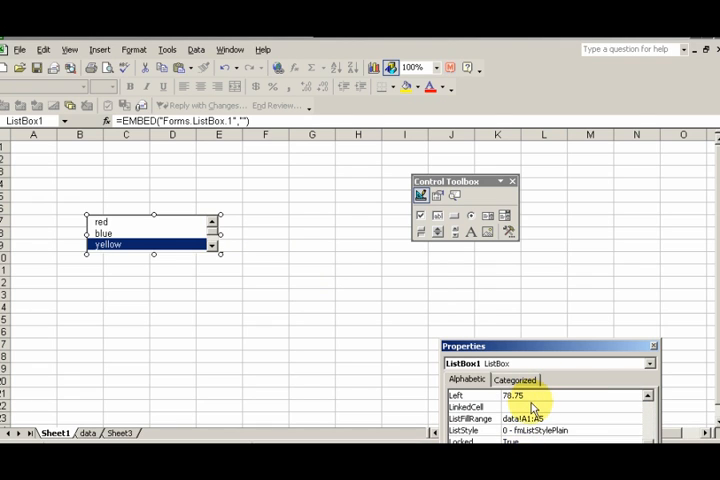
pyautogui.click(470, 404)
pyautogui.write('A1')
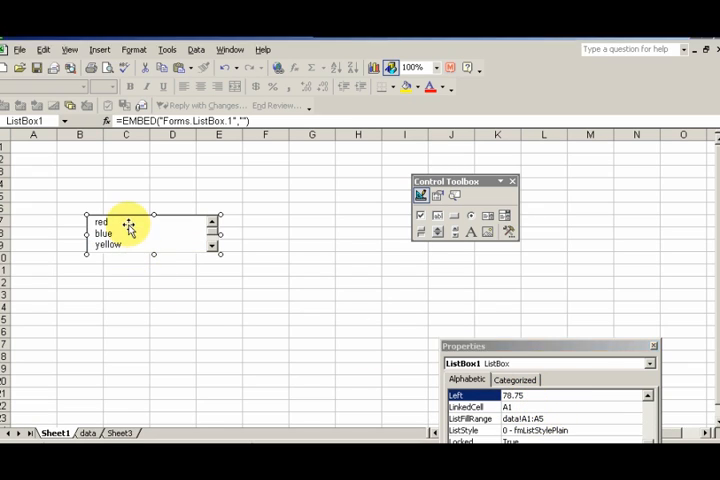
pyautogui.click(312, 258)
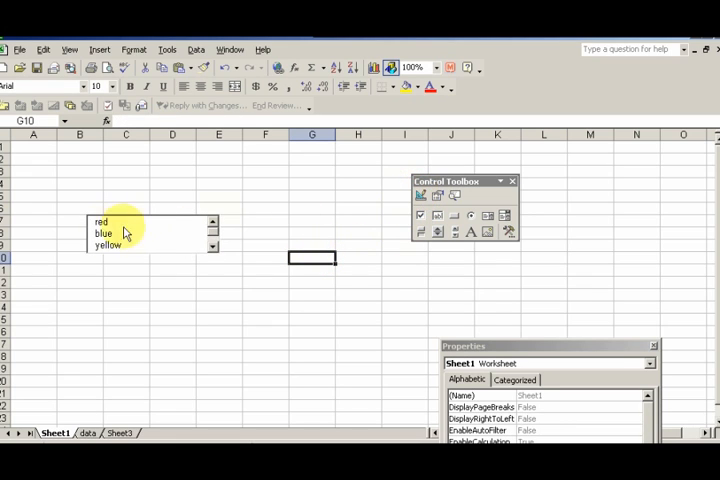
pyautogui.click(100, 220)
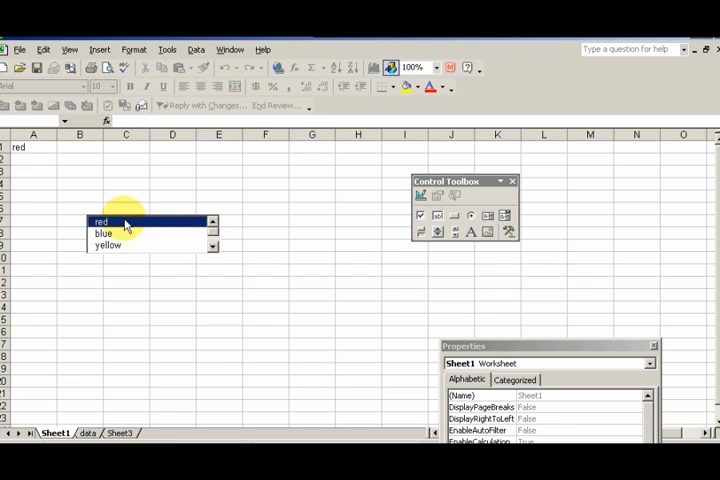
pyautogui.click(104, 232)
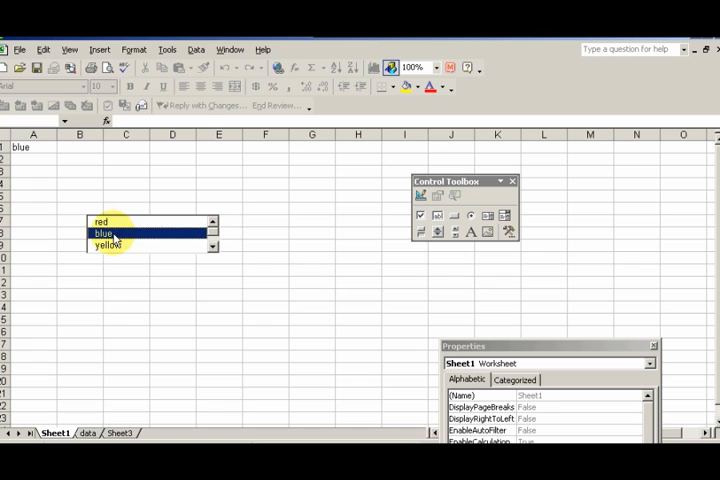
pyautogui.click(32, 148)
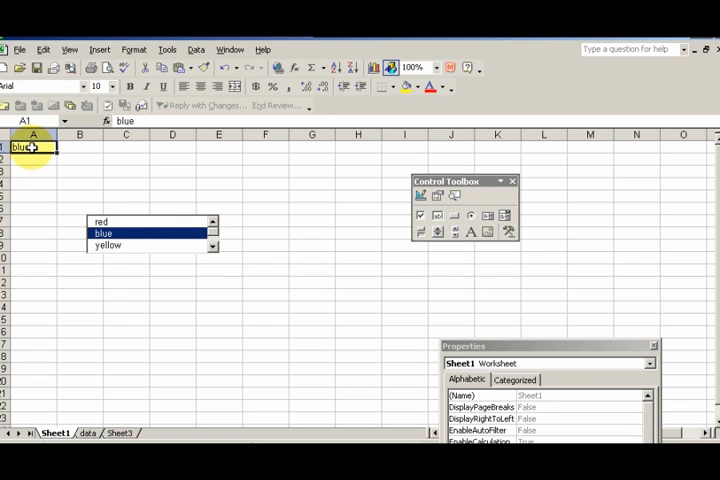
pyautogui.moveTo(250, 276)
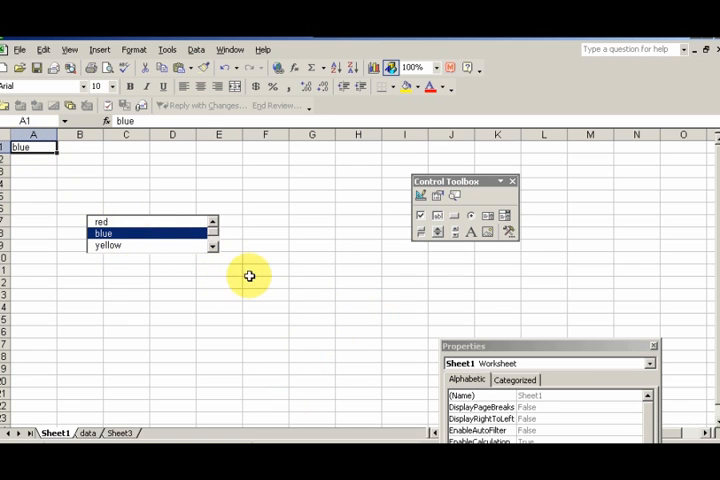
pyautogui.moveTo(292, 250)
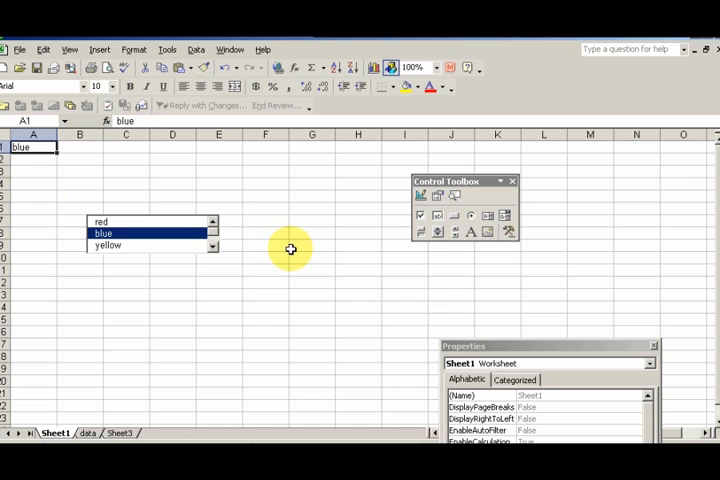
pyautogui.moveTo(36, 188)
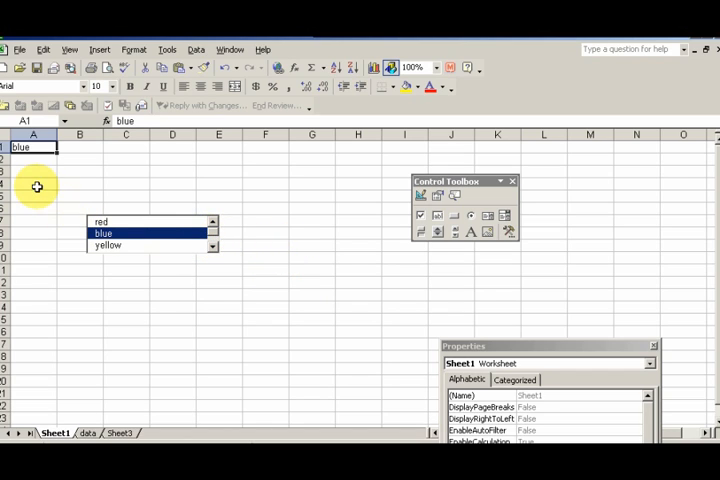
pyautogui.click(32, 184)
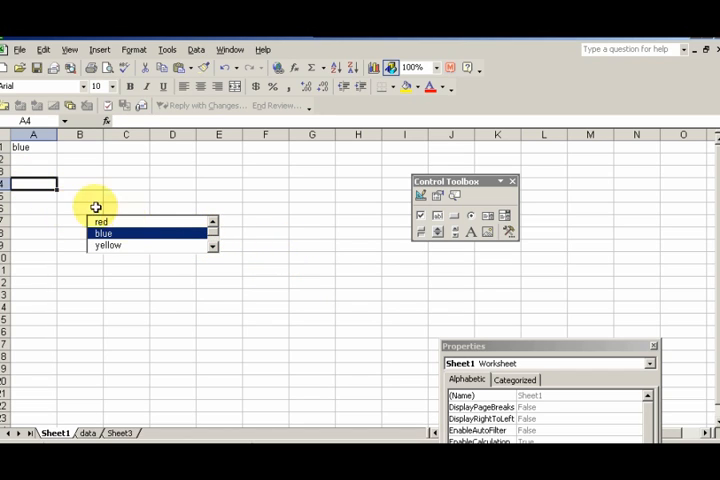
pyautogui.moveTo(240, 292)
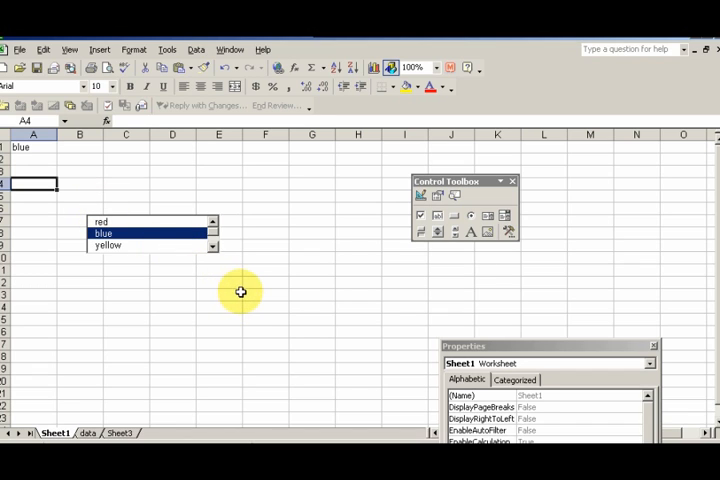
pyautogui.moveTo(358, 314)
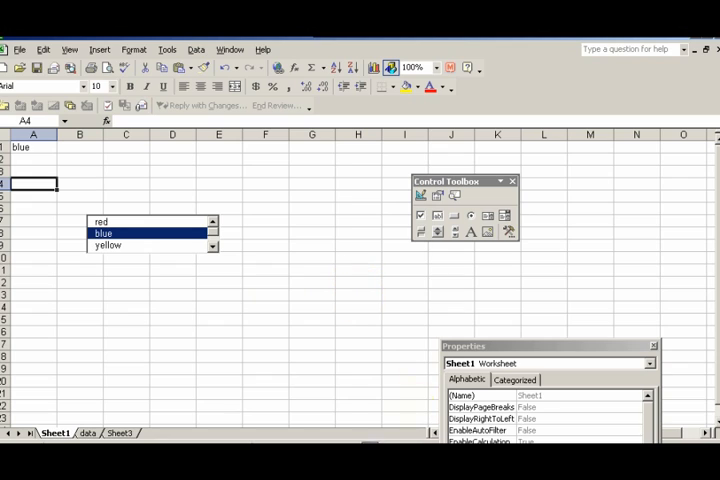
pyautogui.click(512, 180)
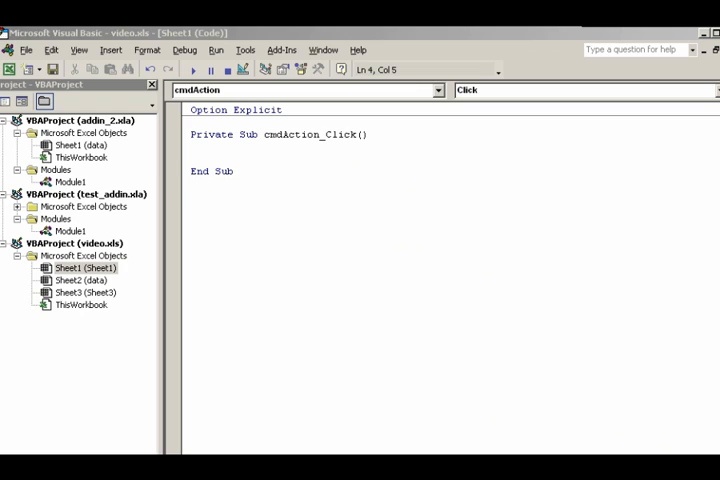
pyautogui.moveTo(344, 50)
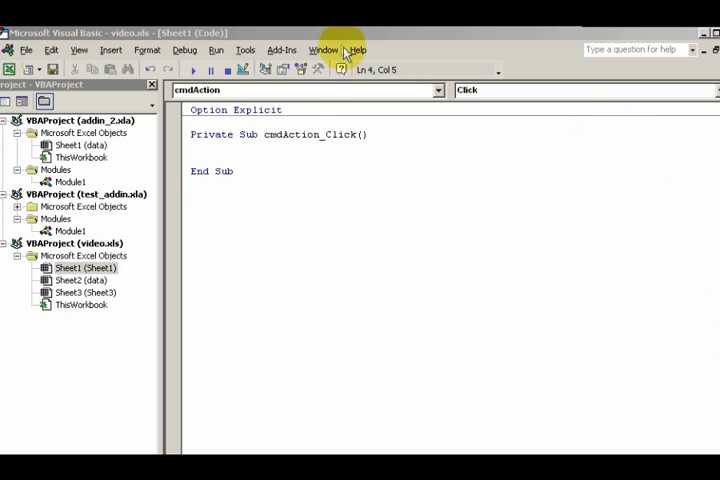
pyautogui.moveTo(288, 136)
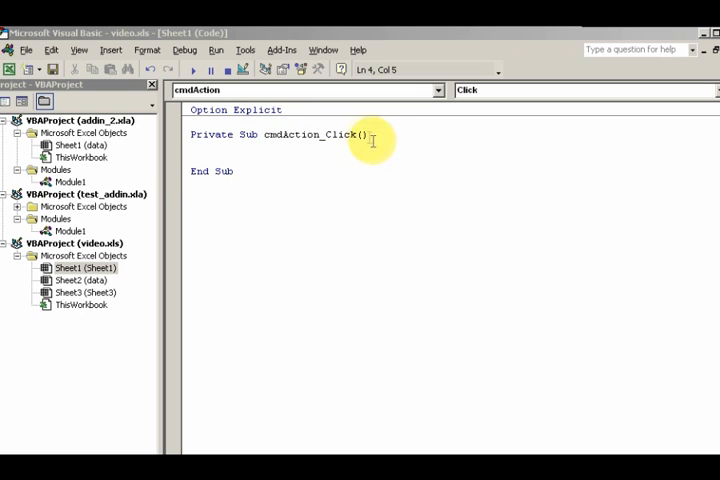
pyautogui.moveTo(206, 222)
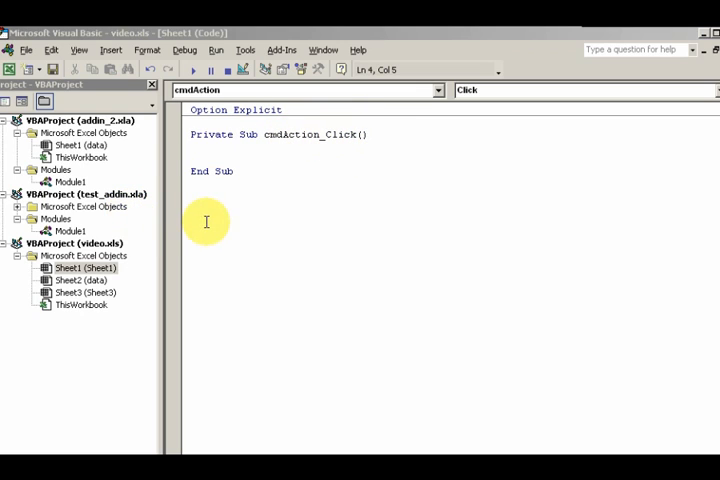
# Declare a new Private Sub SelectSingleValue() procedure below the Click handler
pyautogui.click(204, 196)
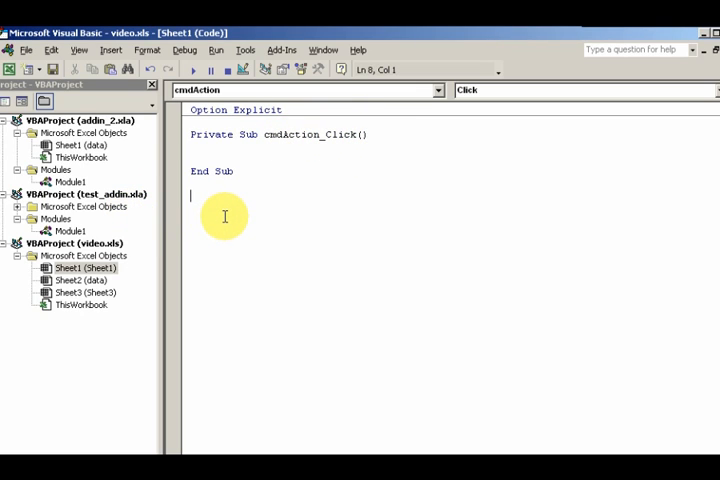
pyautogui.write('P')
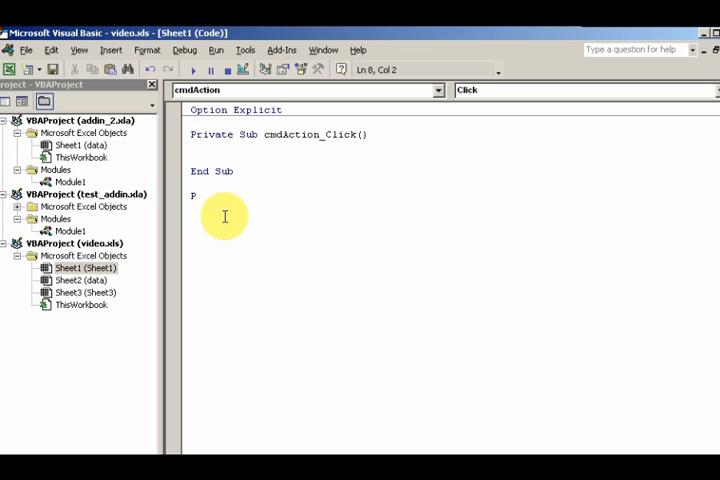
pyautogui.write('ub1')
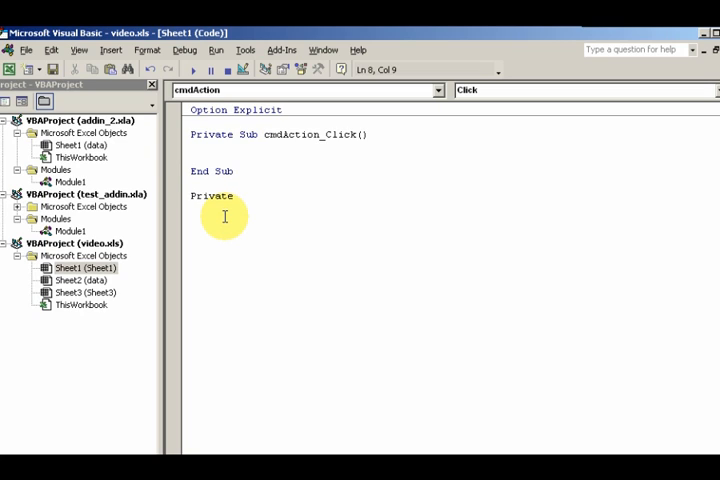
pyautogui.write('Se')
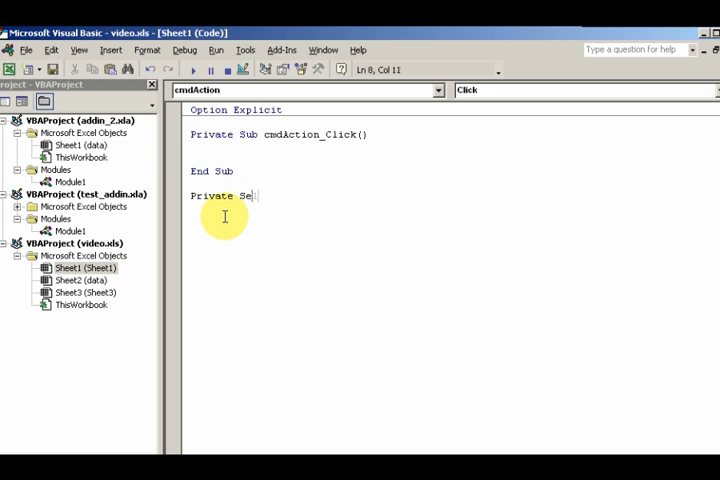
pyautogui.write('lec')
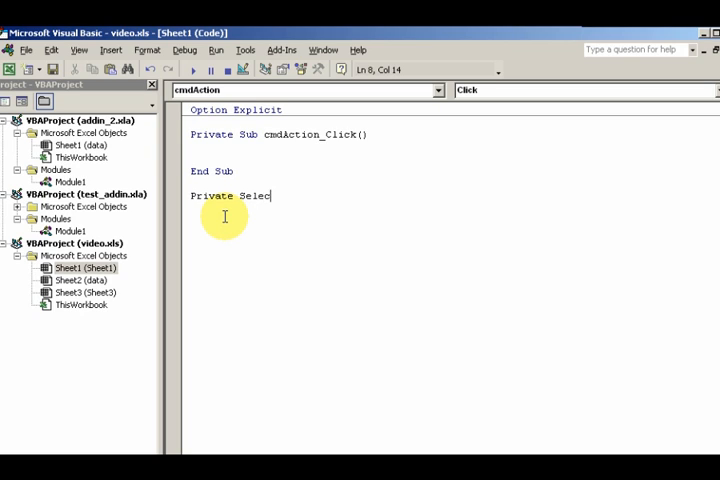
pyautogui.write('tSin')
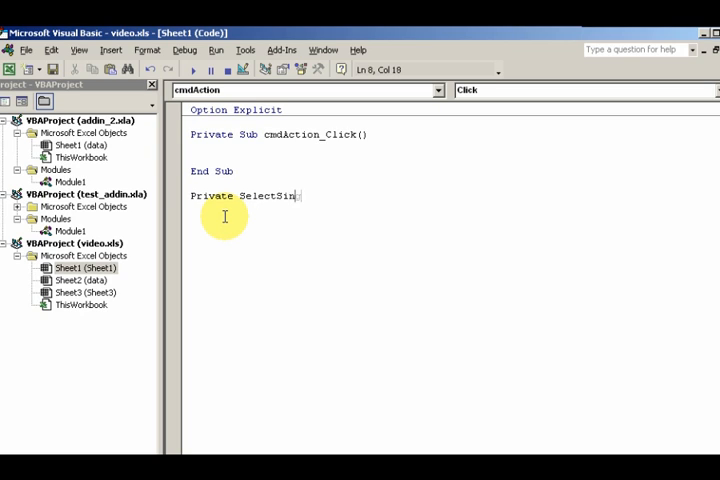
pyautogui.write('gle')
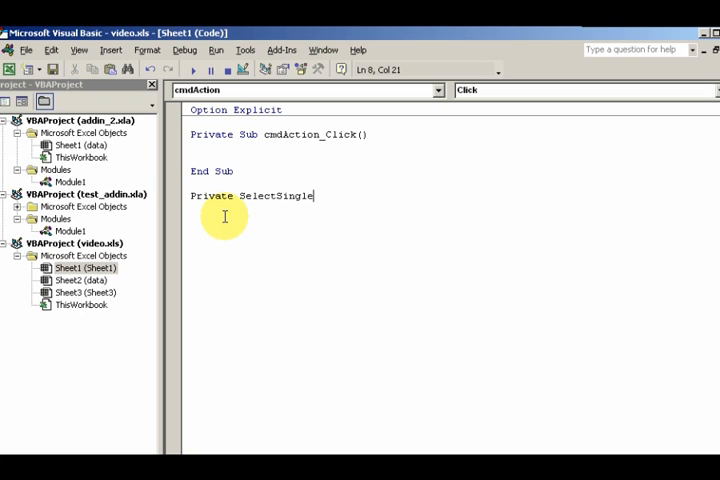
pyautogui.write('Value(')
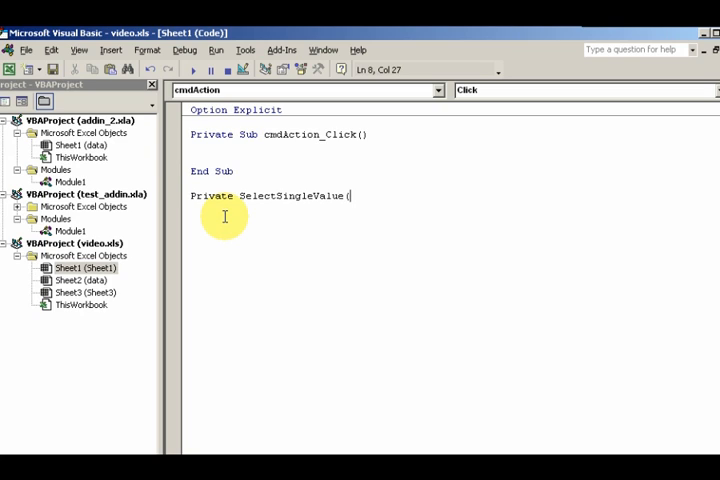
pyautogui.press('Return')
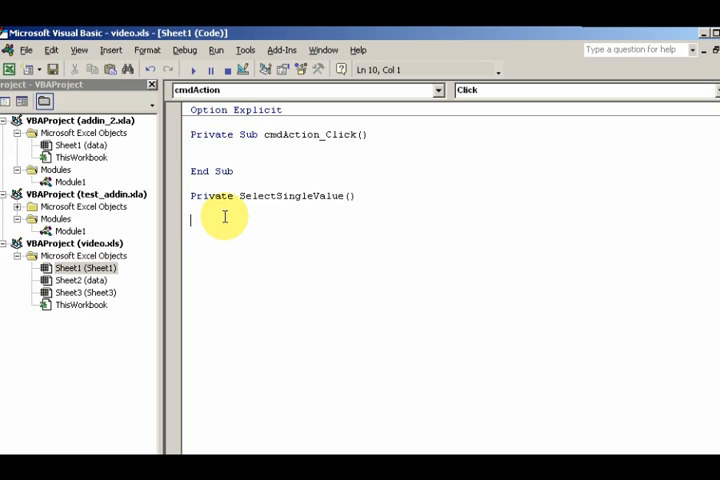
pyautogui.click(214, 196)
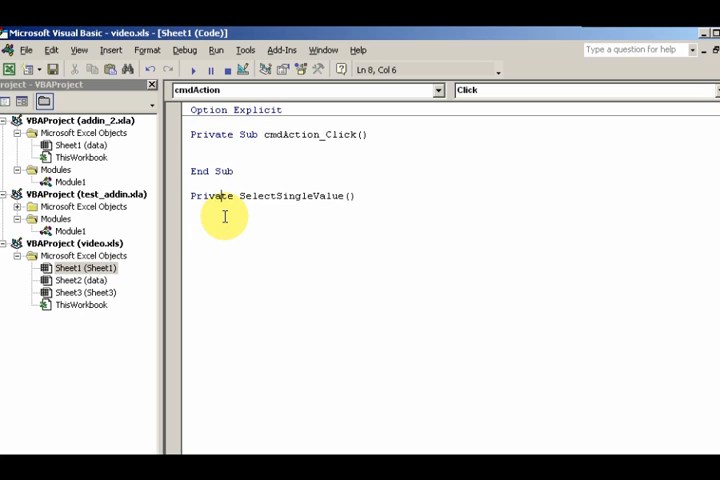
pyautogui.write('s')
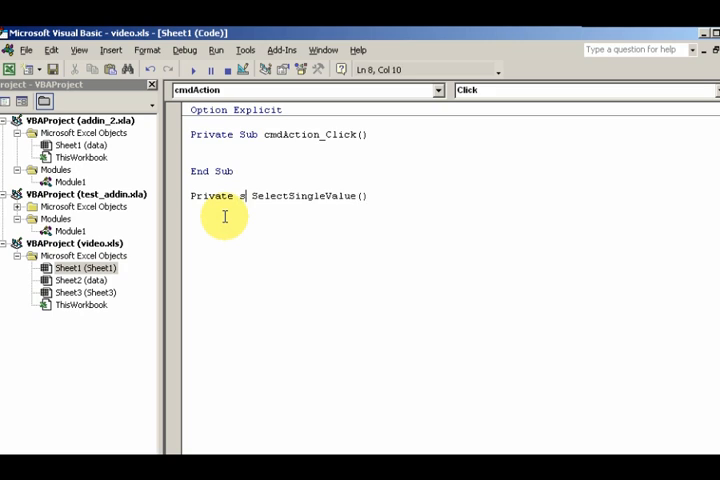
pyautogui.press('enter')
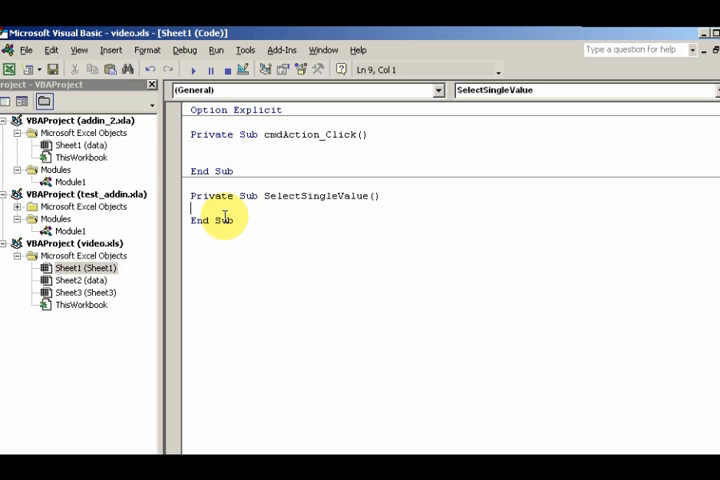
pyautogui.press('Return')
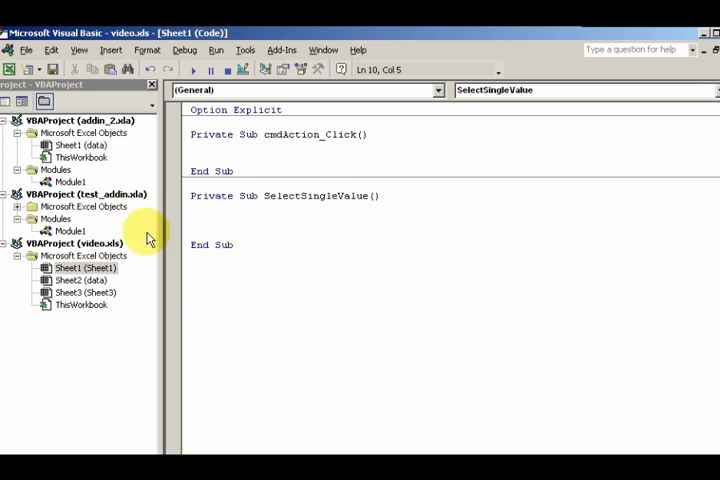
# Reuse the routine name in cmdAction_Click and write Range("A4") = lstcolors. inside it
pyautogui.doubleClick(312, 196)
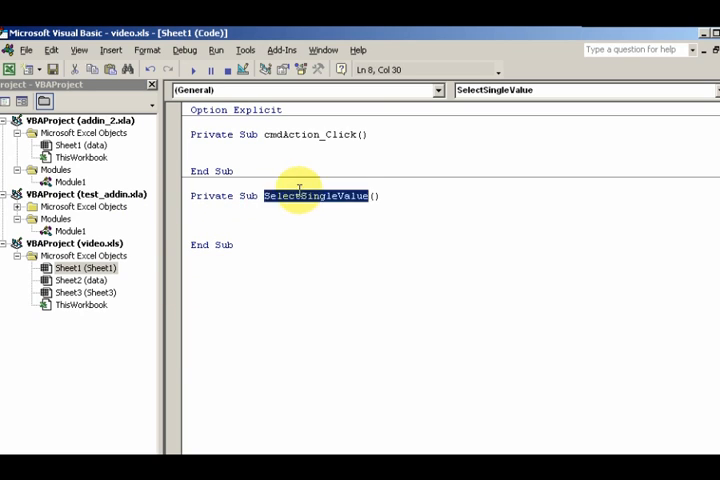
pyautogui.moveTo(258, 148)
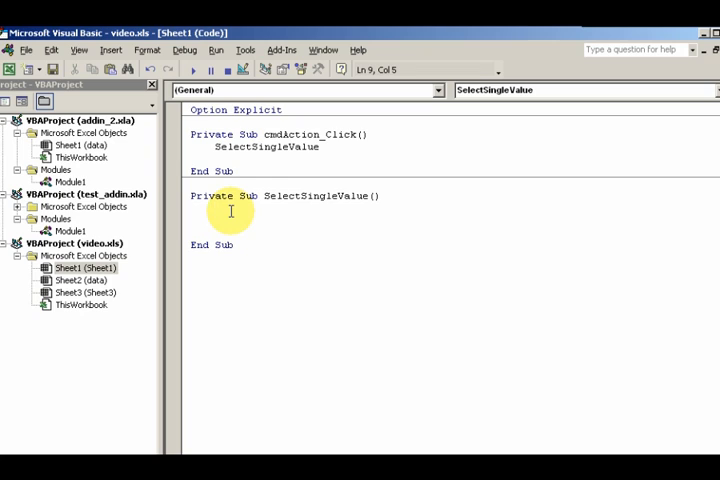
pyautogui.write('re')
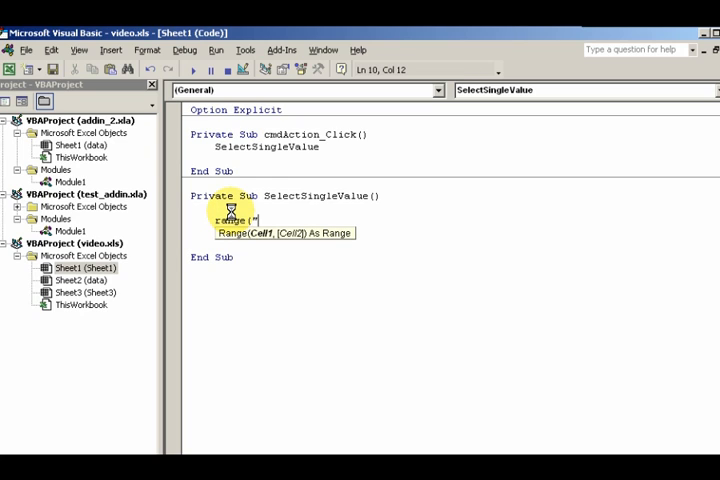
pyautogui.write('A3')
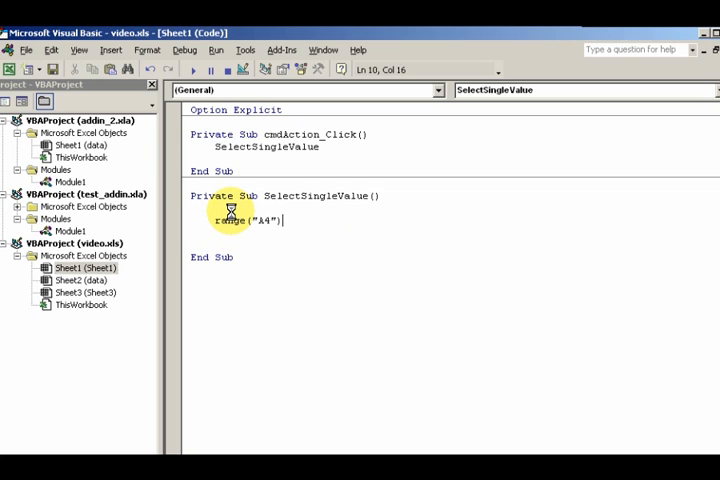
pyautogui.write('=')
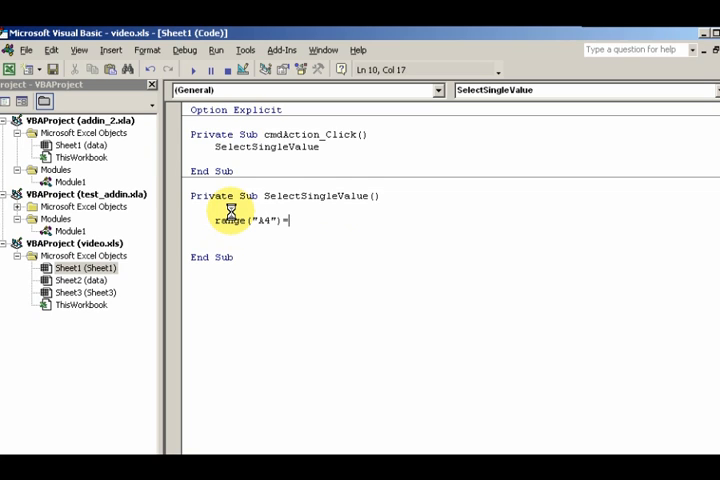
pyautogui.write('lst')
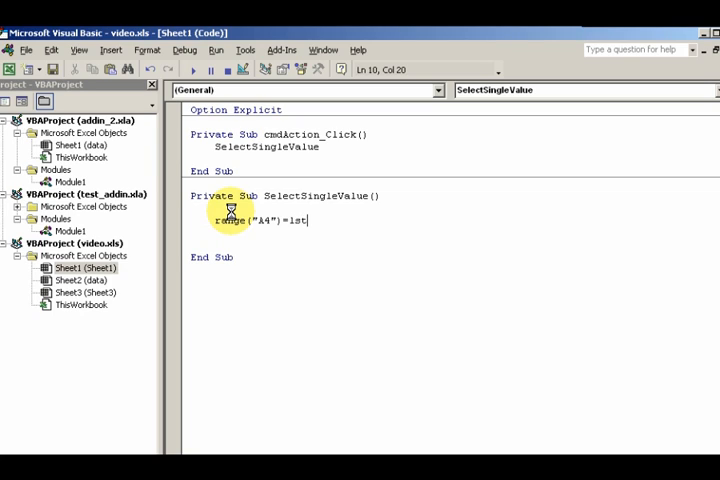
pyautogui.write('colors')
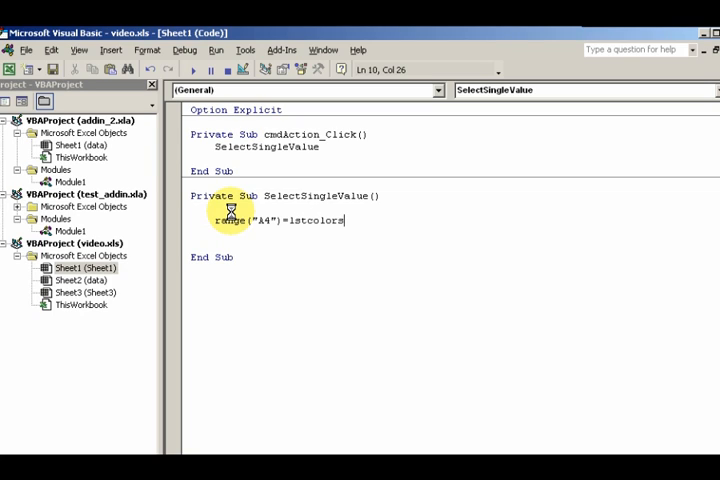
pyautogui.write('.')
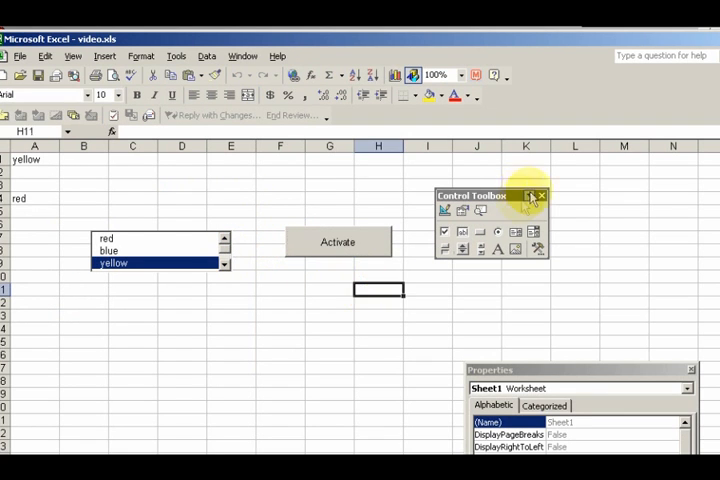
# Activate with yellow, blue and red to copy each into A4, then choose yellow and check A1
pyautogui.click(338, 240)
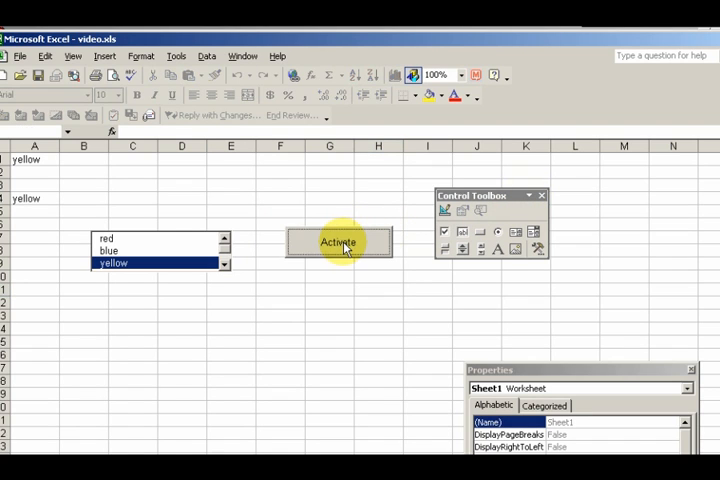
pyautogui.click(108, 250)
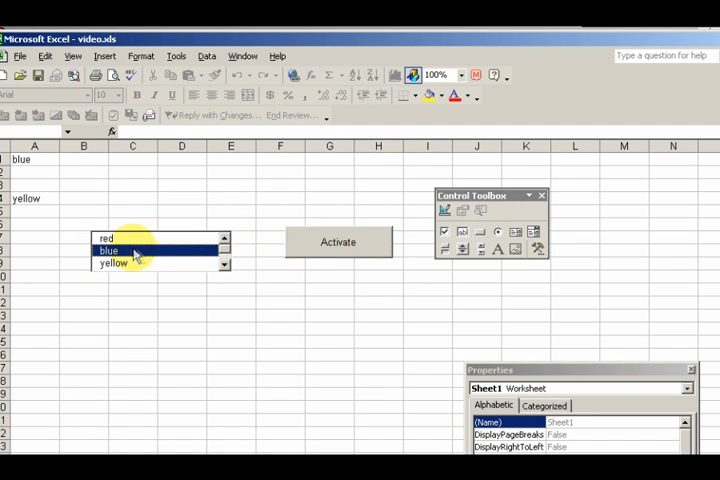
pyautogui.click(338, 240)
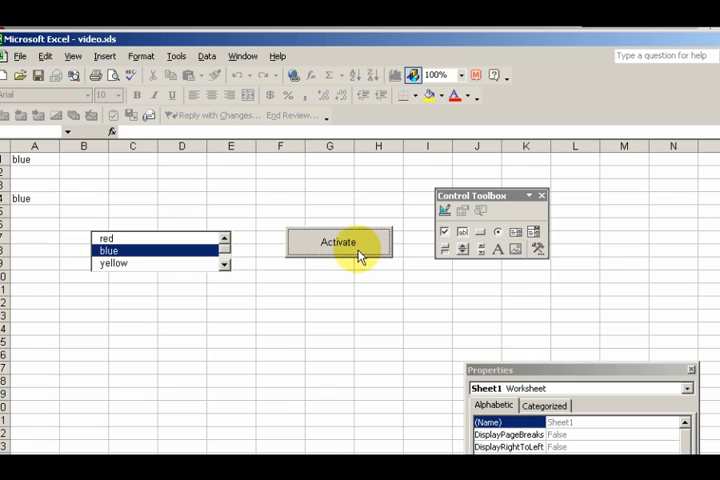
pyautogui.click(104, 238)
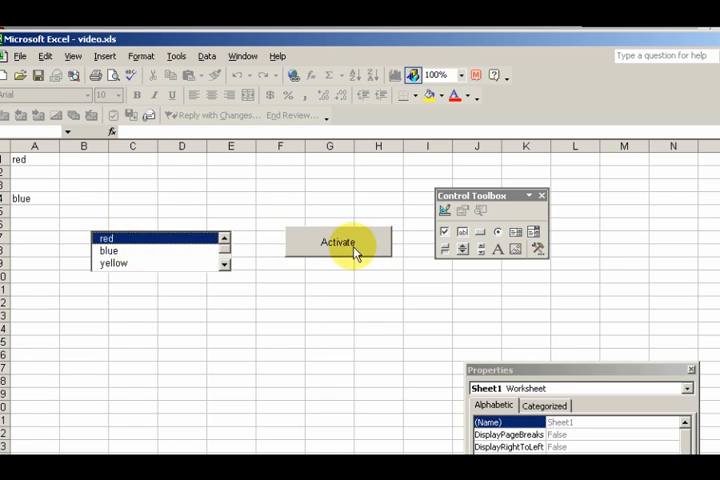
pyautogui.click(338, 242)
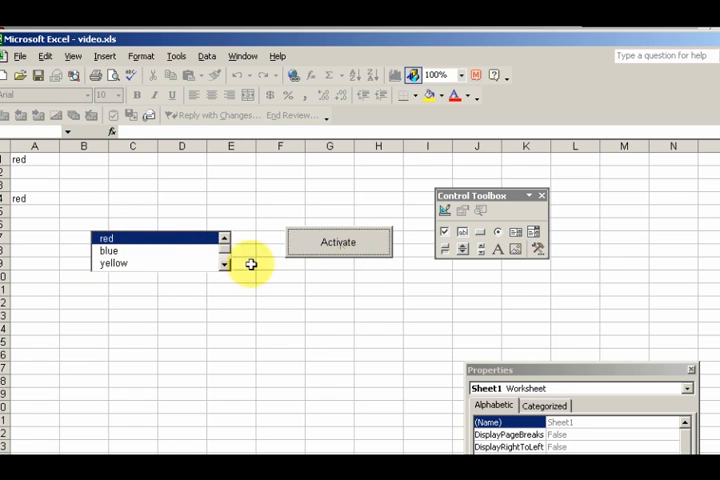
pyautogui.click(114, 264)
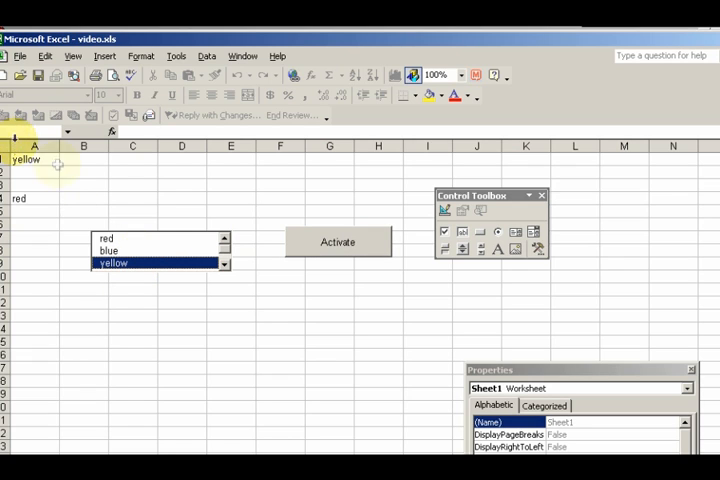
pyautogui.click(32, 160)
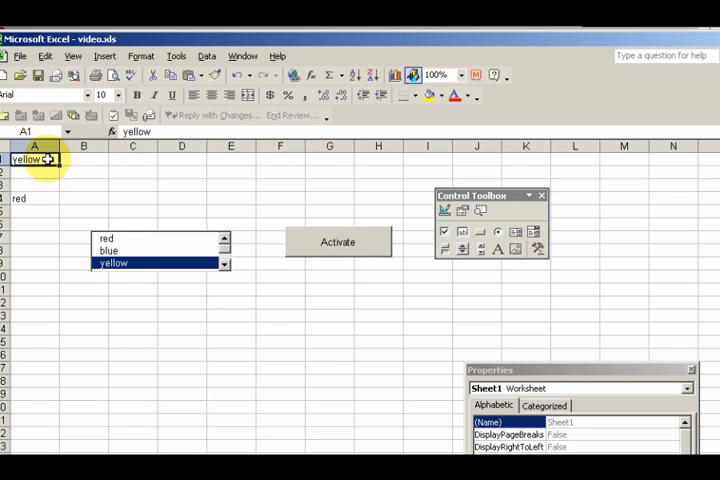
pyautogui.moveTo(44, 160)
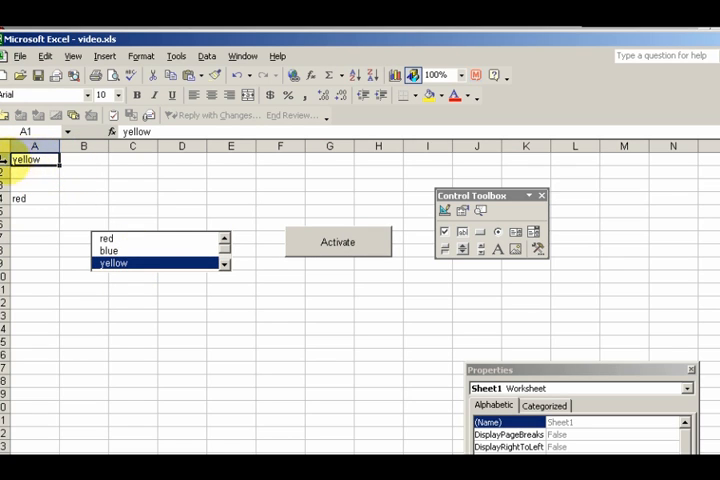
pyautogui.moveTo(136, 252)
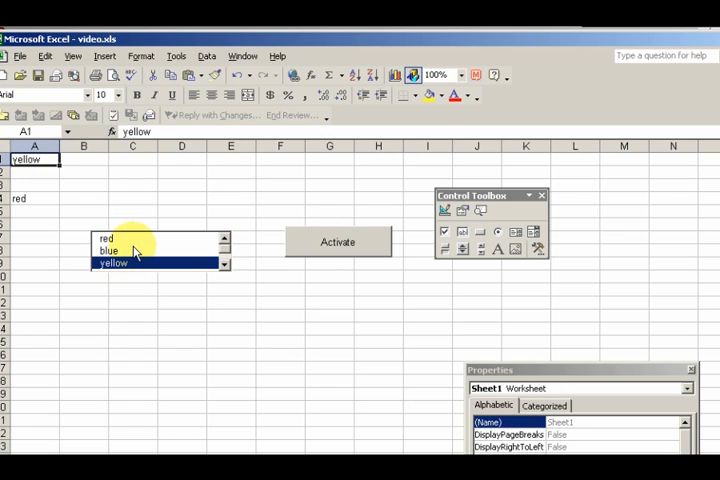
pyautogui.moveTo(116, 208)
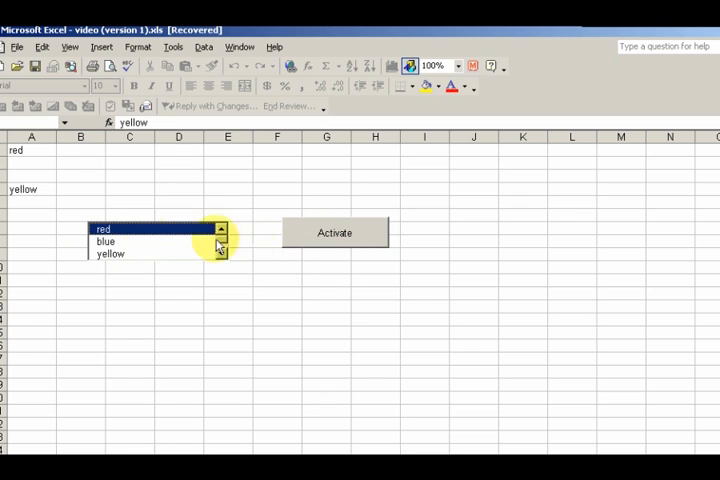
pyautogui.moveTo(148, 290)
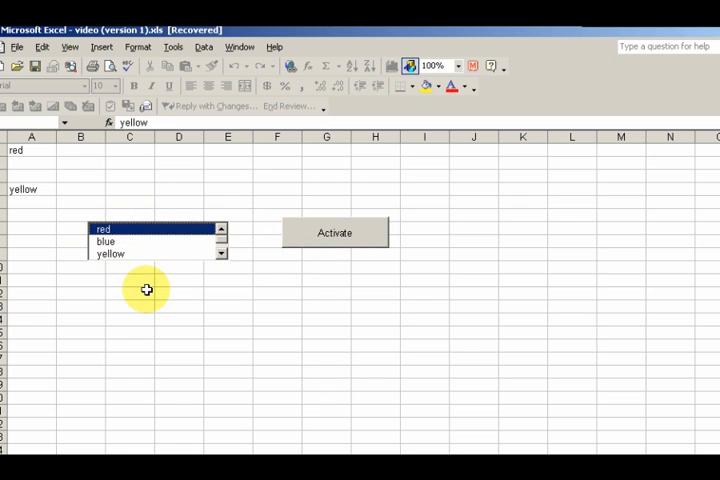
pyautogui.moveTo(136, 264)
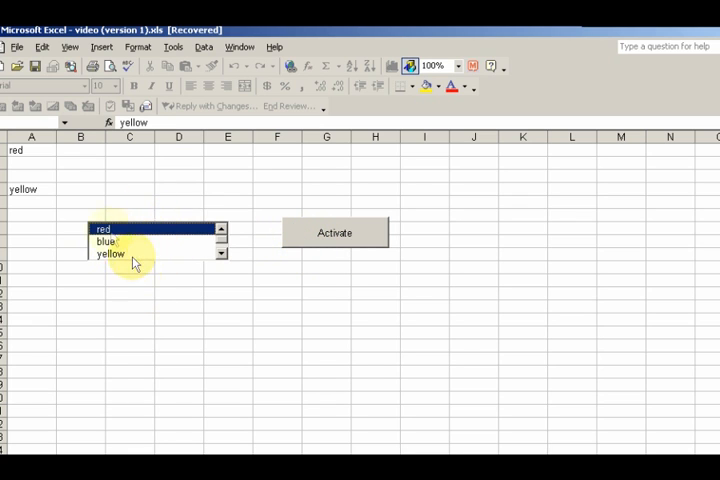
pyautogui.moveTo(196, 250)
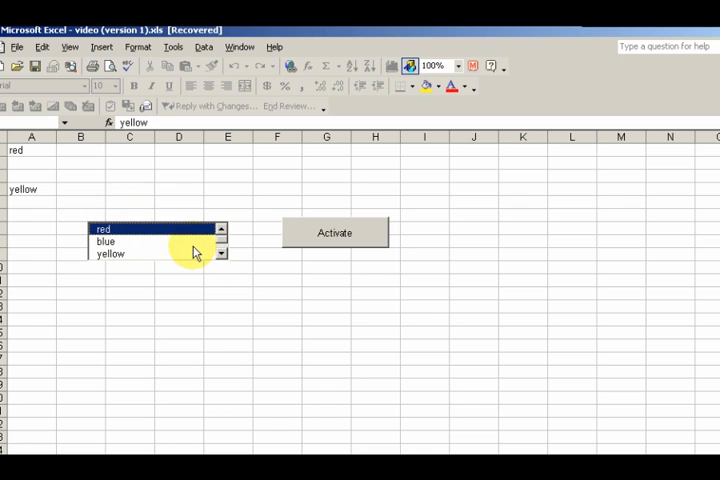
pyautogui.moveTo(110, 204)
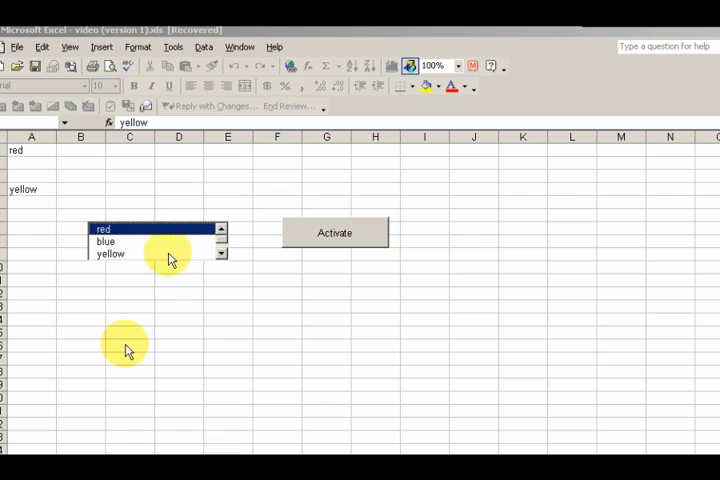
pyautogui.moveTo(70, 304)
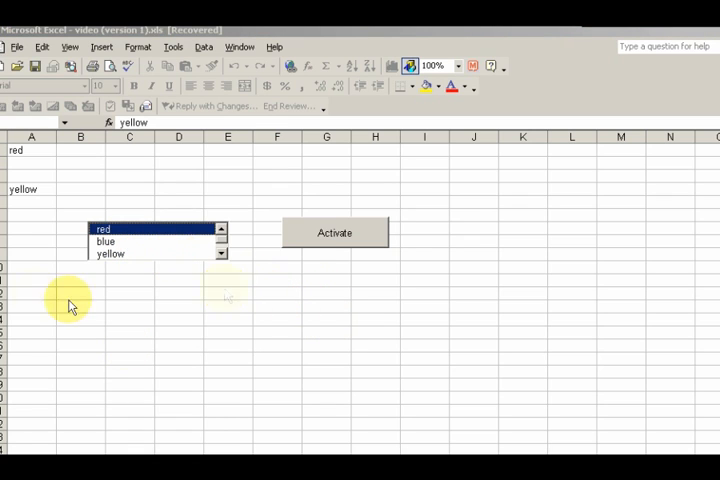
pyautogui.moveTo(164, 252)
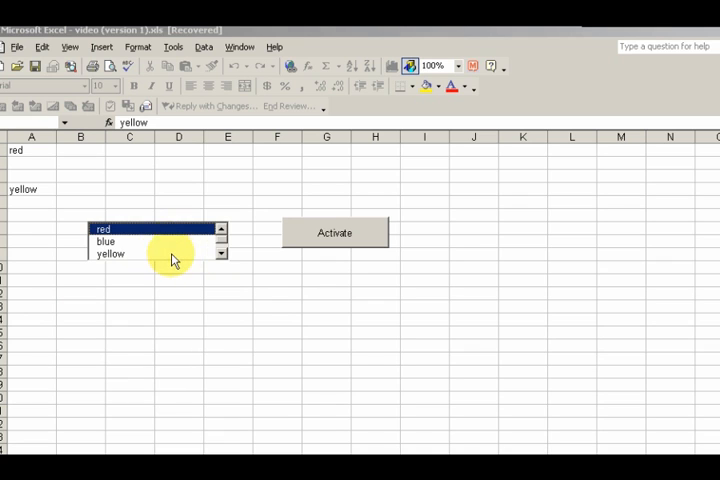
# Choose yellow in the recovered workbook's list box so A1 reads yellow
pyautogui.click(110, 252)
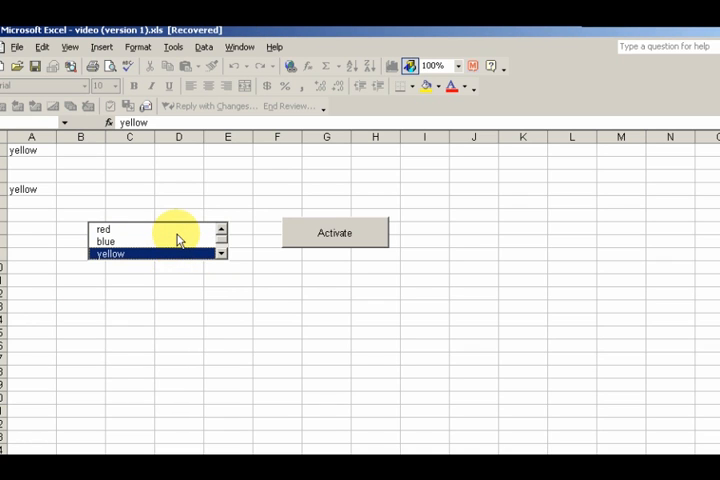
pyautogui.moveTo(210, 228)
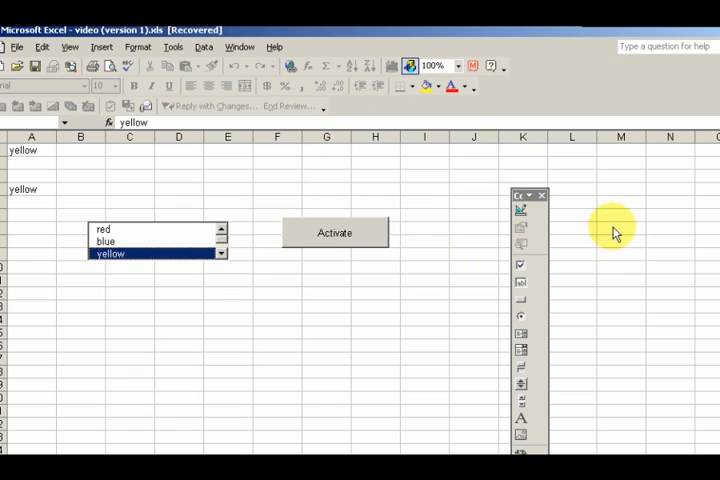
pyautogui.moveTo(510, 208)
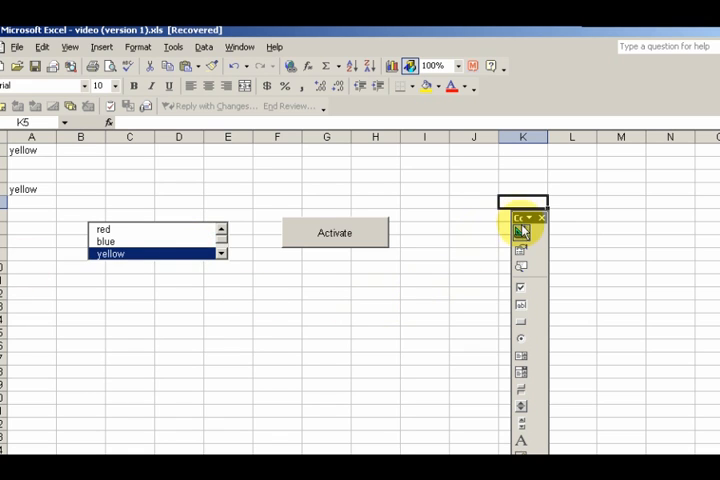
# Pick green, yellow, blue and finally brown in the colours list so A1 ends reading brown
pyautogui.click(150, 240)
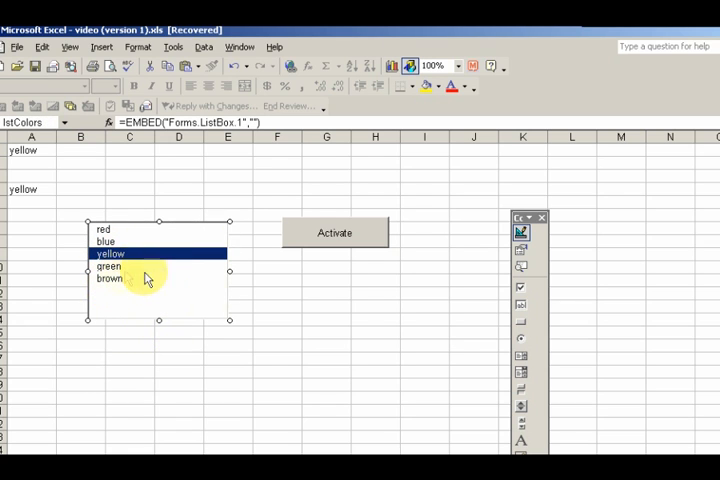
pyautogui.moveTo(520, 232)
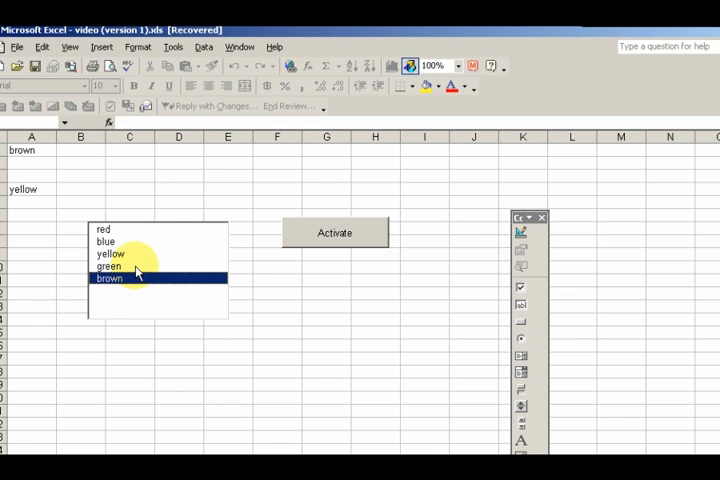
pyautogui.moveTo(118, 310)
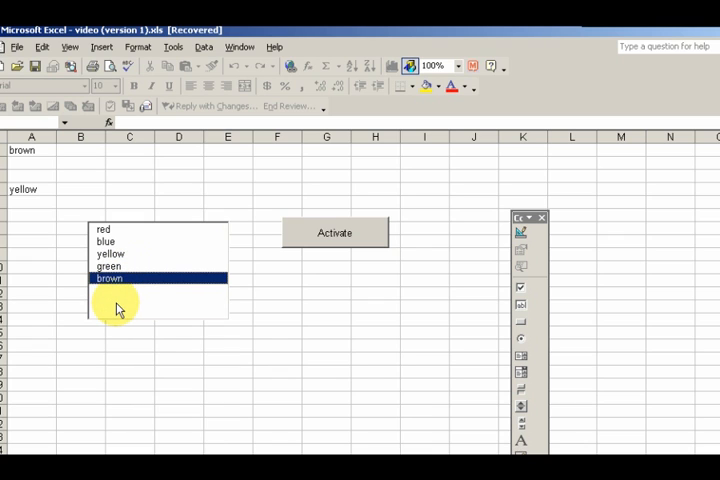
pyautogui.moveTo(138, 268)
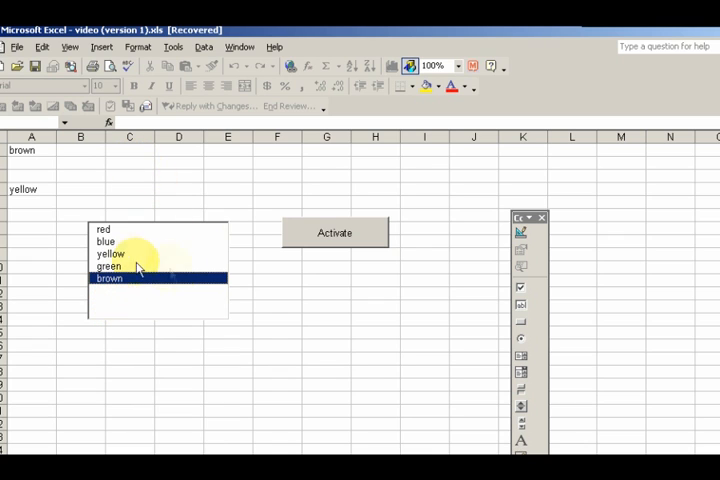
pyautogui.click(108, 266)
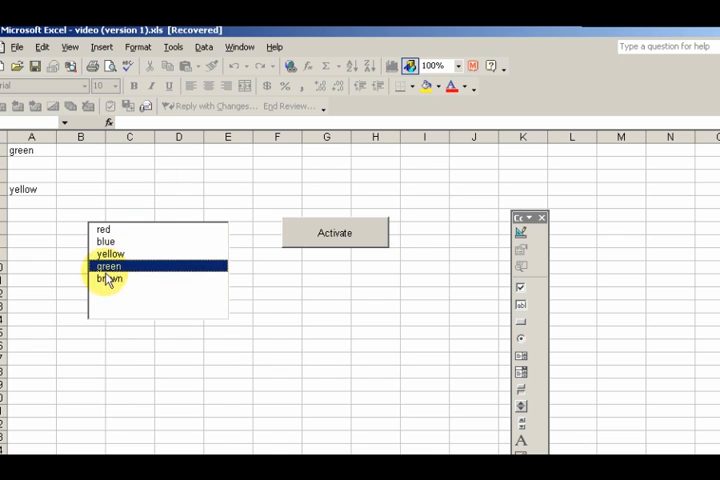
pyautogui.click(110, 254)
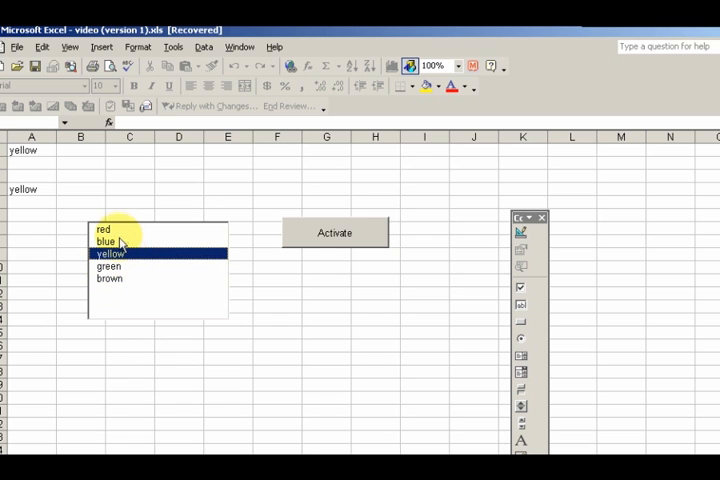
pyautogui.click(104, 240)
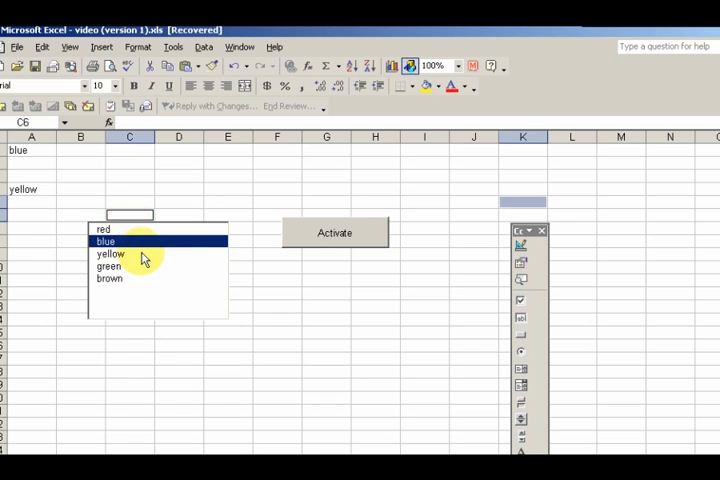
pyautogui.click(110, 278)
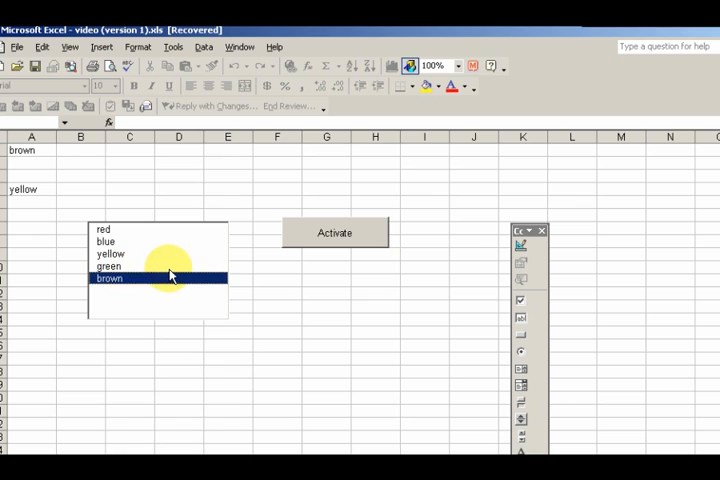
pyautogui.moveTo(230, 310)
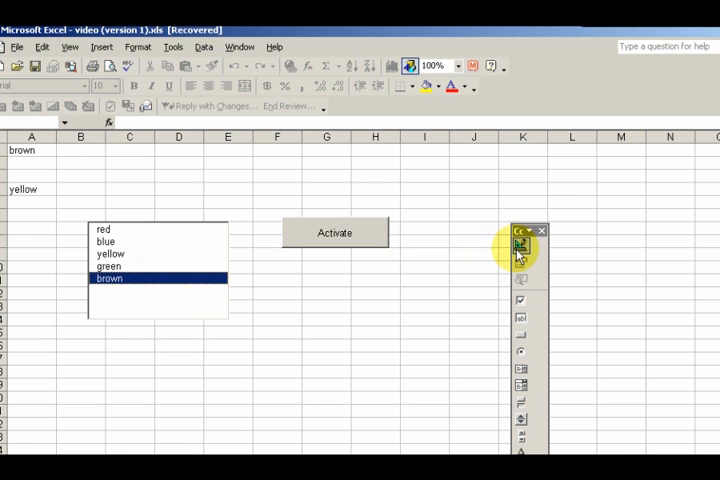
# Set the lstColors list box's MultiSelect property to 1 - fmMultiSelectMulti
pyautogui.click(156, 280)
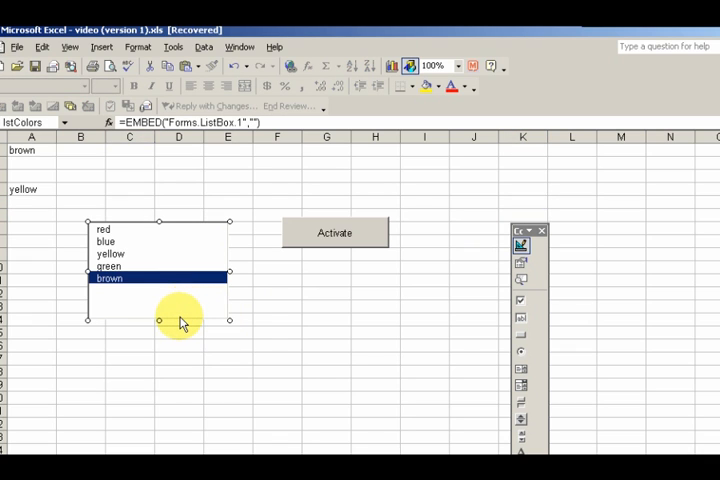
pyautogui.rightClick(180, 320)
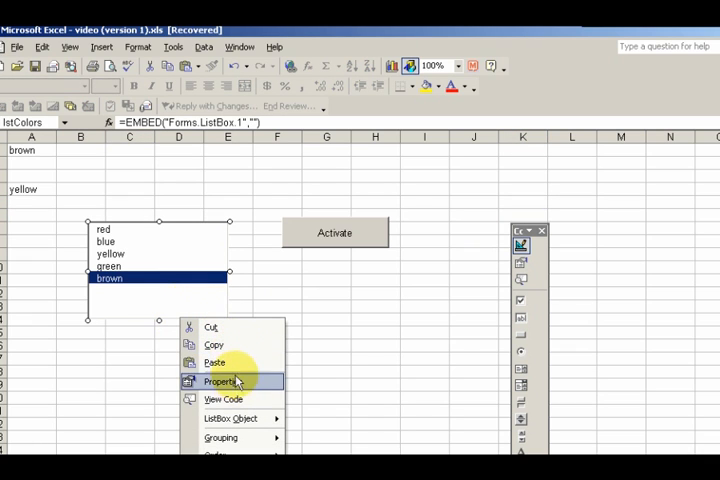
pyautogui.moveTo(228, 384)
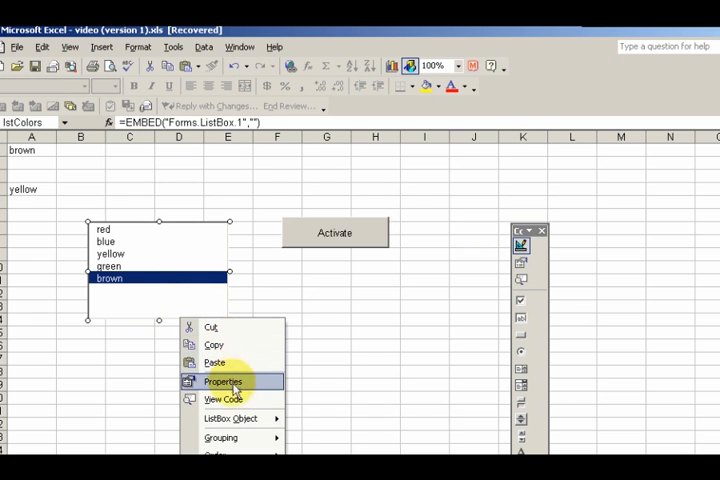
pyautogui.click(224, 380)
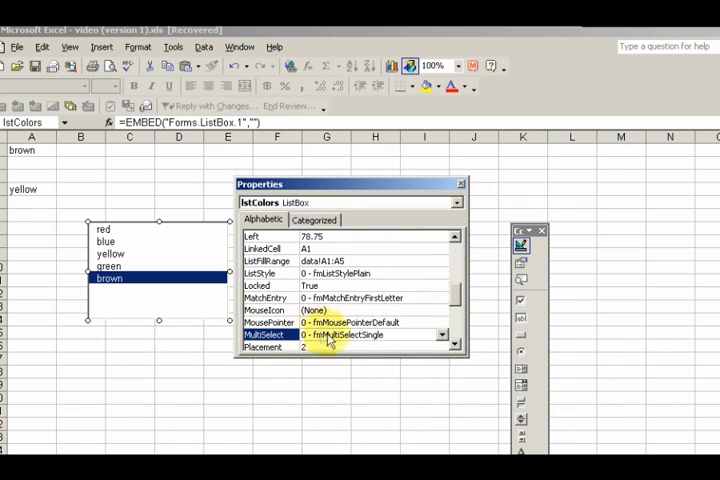
pyautogui.moveTo(456, 344)
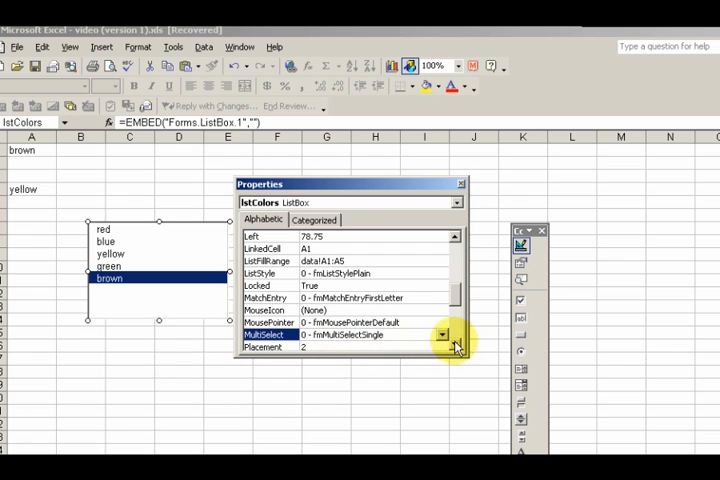
pyautogui.click(444, 334)
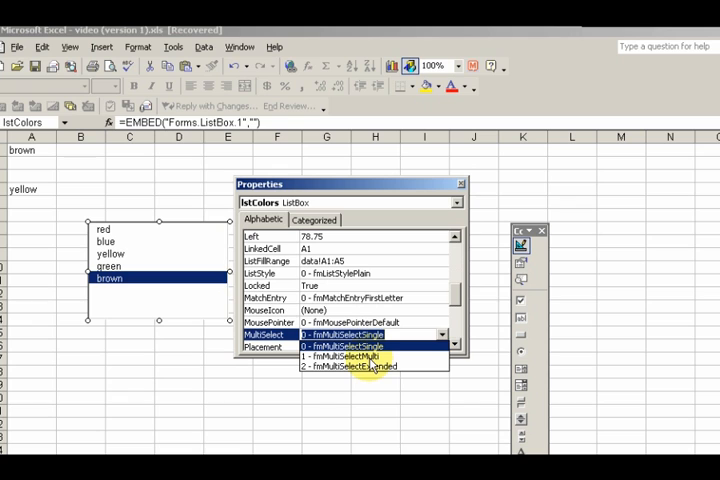
pyautogui.click(344, 356)
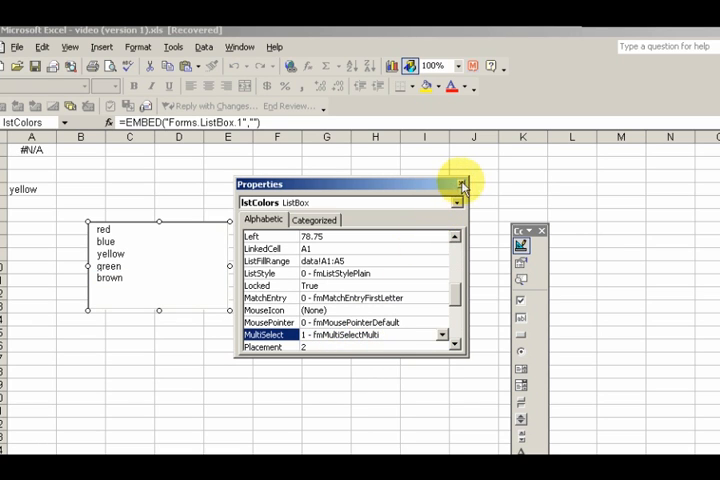
# Leave design mode and pick several colours such as yellow, green and brown while A1 shows #N/A
pyautogui.click(464, 184)
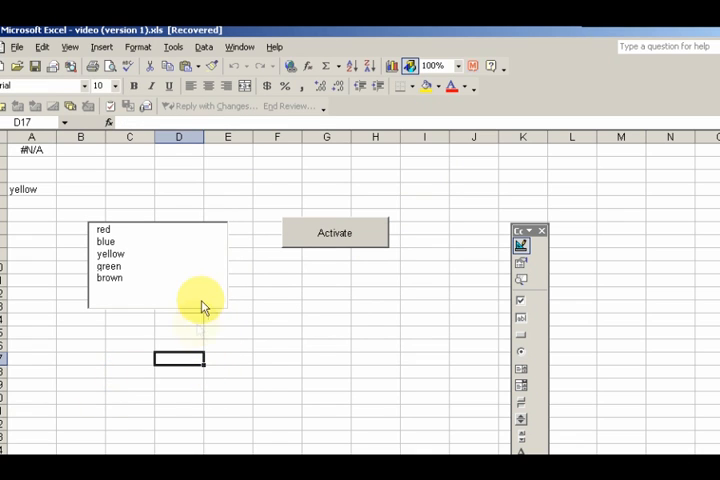
pyautogui.moveTo(548, 270)
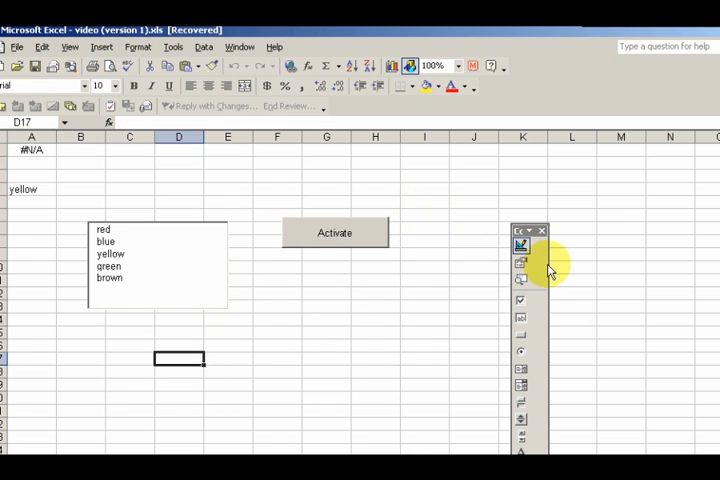
pyautogui.click(104, 228)
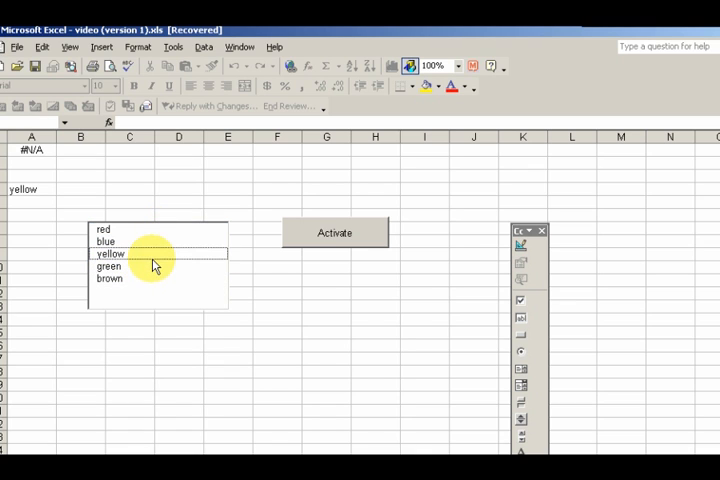
pyautogui.click(110, 240)
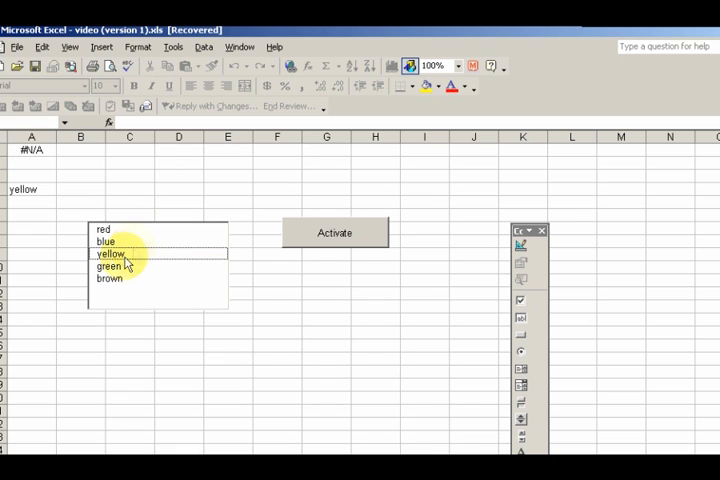
pyautogui.moveTo(114, 276)
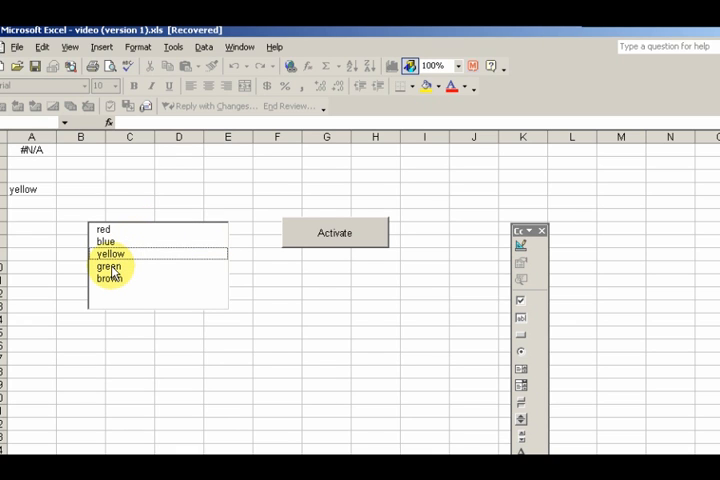
pyautogui.click(108, 280)
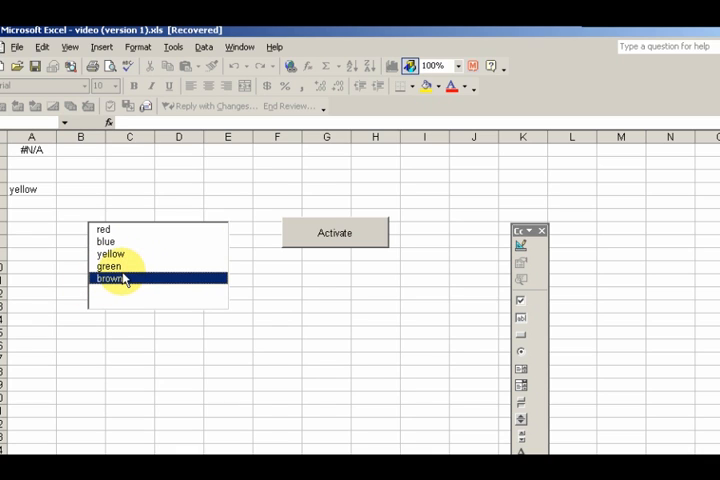
pyautogui.click(108, 268)
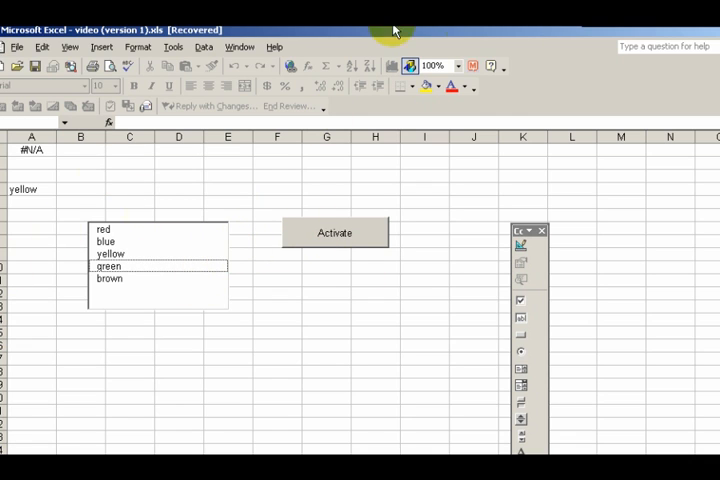
pyautogui.moveTo(528, 264)
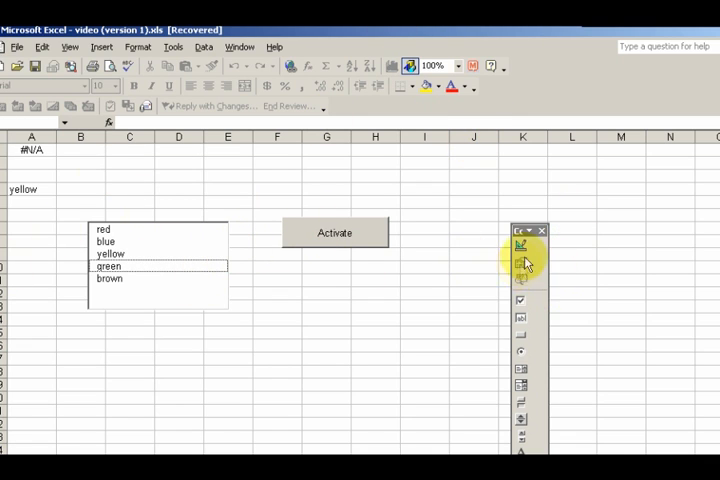
pyautogui.click(180, 358)
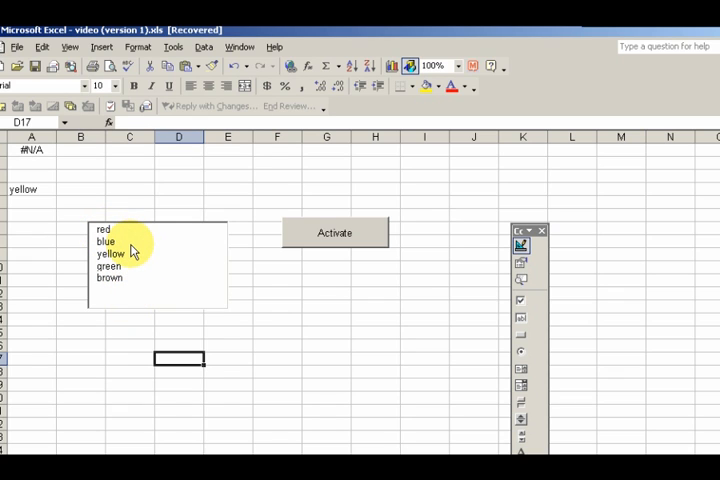
pyautogui.moveTo(150, 248)
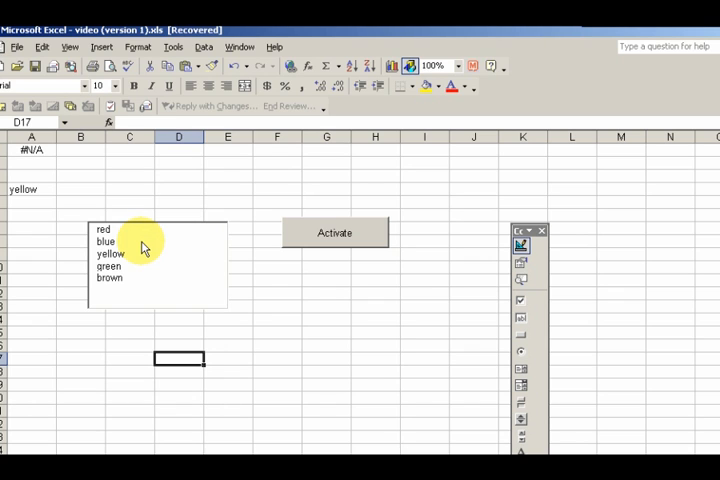
pyautogui.moveTo(128, 244)
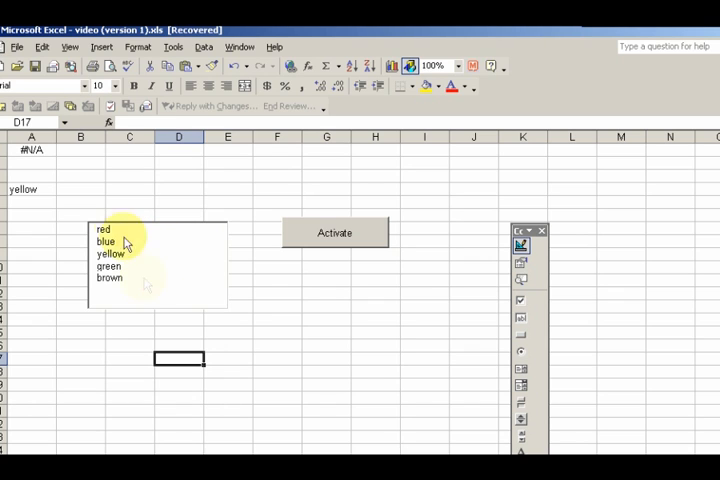
pyautogui.moveTo(136, 250)
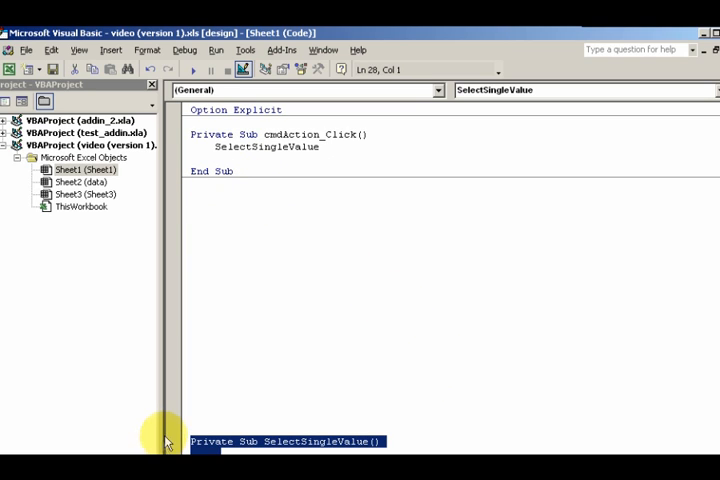
# Paste a copy of the procedure, rename it SelectMultiValue and call it from cmdAction_Click
pyautogui.click(210, 208)
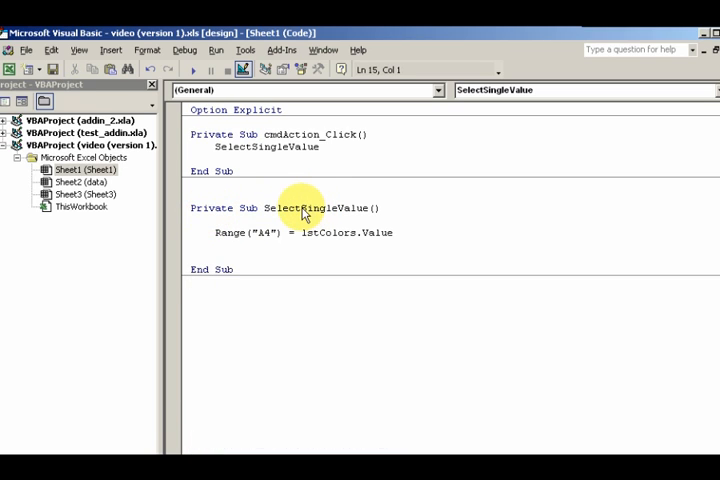
pyautogui.doubleClick(318, 208)
pyautogui.write('Mult')
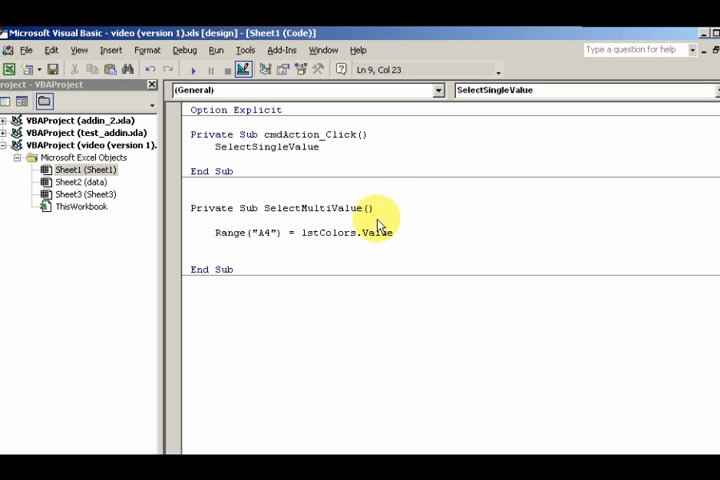
pyautogui.doubleClick(312, 208)
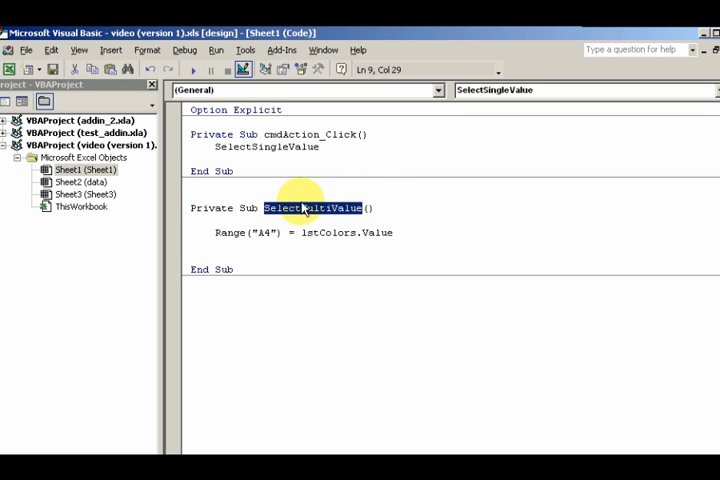
pyautogui.click(222, 158)
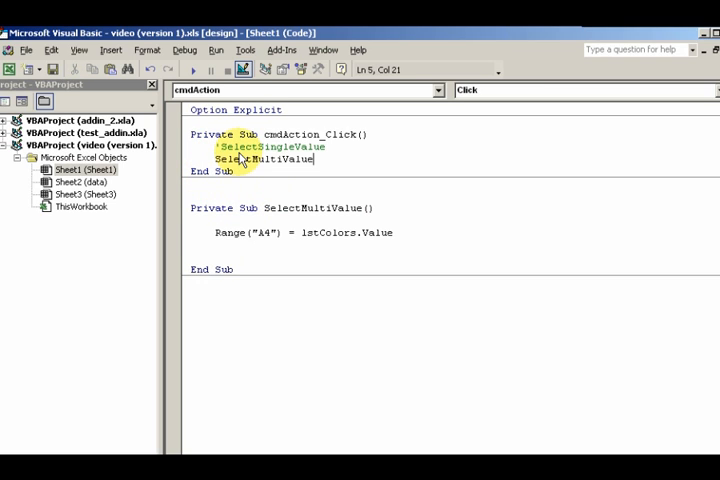
pyautogui.moveTo(284, 260)
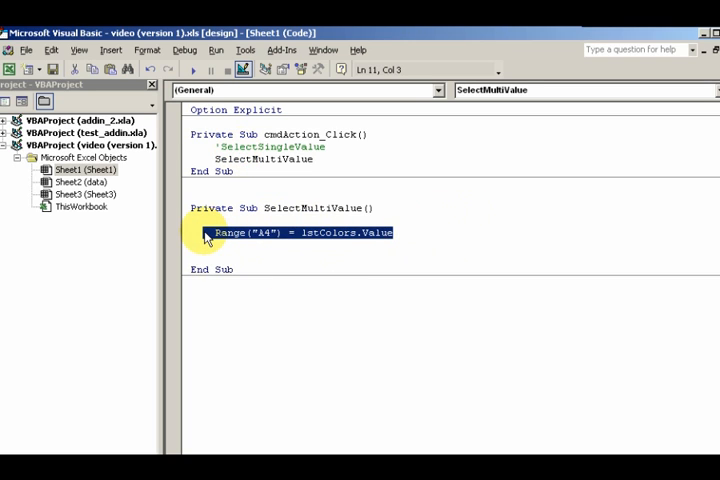
# Replace the Range line with Dim intCounter As Integer, lngCell As Long, strValue As String
pyautogui.press('Delete')
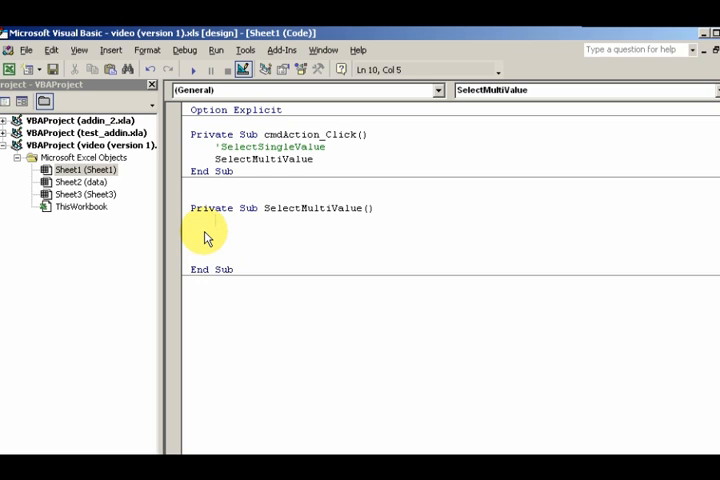
pyautogui.write('dim intCounter As Integer')
pyautogui.click(320, 232)
pyautogui.write('Dim strValue As String')
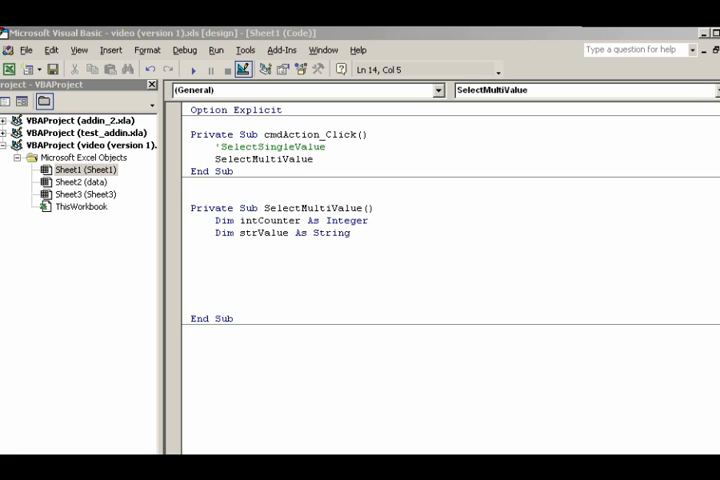
pyautogui.moveTo(276, 264)
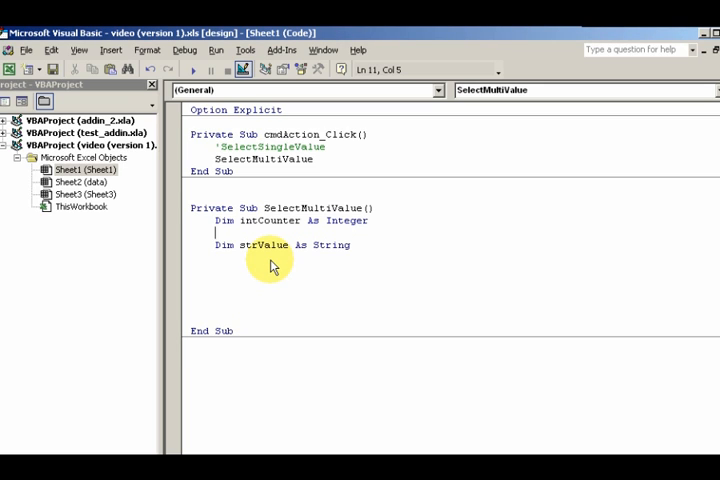
pyautogui.write('dim i')
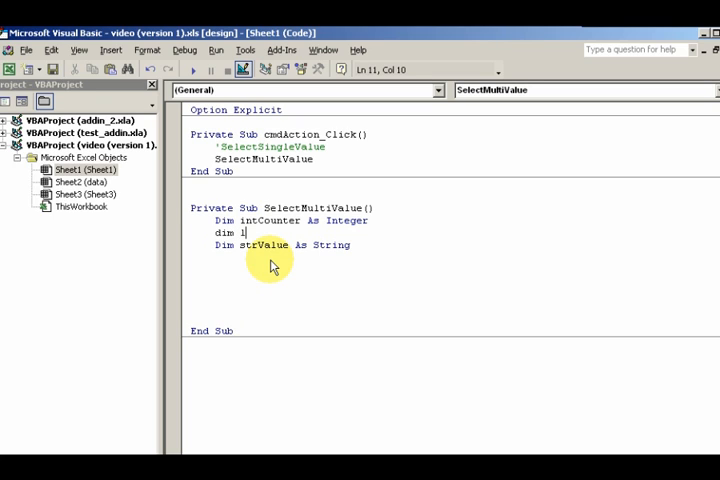
pyautogui.write('ng')
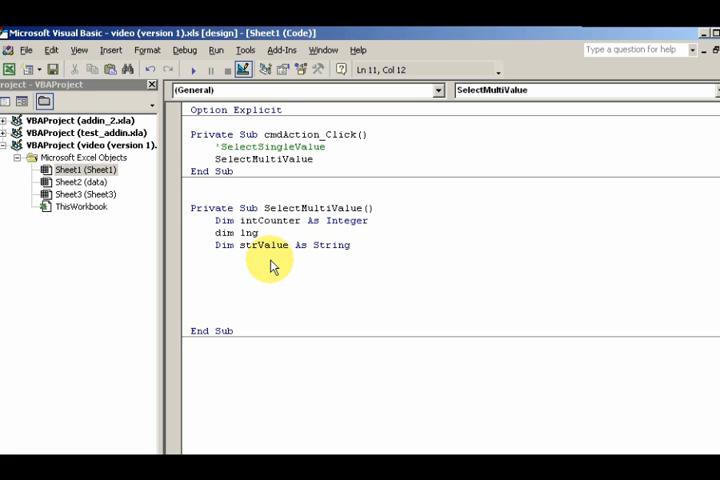
pyautogui.write('Ce')
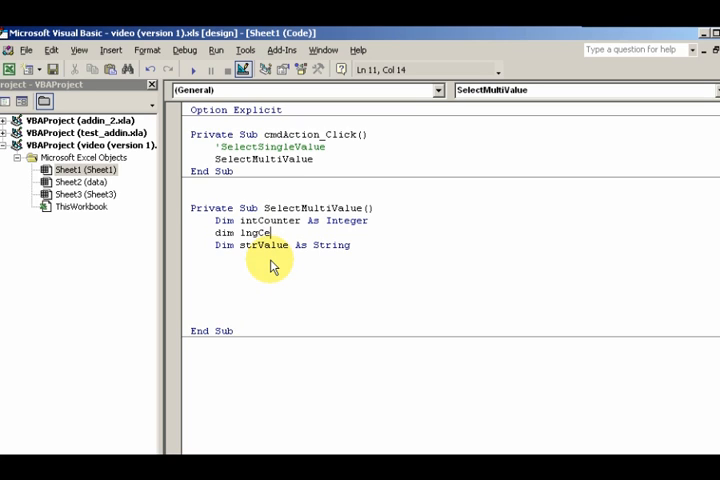
pyautogui.write('ll')
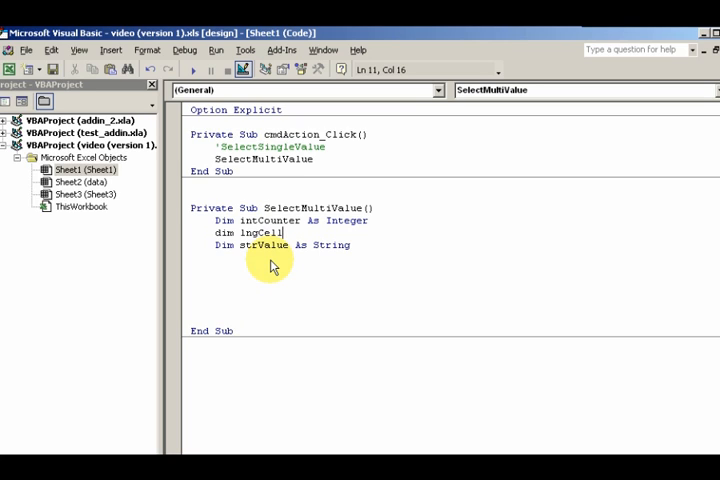
pyautogui.press('Right')
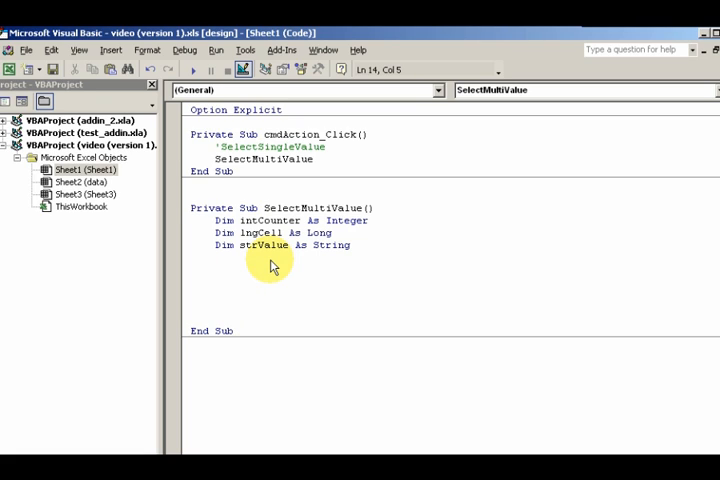
# Write For intCounter = 0 To lstColors.ListCount - 1 closed by Next
pyautogui.write('for')
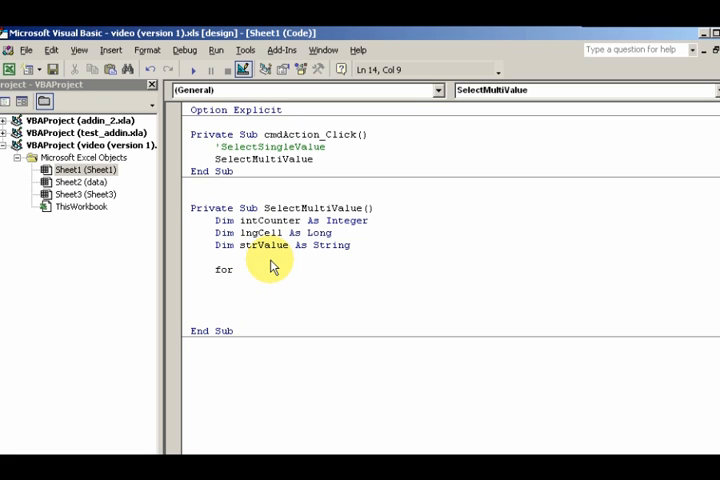
pyautogui.write('intco')
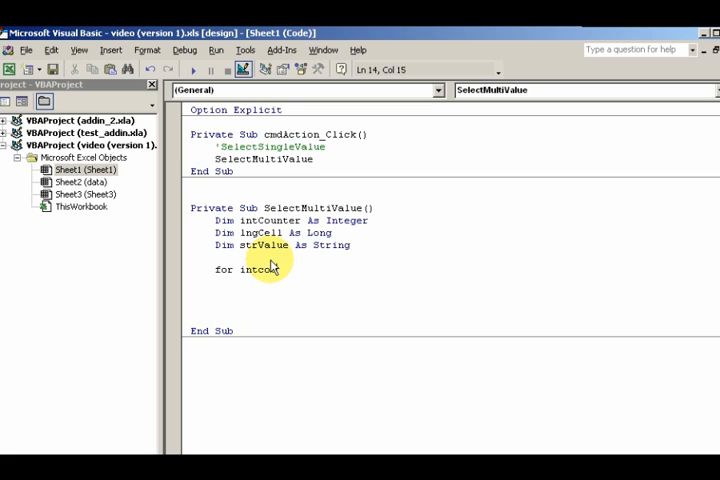
pyautogui.write('unter = =')
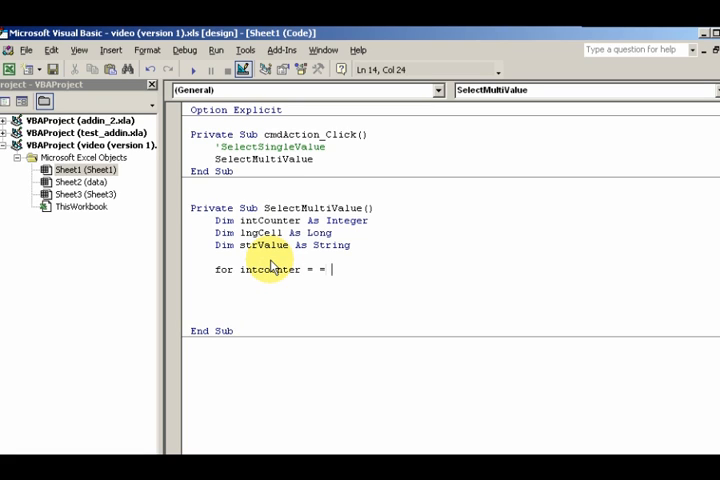
pyautogui.write('0')
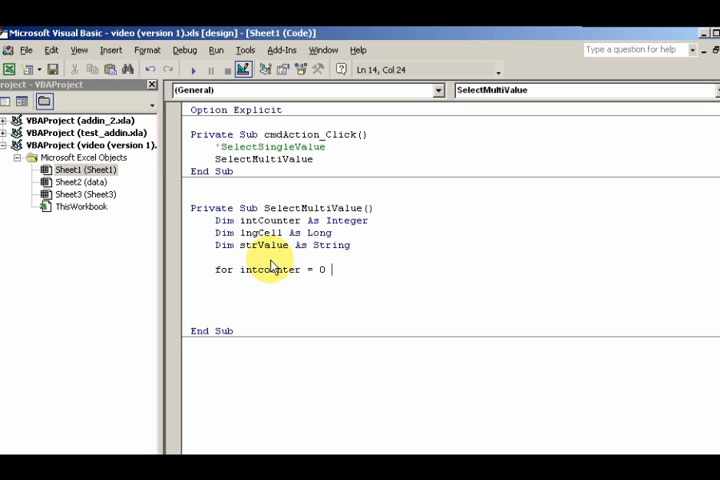
pyautogui.write('to')
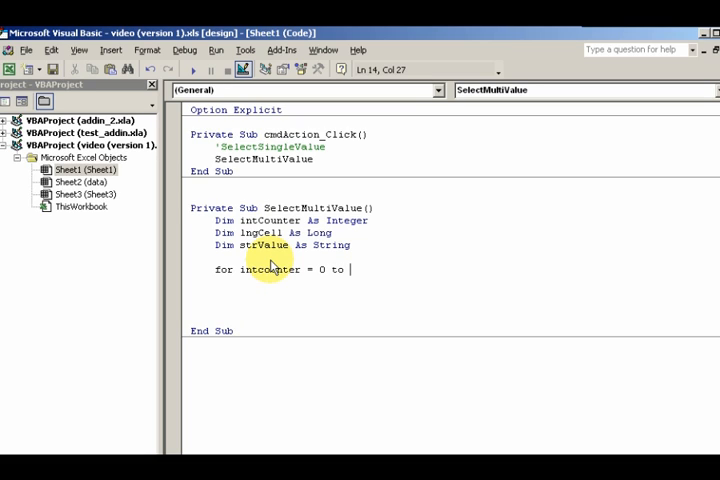
pyautogui.write('lst')
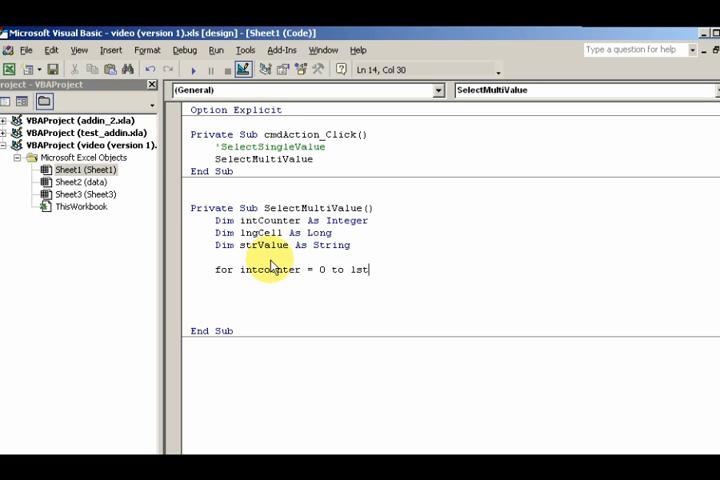
pyautogui.write('colors')
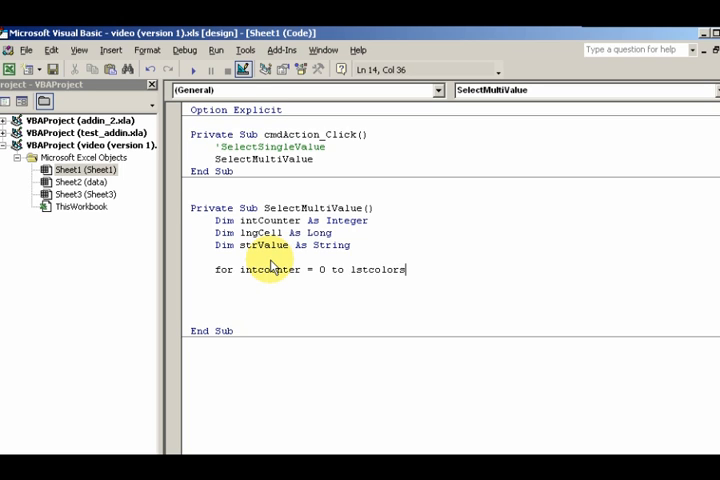
pyautogui.write('.l')
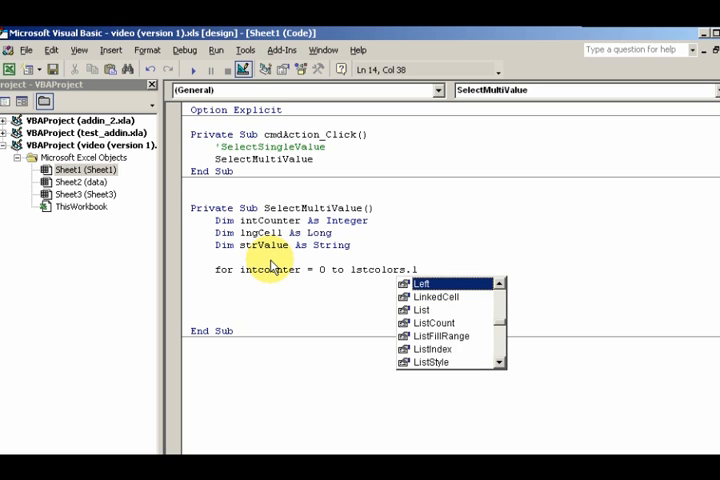
pyautogui.write('istc')
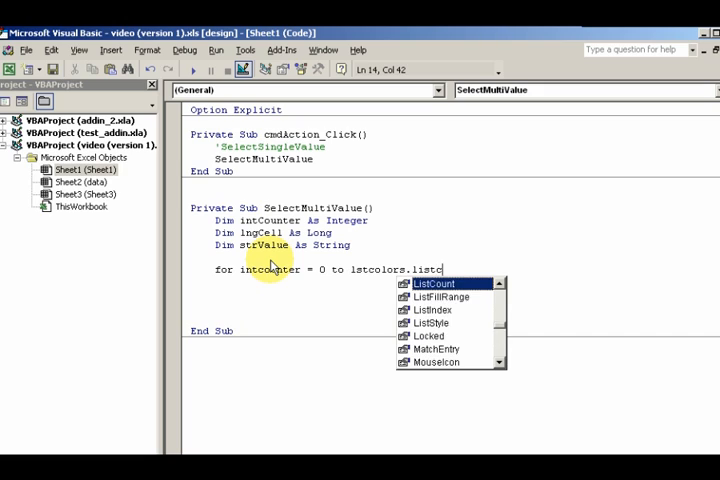
pyautogui.doubleClick(434, 284)
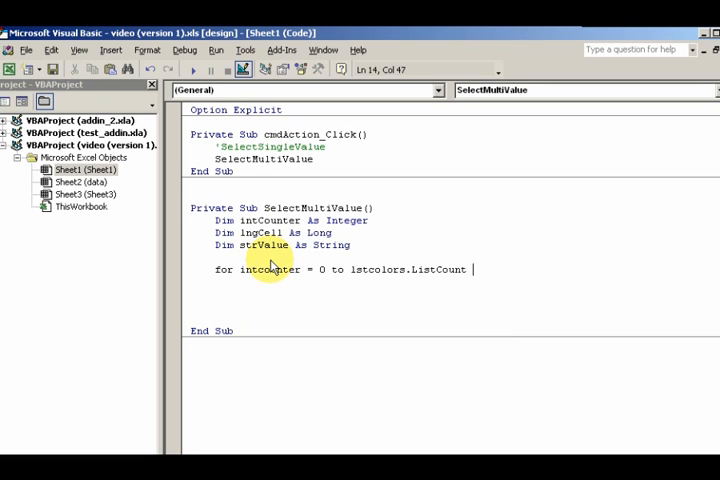
pyautogui.write('-1')
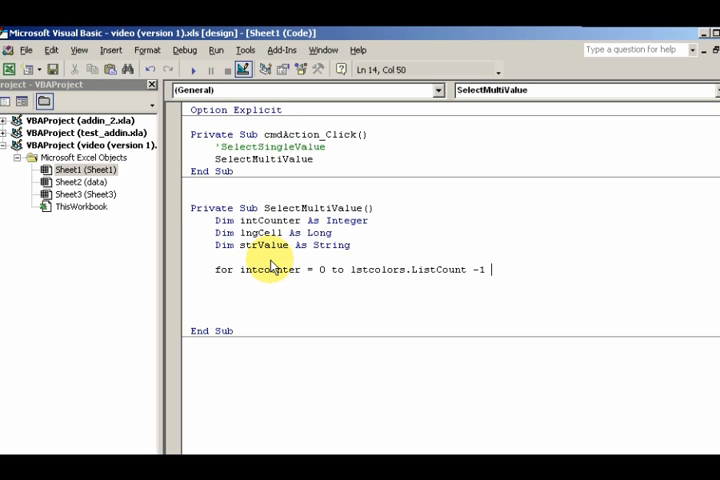
pyautogui.press('Return')
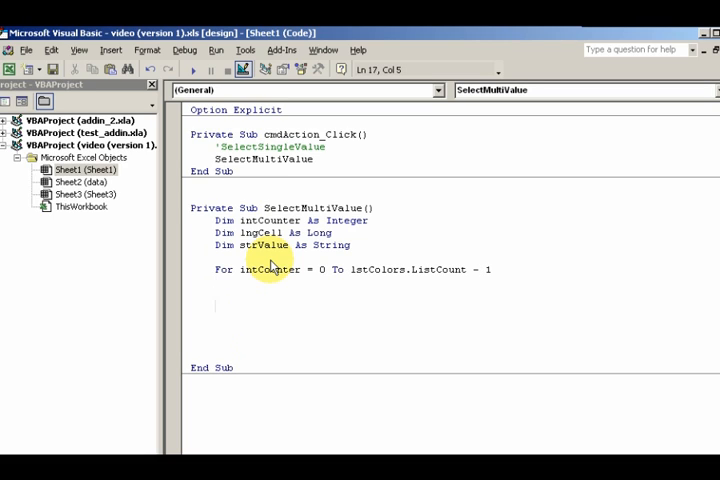
pyautogui.write('n')
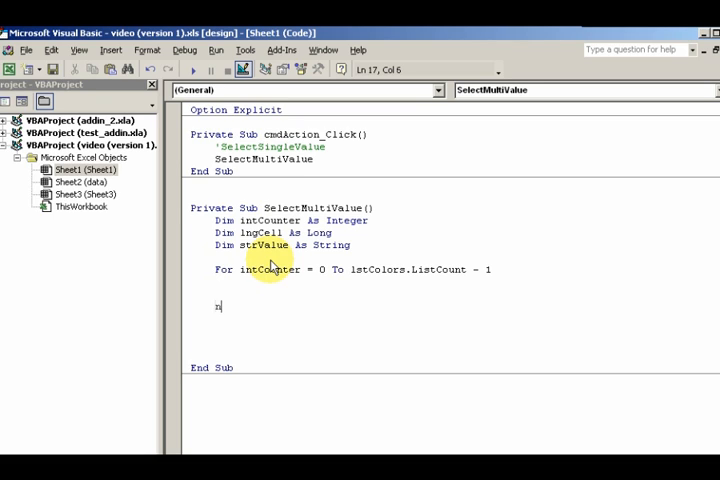
pyautogui.write('ext')
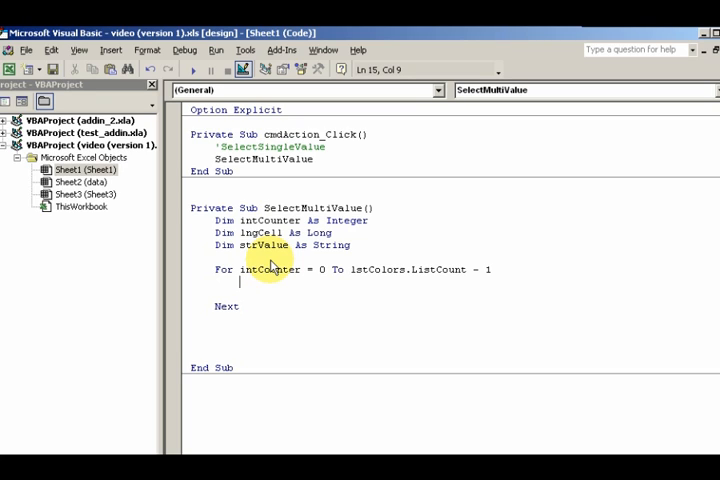
# Write If lstColors.Selected(intCounter) = True Then with a matching End If inside the loop
pyautogui.write('if')
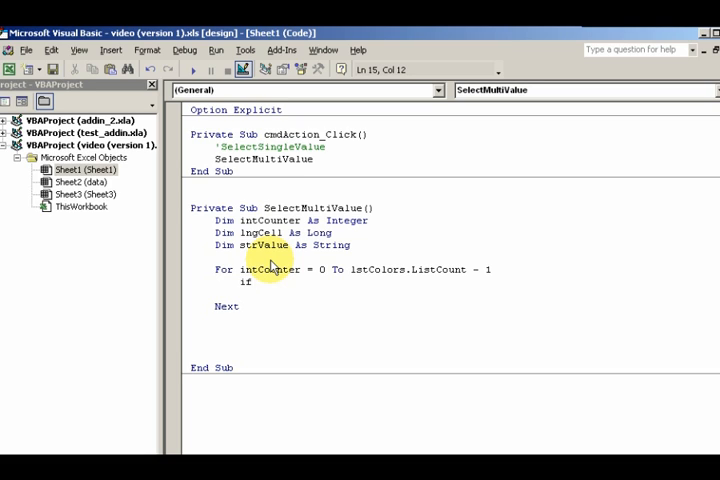
pyautogui.write('l')
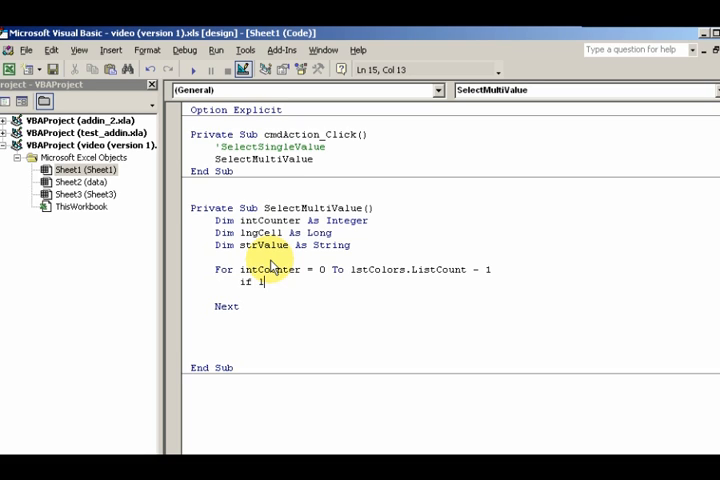
pyautogui.write('st')
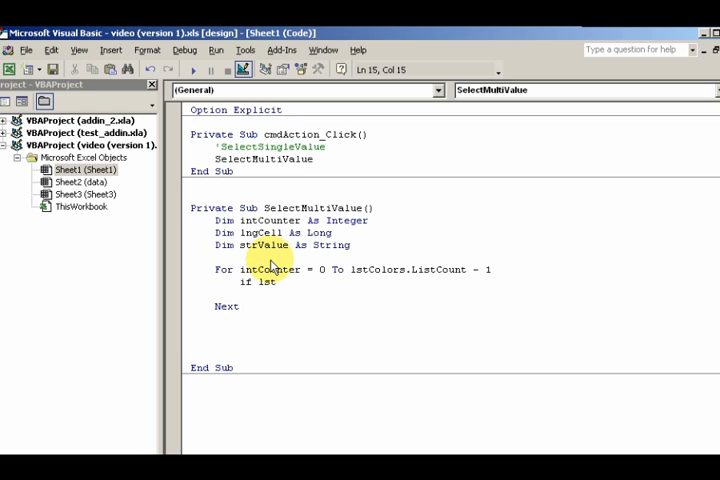
pyautogui.write('c')
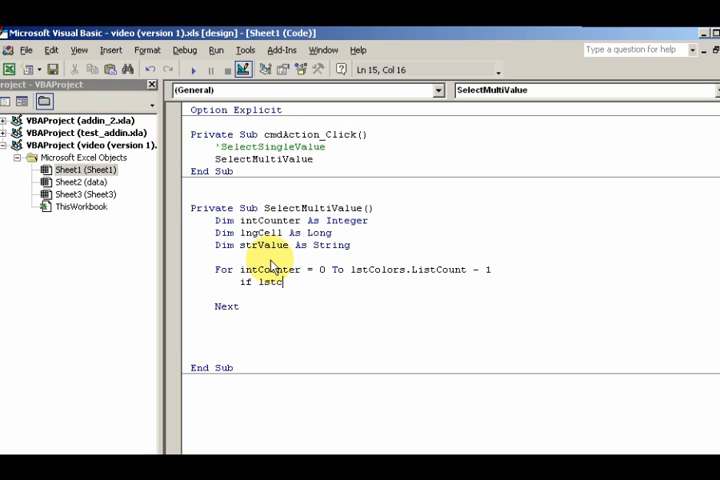
pyautogui.write('ol')
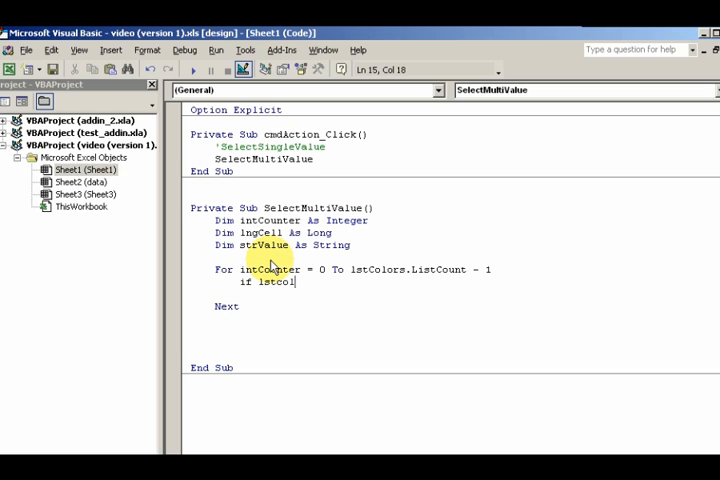
pyautogui.write('ors')
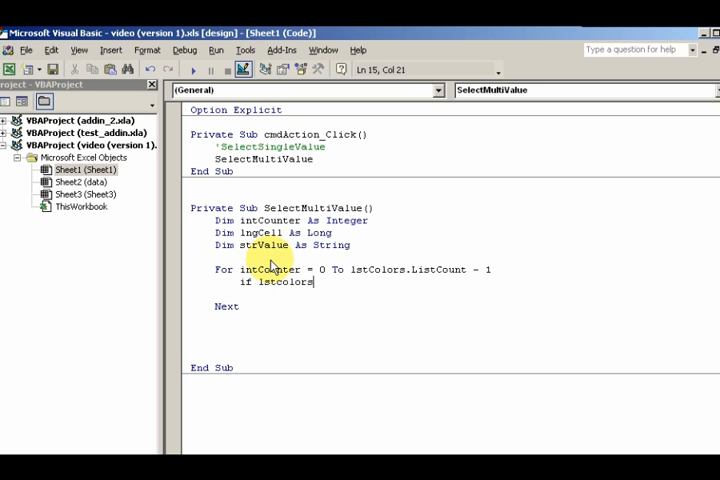
pyautogui.write('.s')
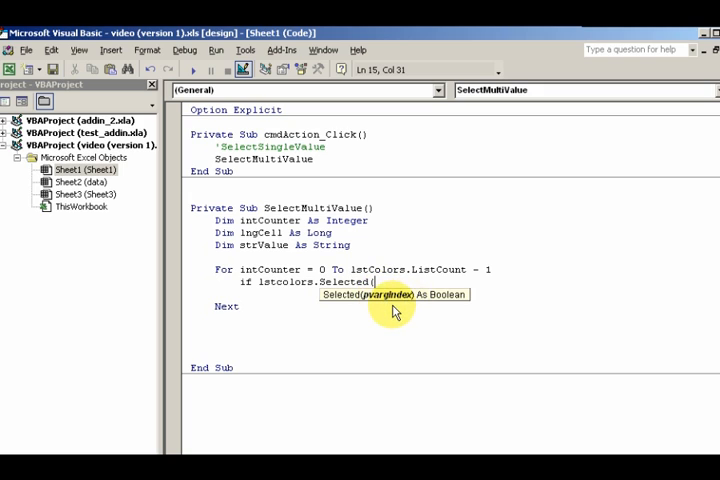
pyautogui.moveTo(400, 304)
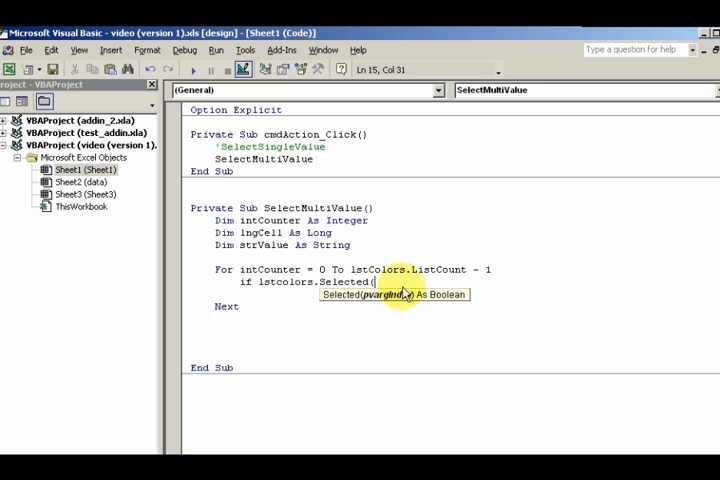
pyautogui.moveTo(462, 276)
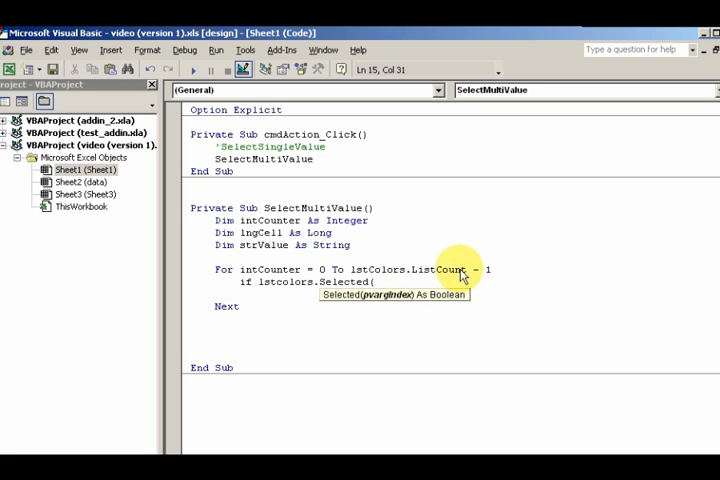
pyautogui.write('intcounter)')
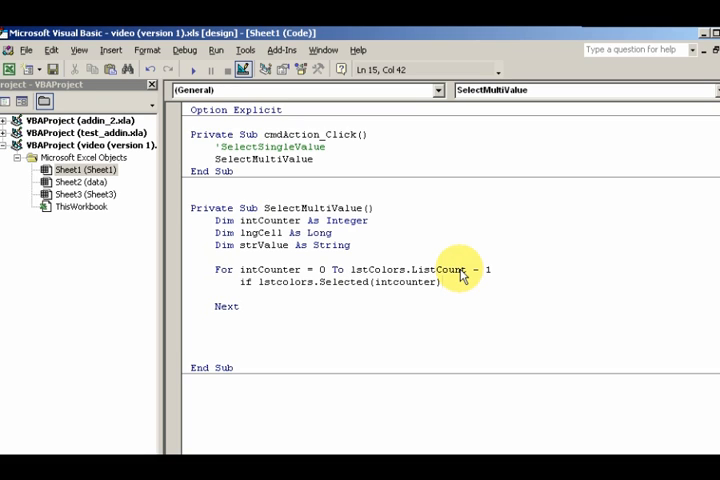
pyautogui.write('= True Then')
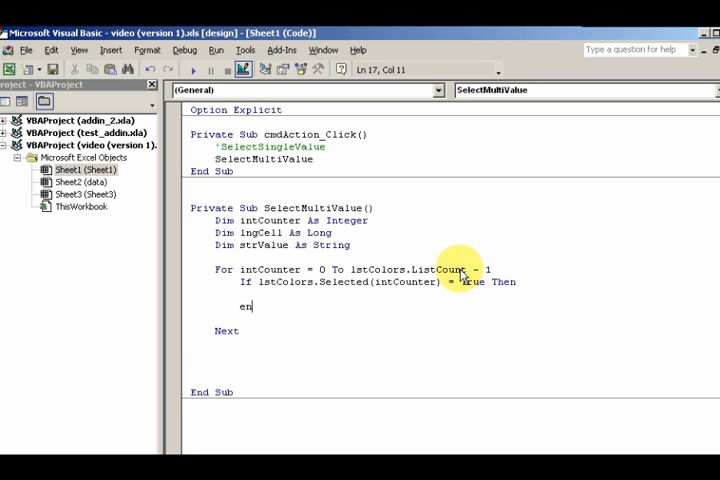
pyautogui.write('d if')
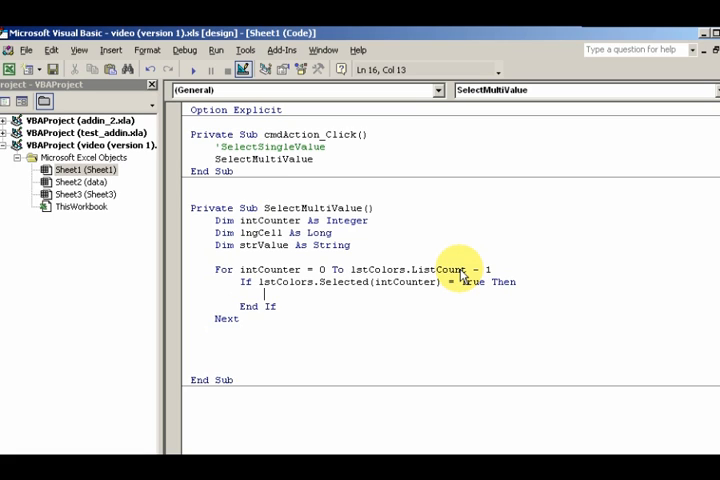
# Write Range("A" & lngCell) = strValue inside the If so each selected colour lands in column A
pyautogui.write('range')
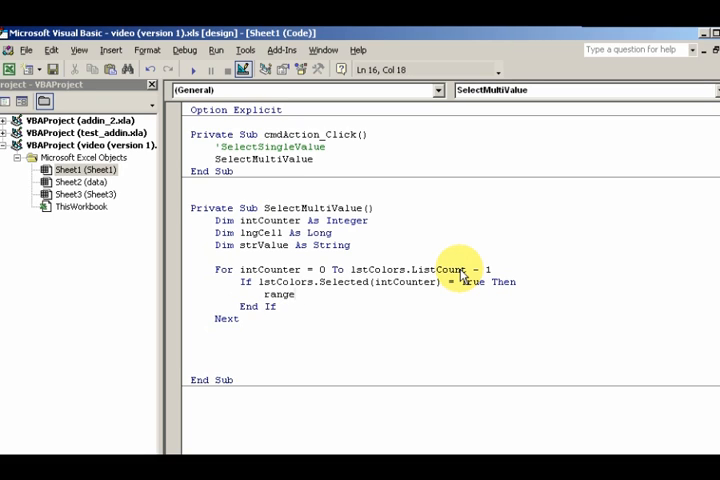
pyautogui.write('(')
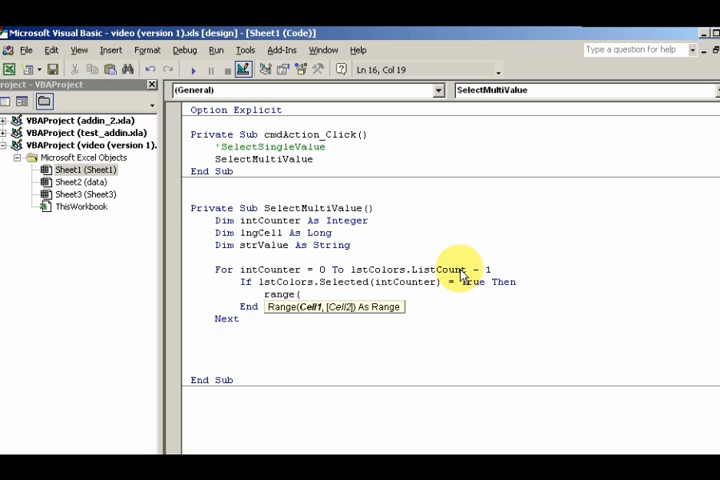
pyautogui.write('"A" & lngCell) = lstColors.Li')
pyautogui.write('lngCell = lngCell + 1')
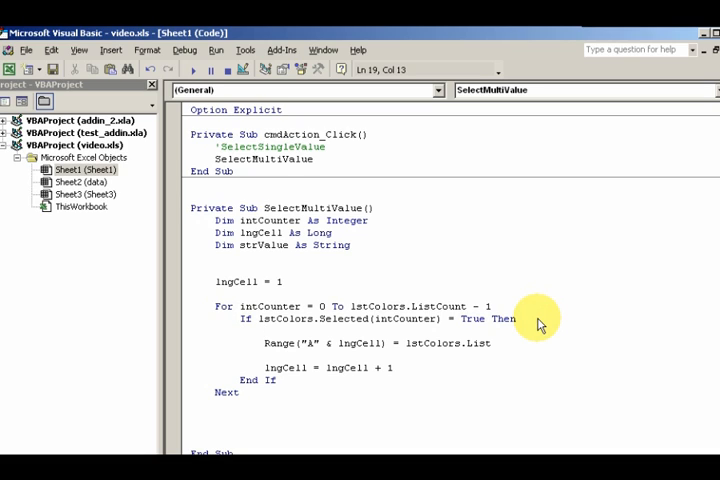
pyautogui.write('st')
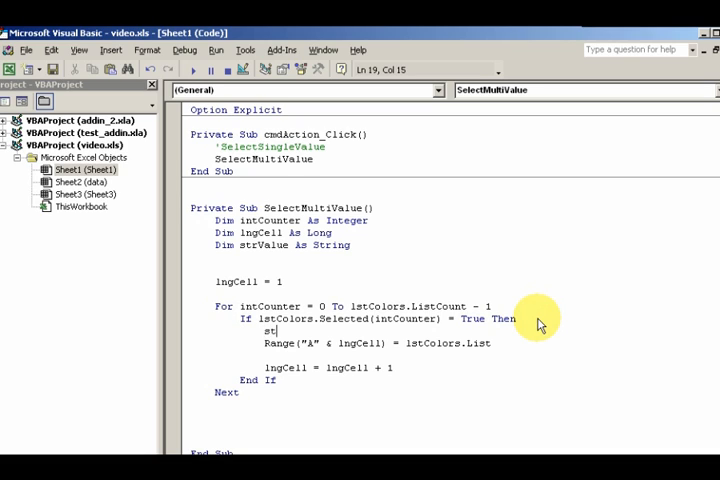
pyautogui.write('rvalu')
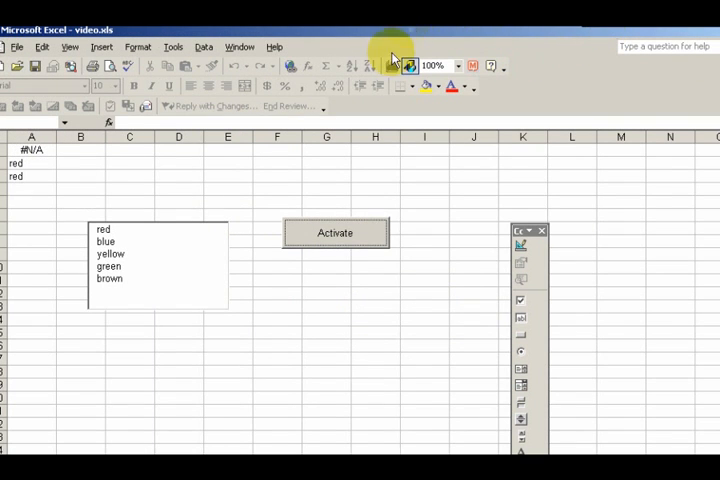
pyautogui.moveTo(520, 110)
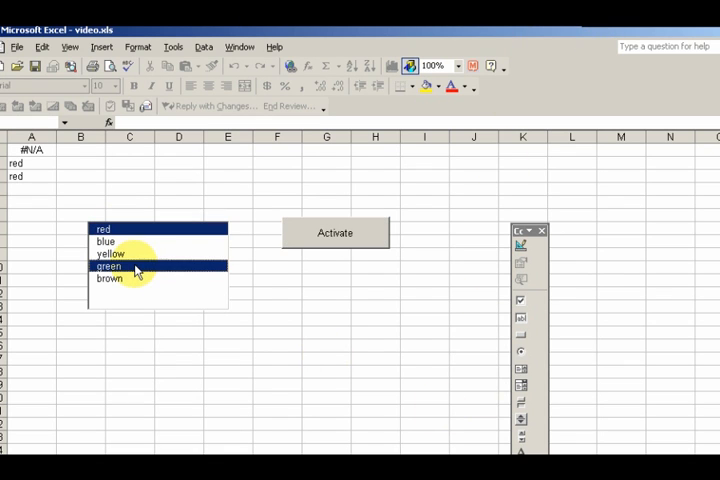
# Choose several colours and run Activate so yellow, green and brown are written down column A
pyautogui.click(336, 232)
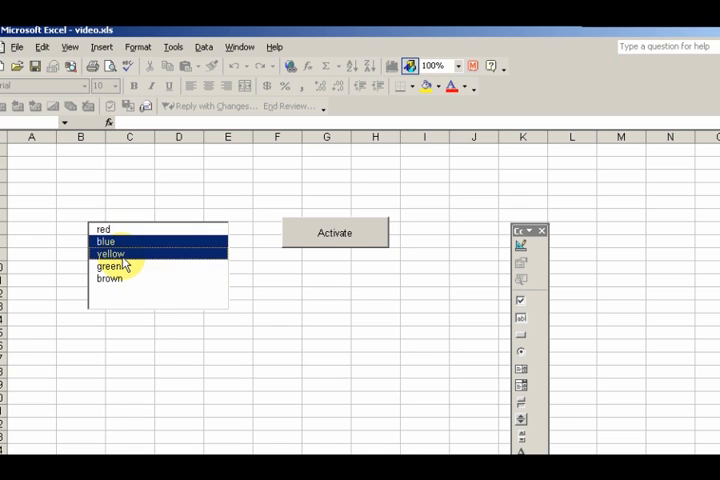
pyautogui.click(336, 232)
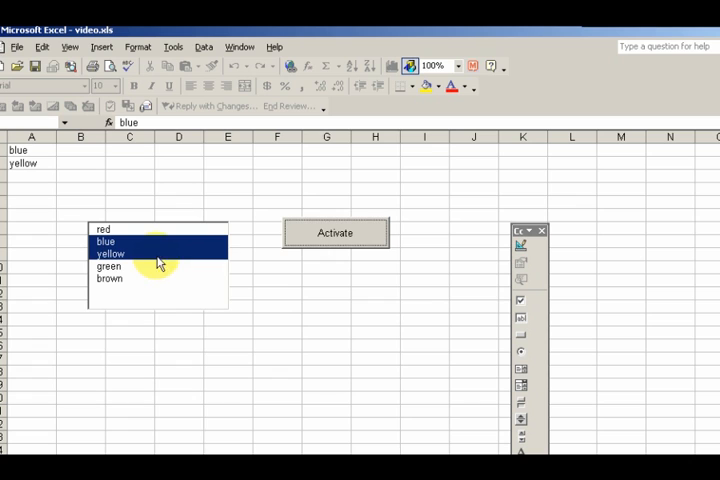
pyautogui.click(110, 252)
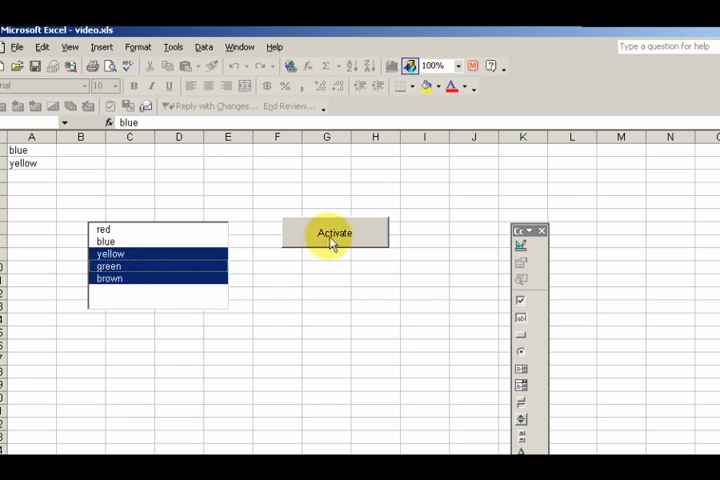
pyautogui.click(336, 232)
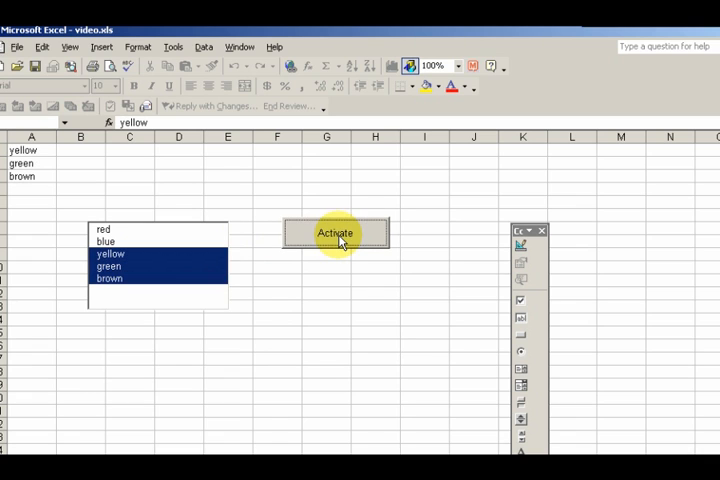
pyautogui.moveTo(120, 250)
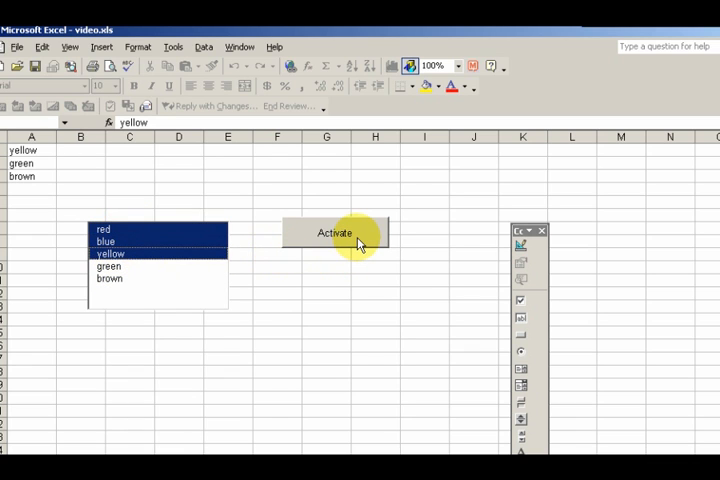
pyautogui.click(336, 232)
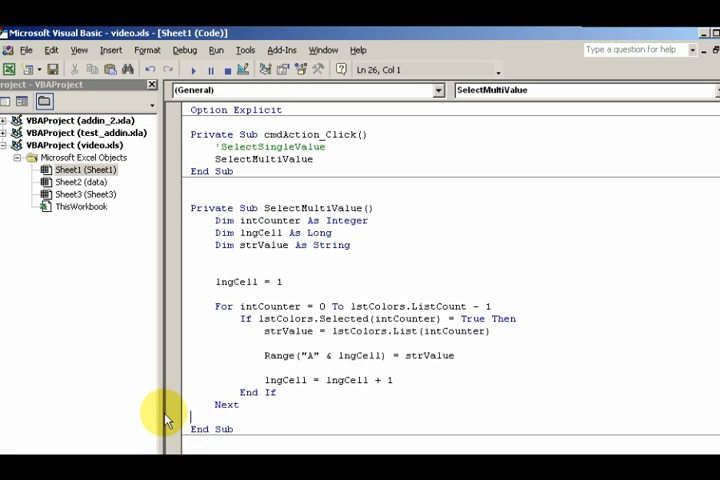
# Highlight the strValue and lngCell variables while walking through SelectMultiValue
pyautogui.doubleClick(212, 280)
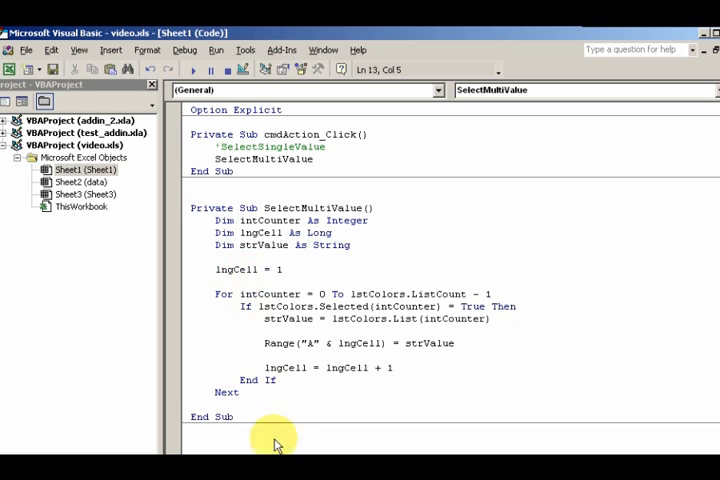
pyautogui.moveTo(250, 316)
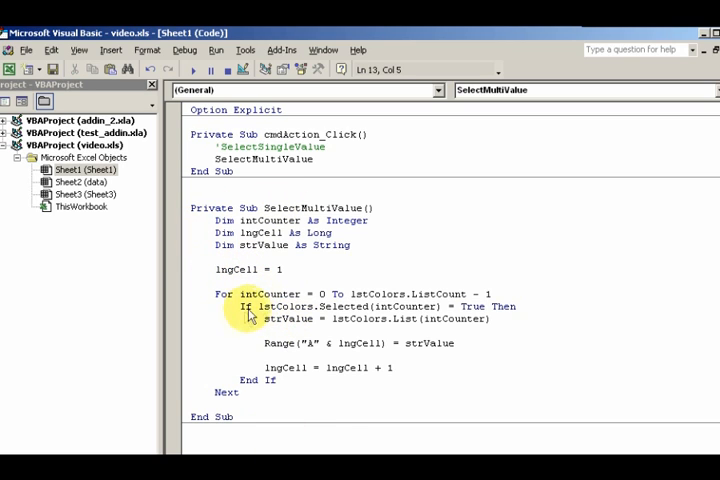
pyautogui.moveTo(444, 312)
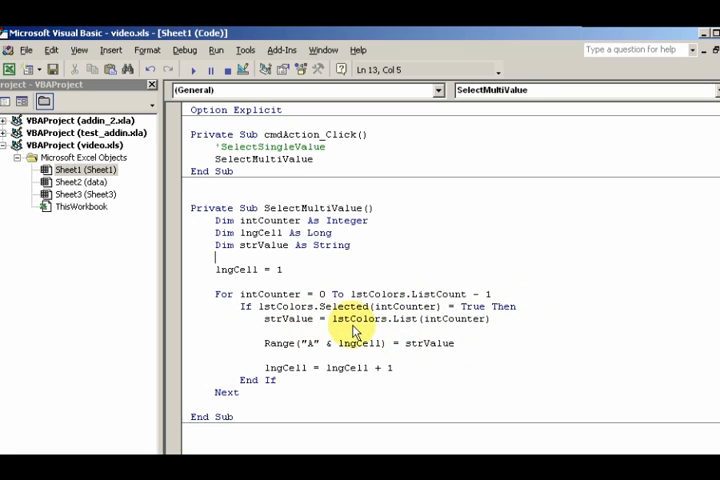
pyautogui.moveTo(456, 324)
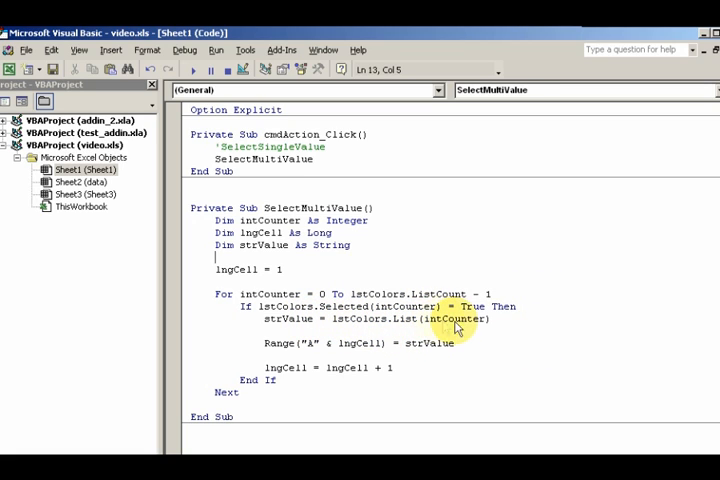
pyautogui.moveTo(370, 356)
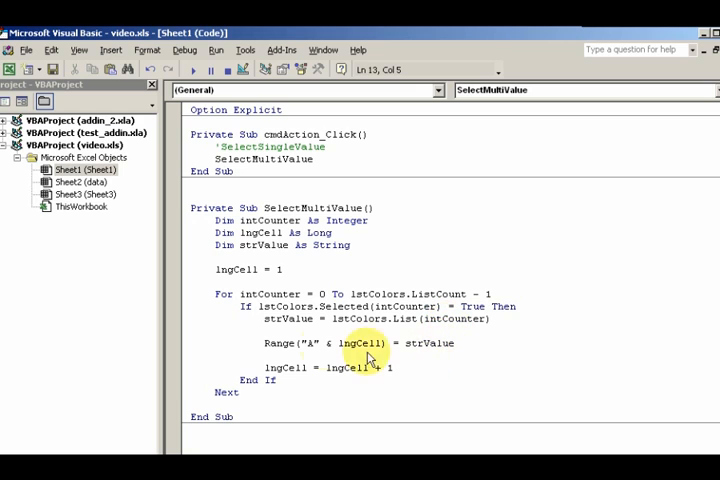
pyautogui.doubleClick(272, 344)
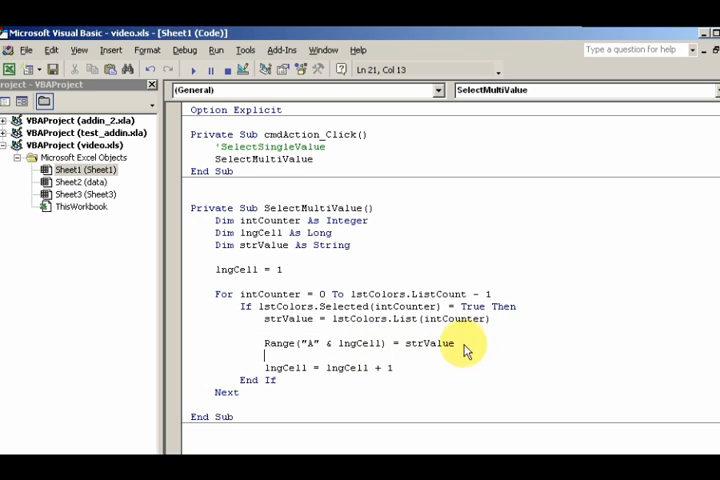
pyautogui.moveTo(340, 372)
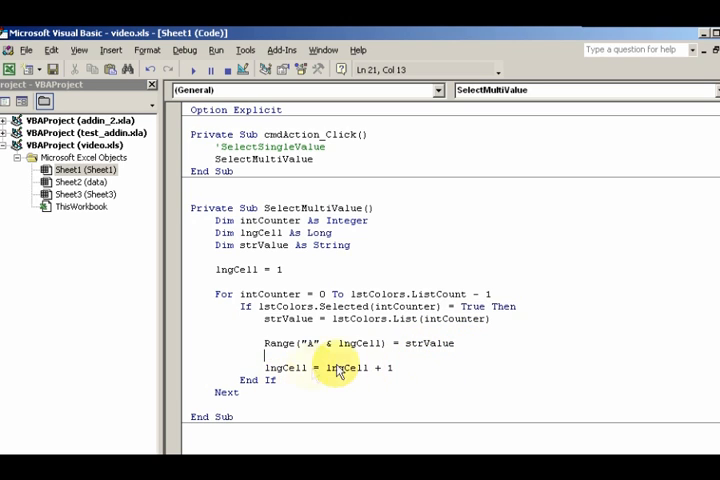